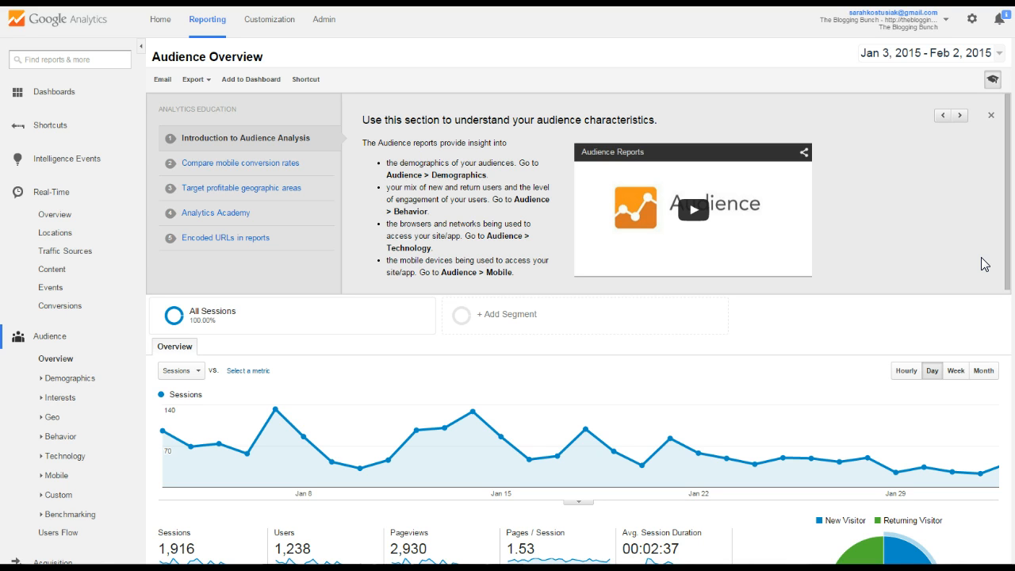
pyautogui.moveTo(377, 203)
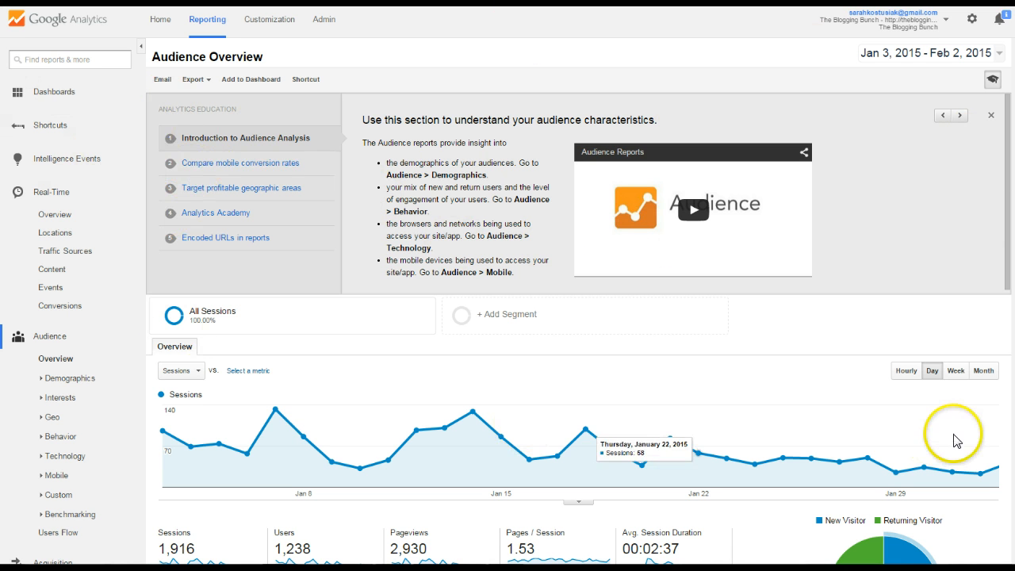
pyautogui.moveTo(926, 136)
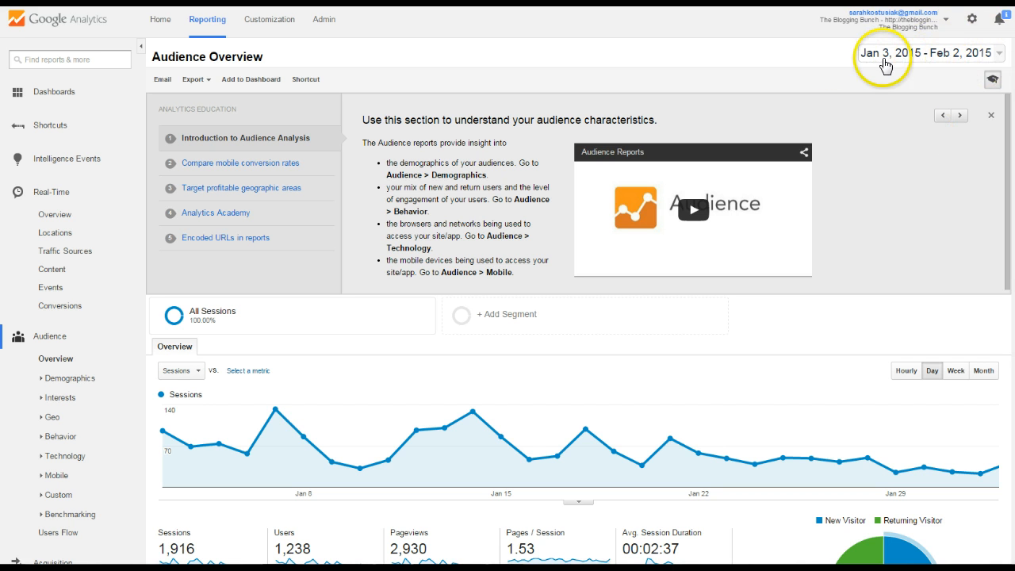
pyautogui.moveTo(982, 61)
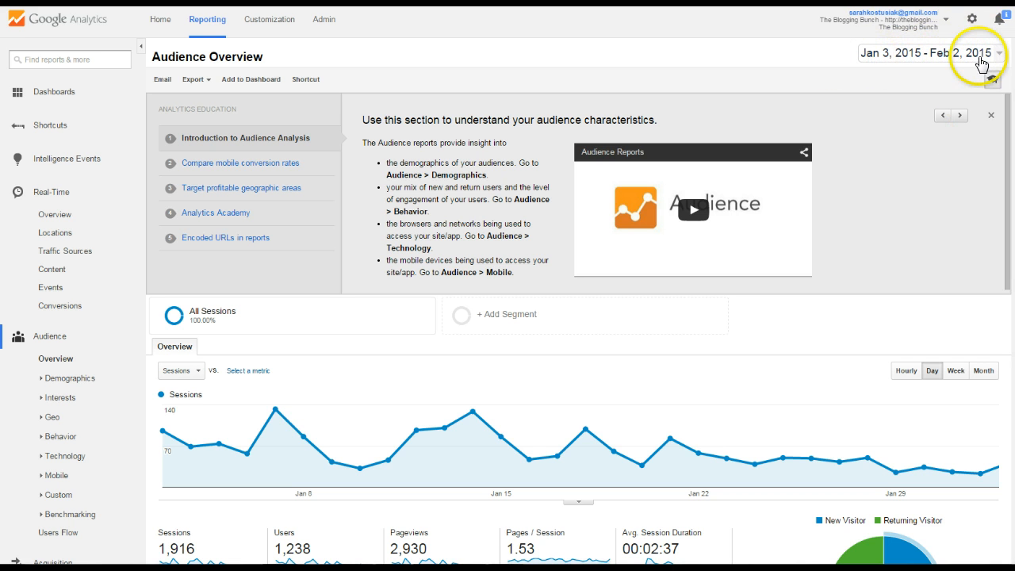
pyautogui.moveTo(1002, 61)
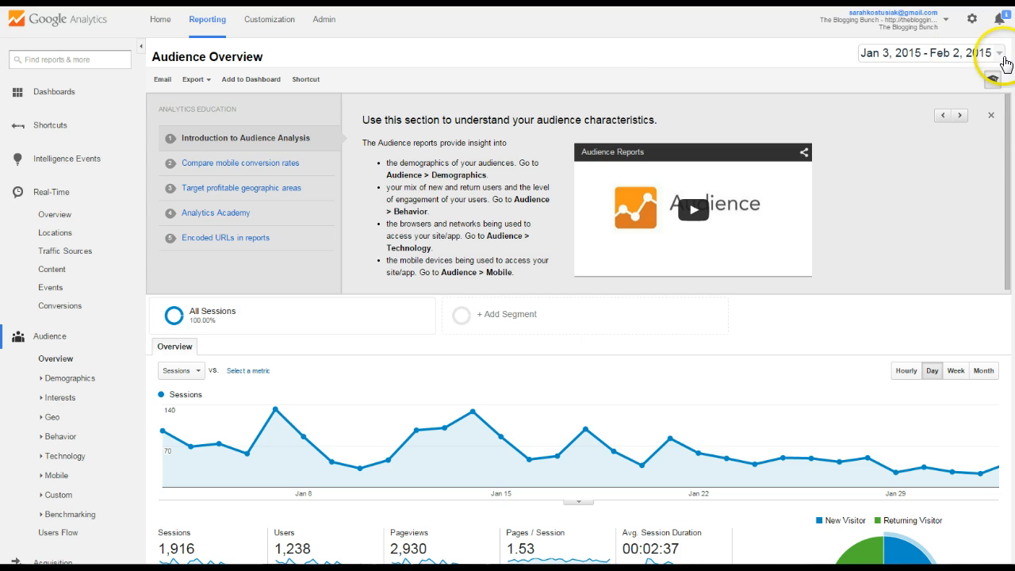
# Step: Try a custom date range of Feb 2 – Feb 3, 2015 and apply it to the report
pyautogui.click(998, 52)
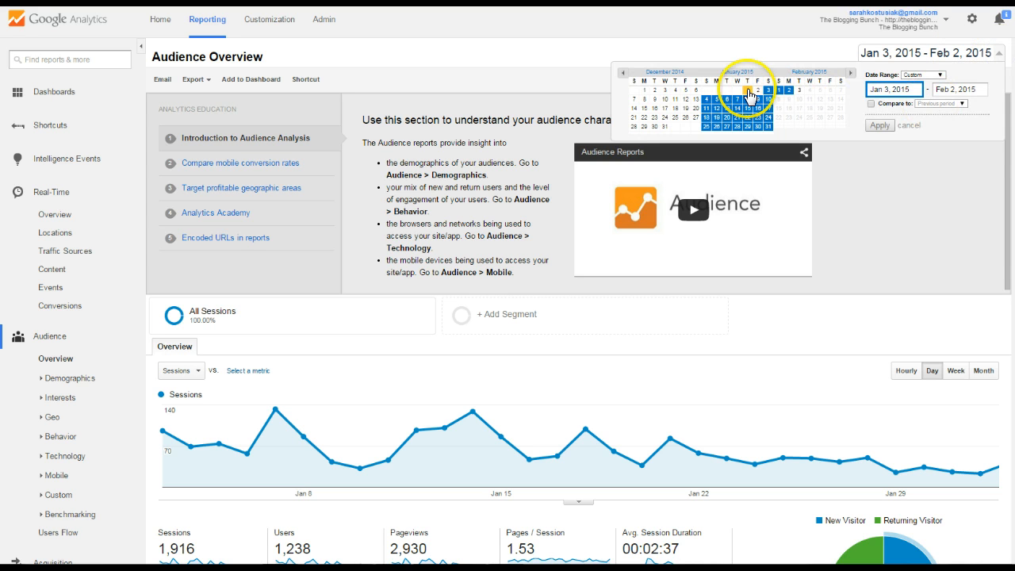
pyautogui.click(757, 127)
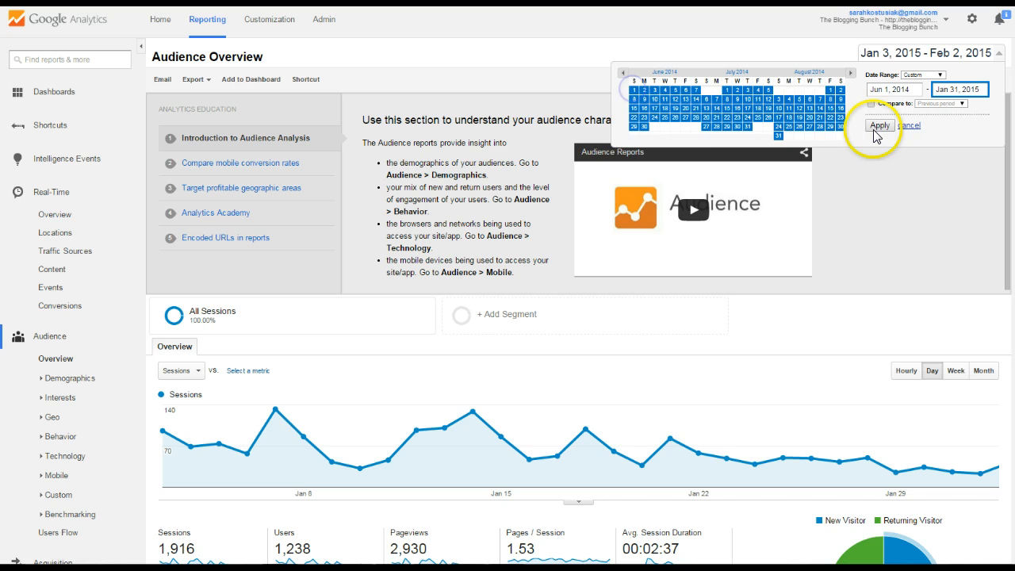
pyautogui.click(850, 73)
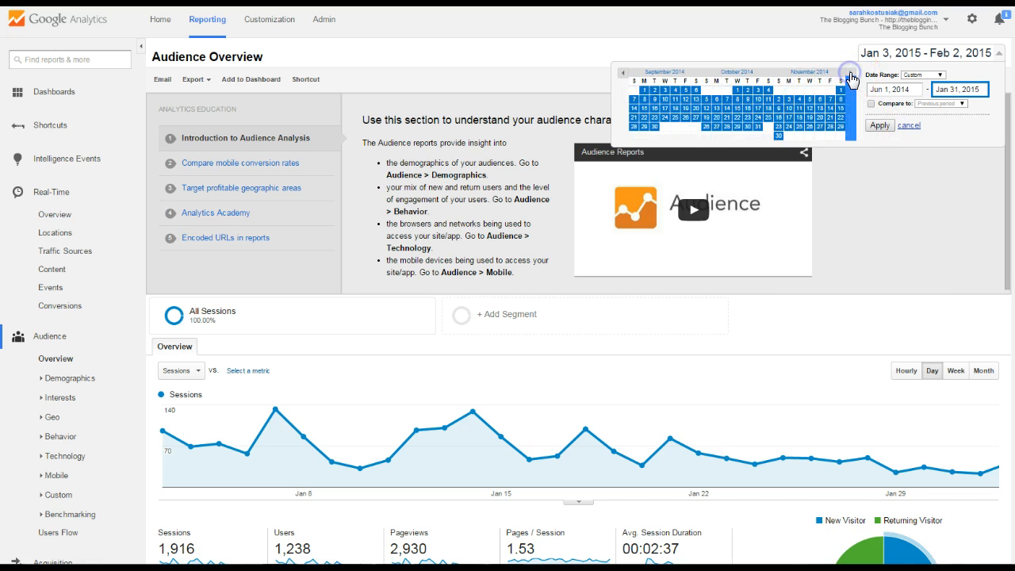
pyautogui.click(849, 73)
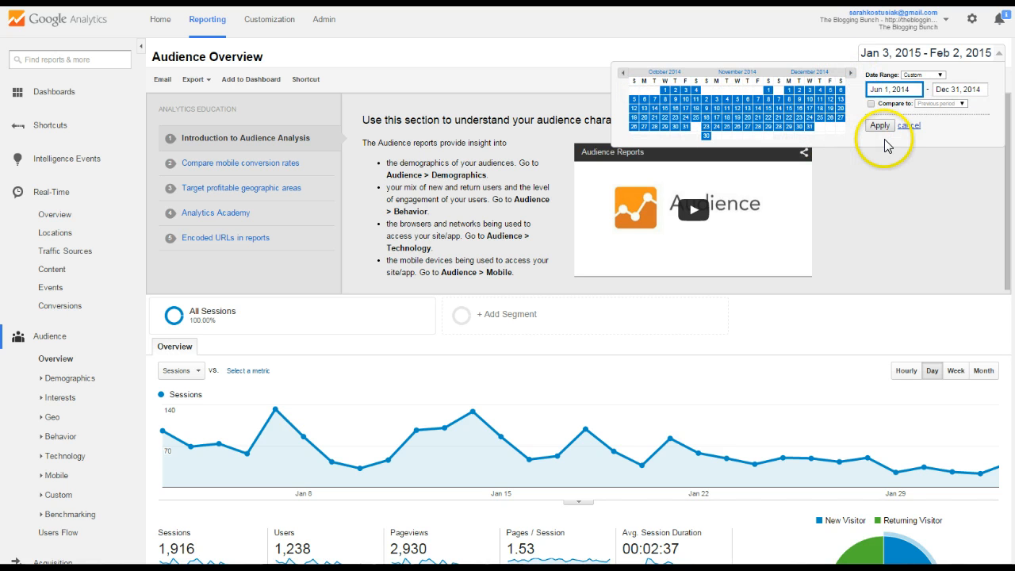
pyautogui.moveTo(848, 73)
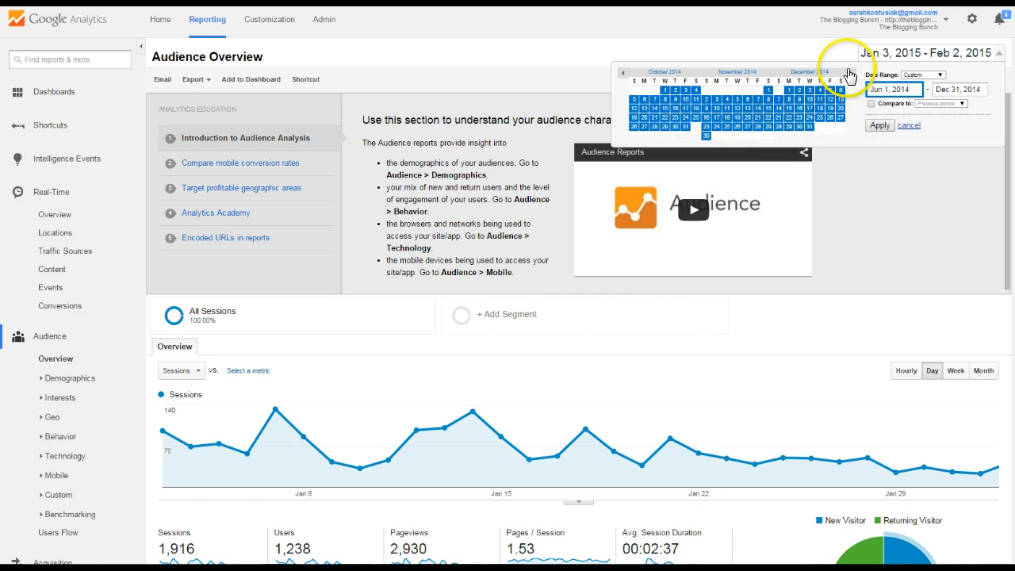
pyautogui.click(850, 73)
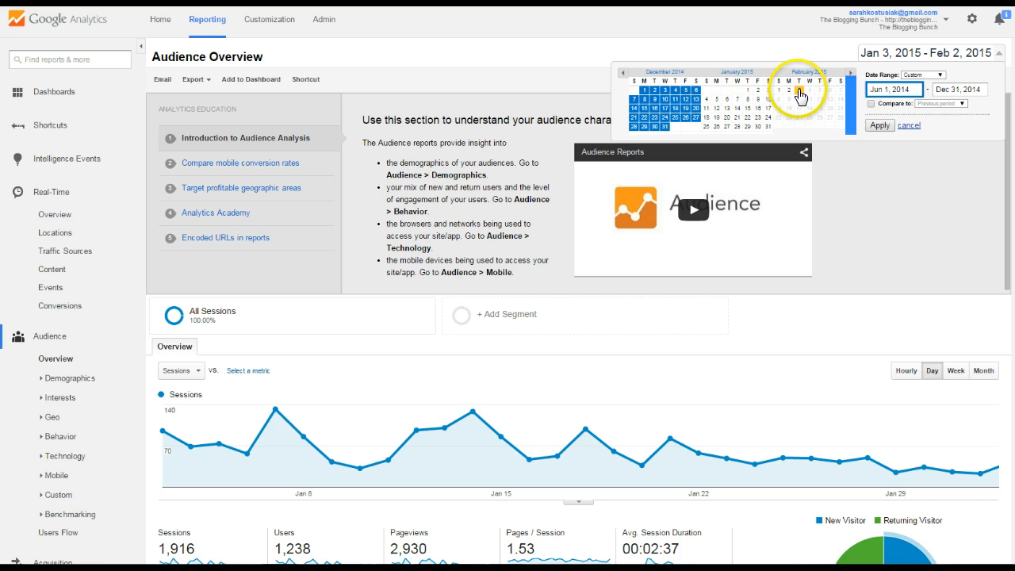
pyautogui.click(798, 89)
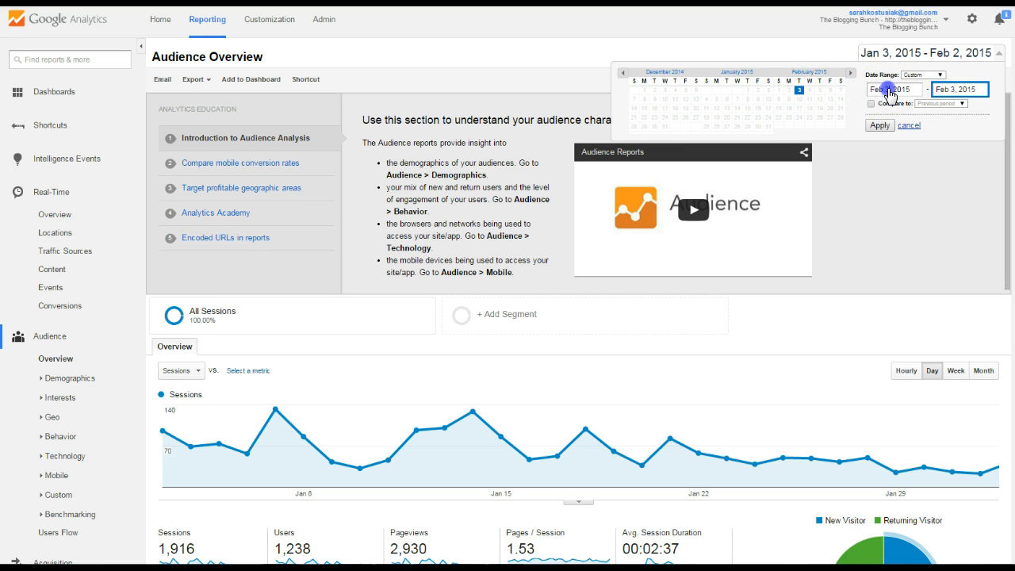
pyautogui.click(789, 95)
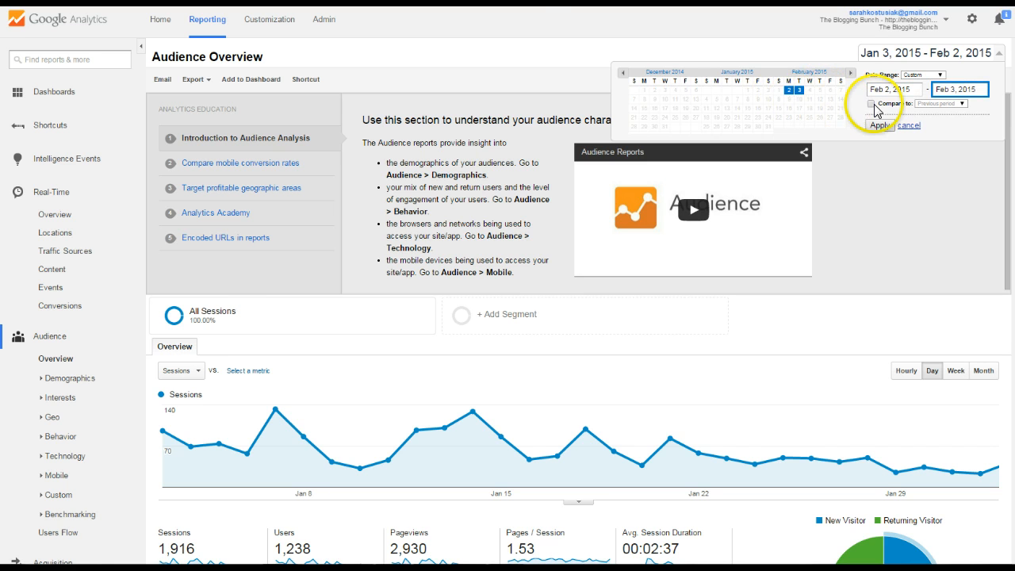
pyautogui.click(875, 125)
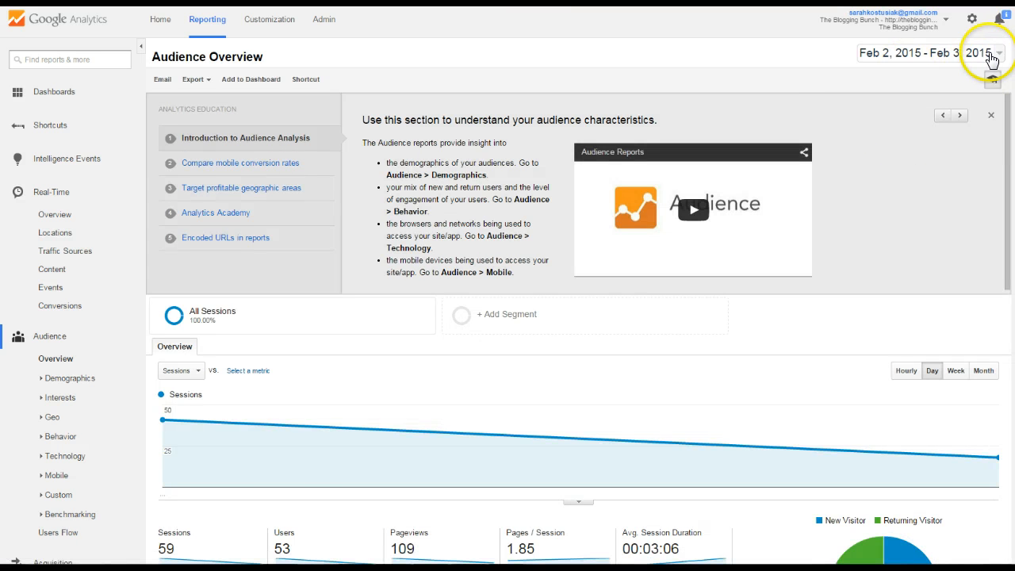
# Step: Change the report date range to Jan 1 – Jan 31, 2015 and apply it
pyautogui.click(997, 52)
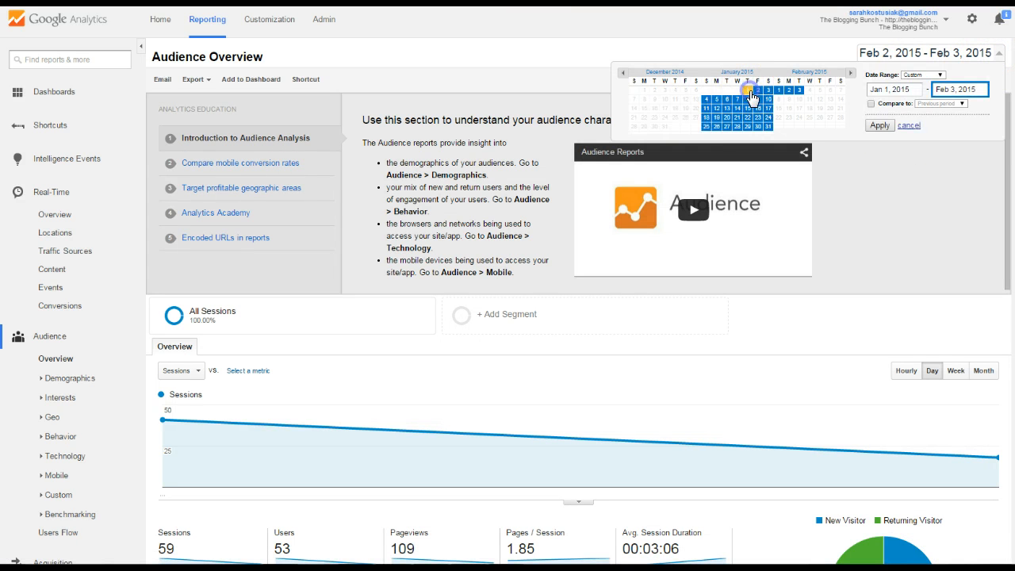
pyautogui.click(879, 126)
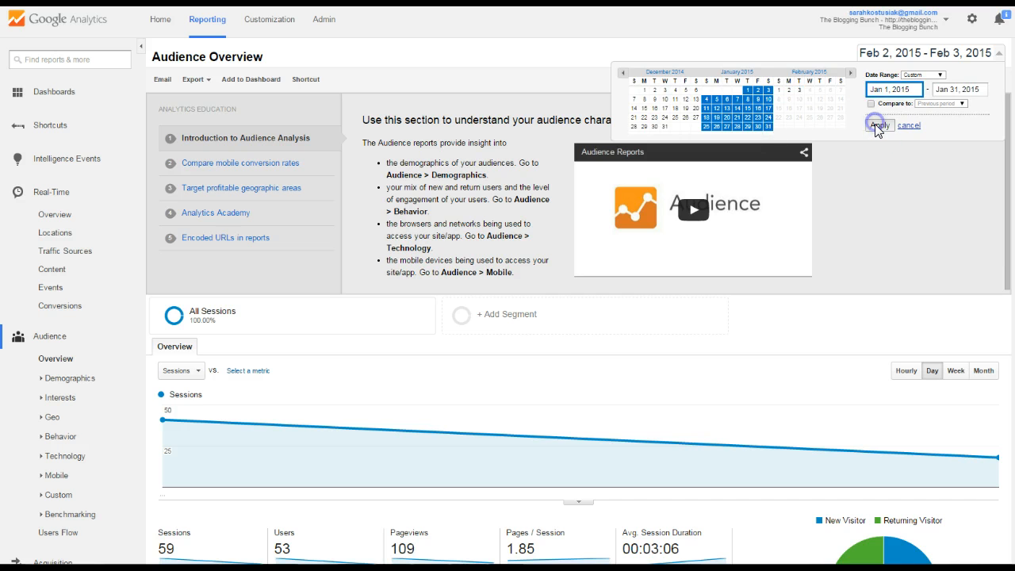
pyautogui.click(878, 125)
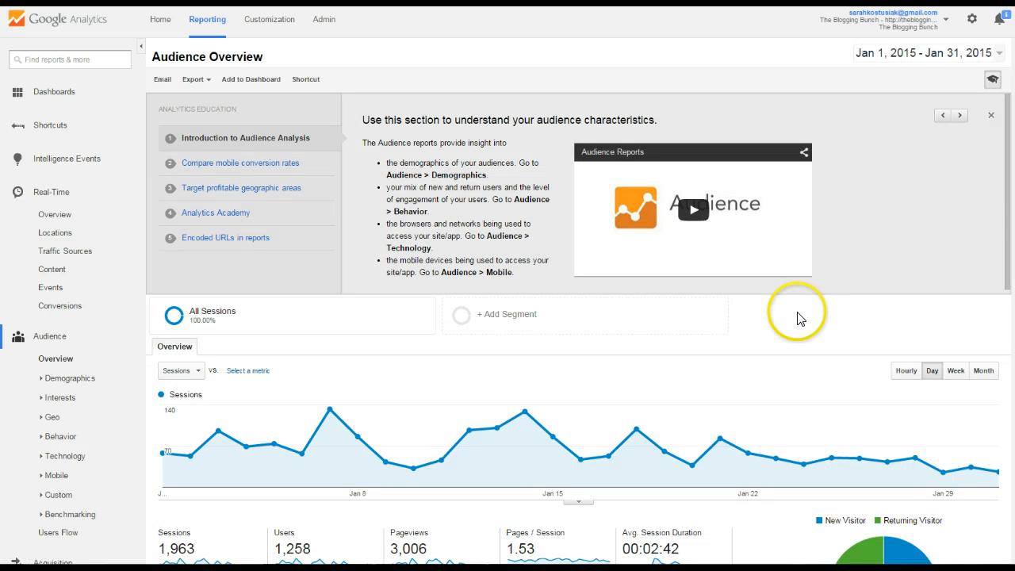
pyautogui.moveTo(93, 108)
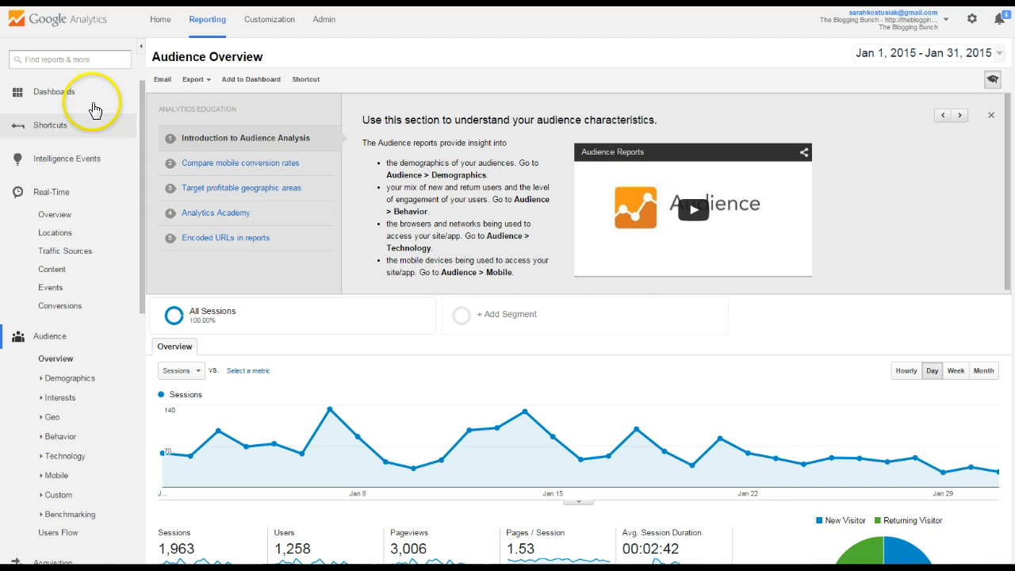
pyautogui.moveTo(82, 95)
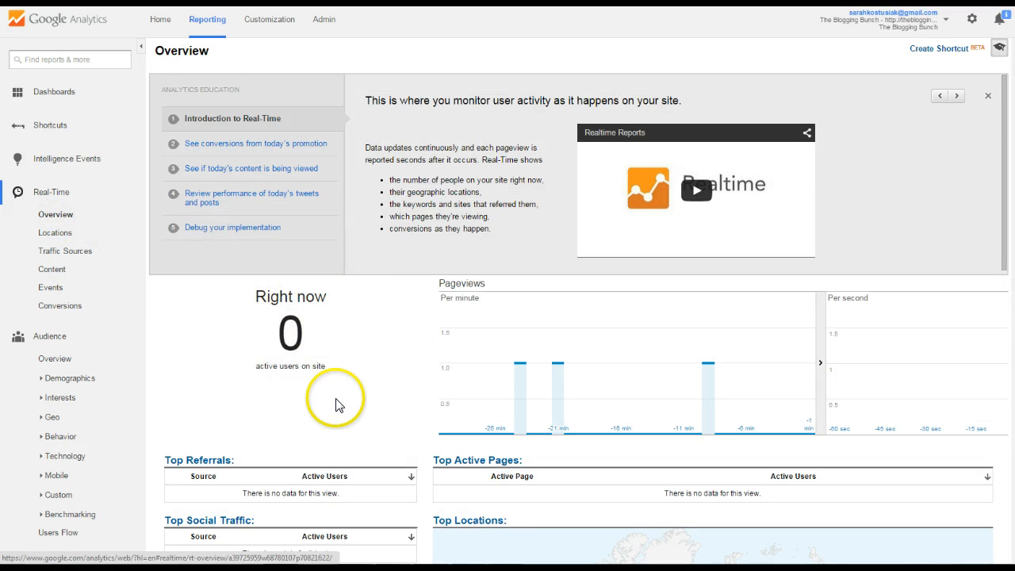
pyautogui.moveTo(262, 347)
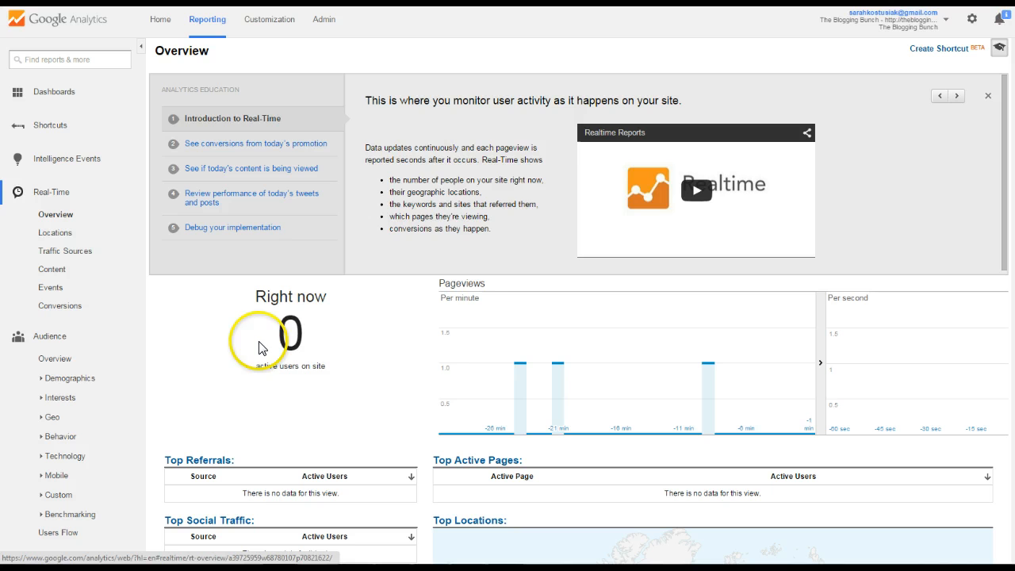
pyautogui.moveTo(333, 374)
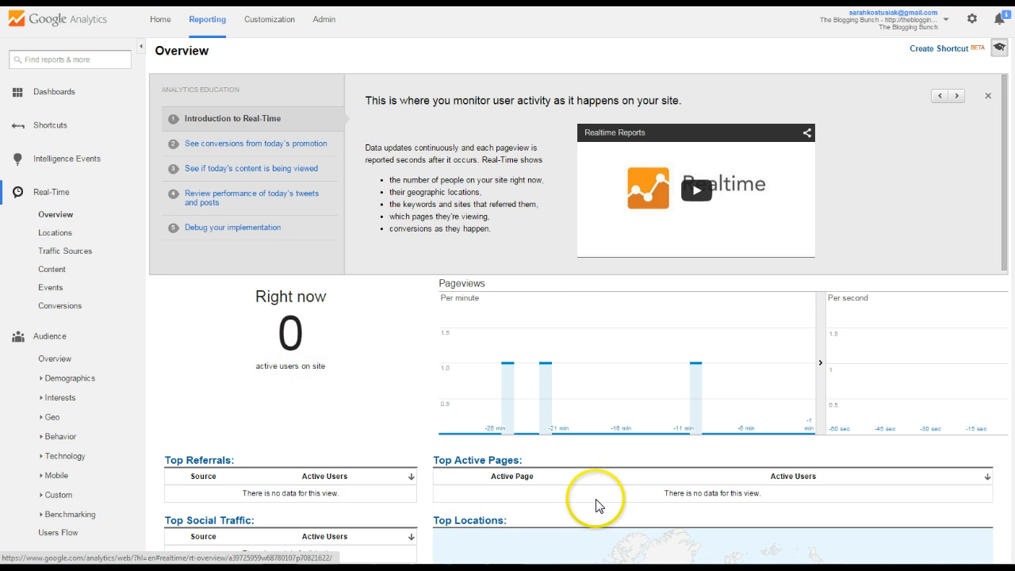
pyautogui.moveTo(431, 498)
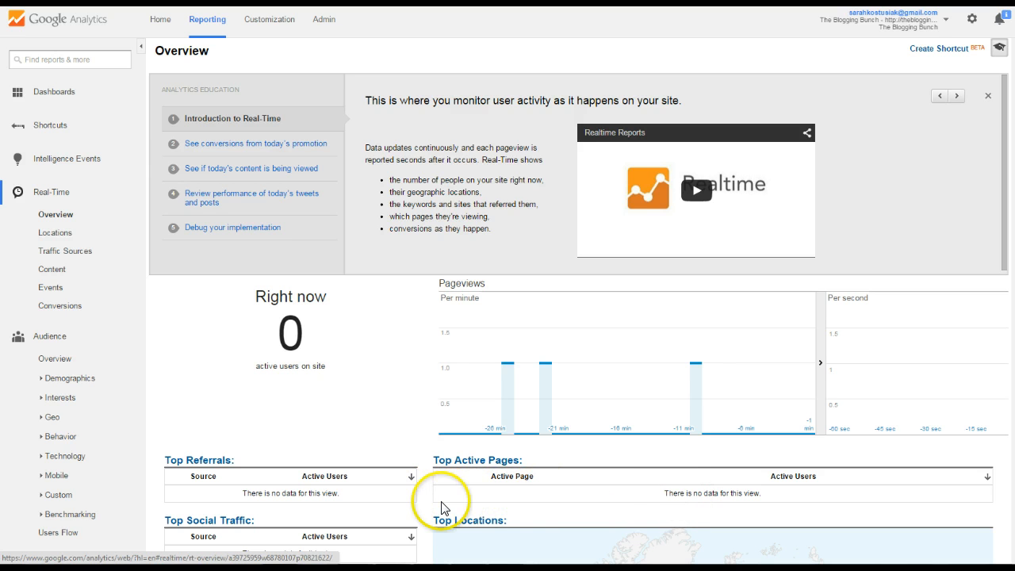
pyautogui.moveTo(742, 505)
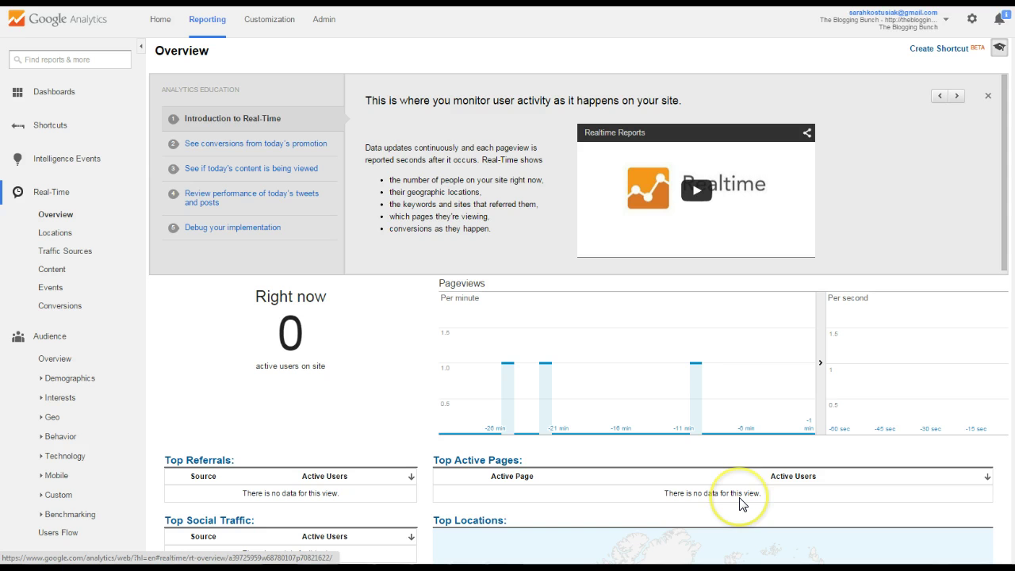
pyautogui.moveTo(741, 498)
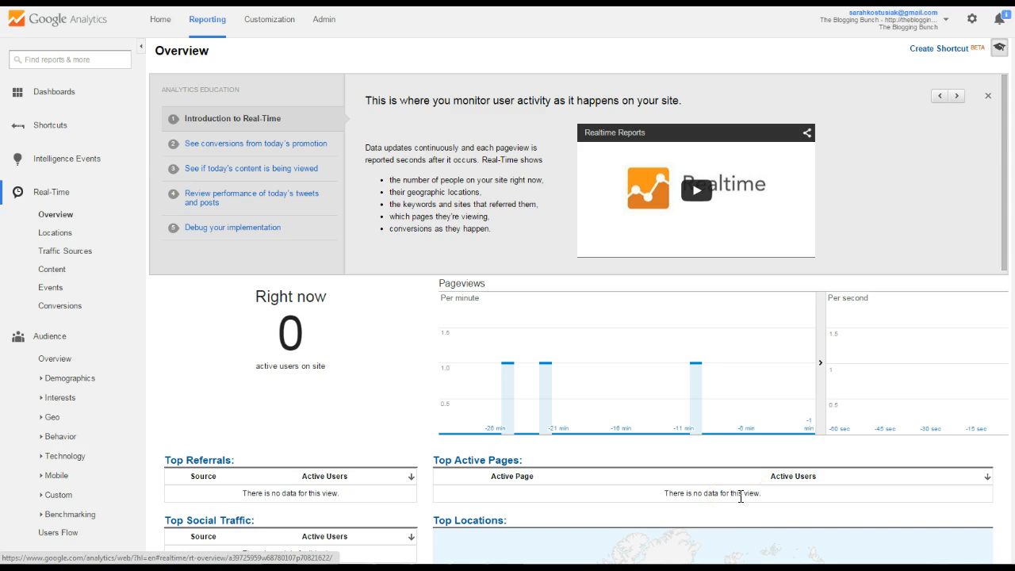
# Step: Switch to the Real-Time Overview report showing 0 active users and empty tables
pyautogui.scroll(-3)
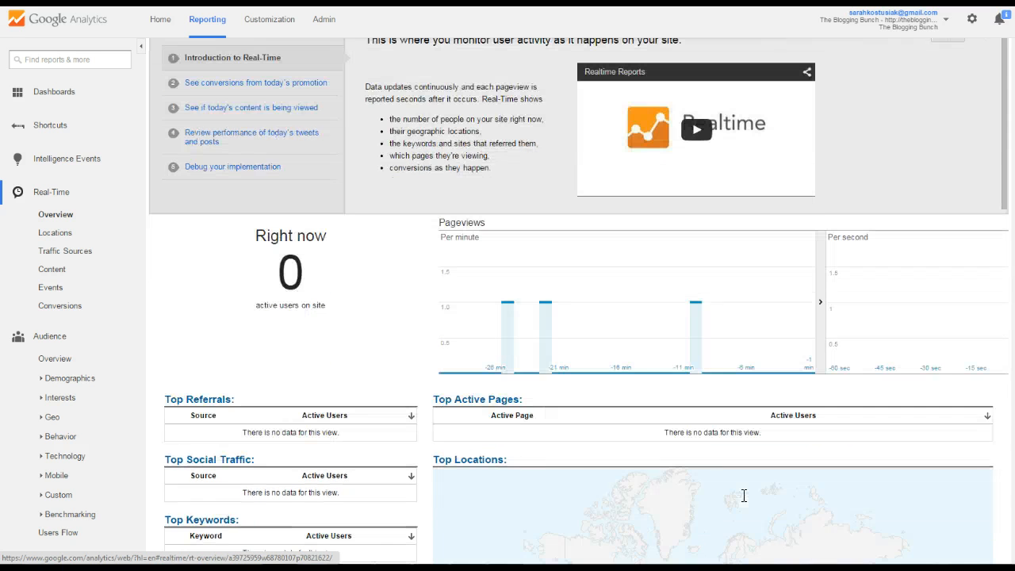
pyautogui.scroll(-3)
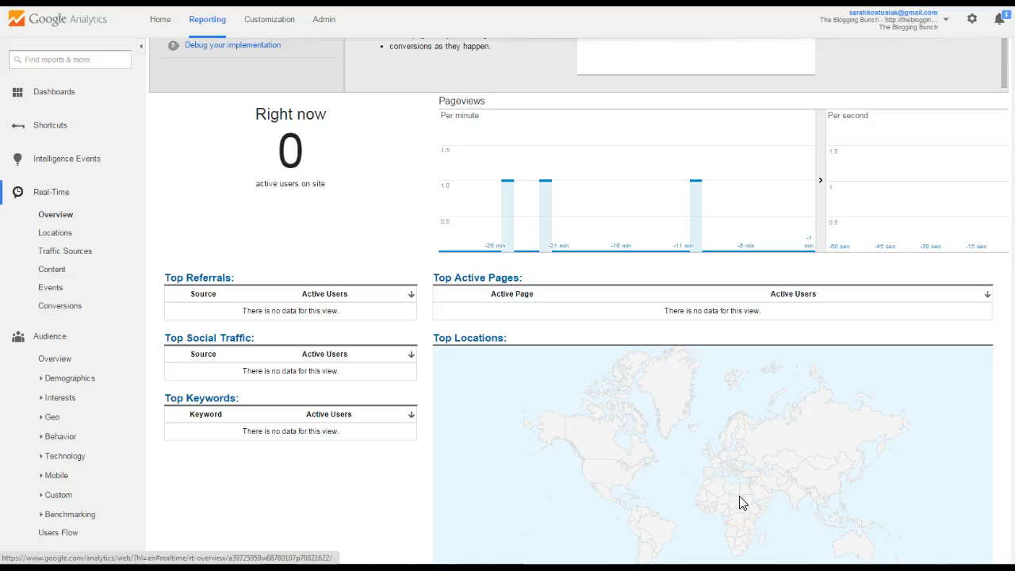
pyautogui.scroll(3)
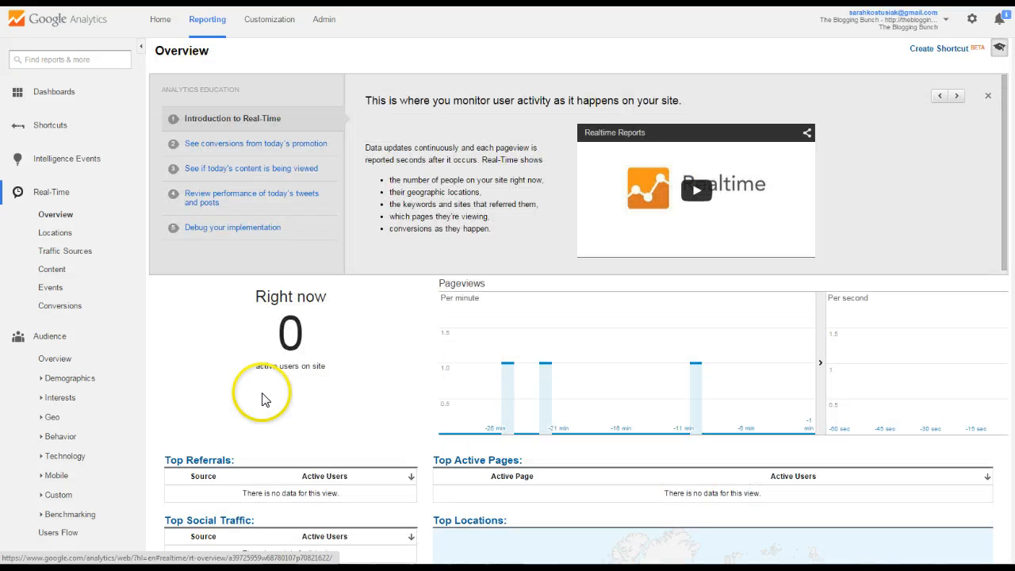
pyautogui.scroll(-3)
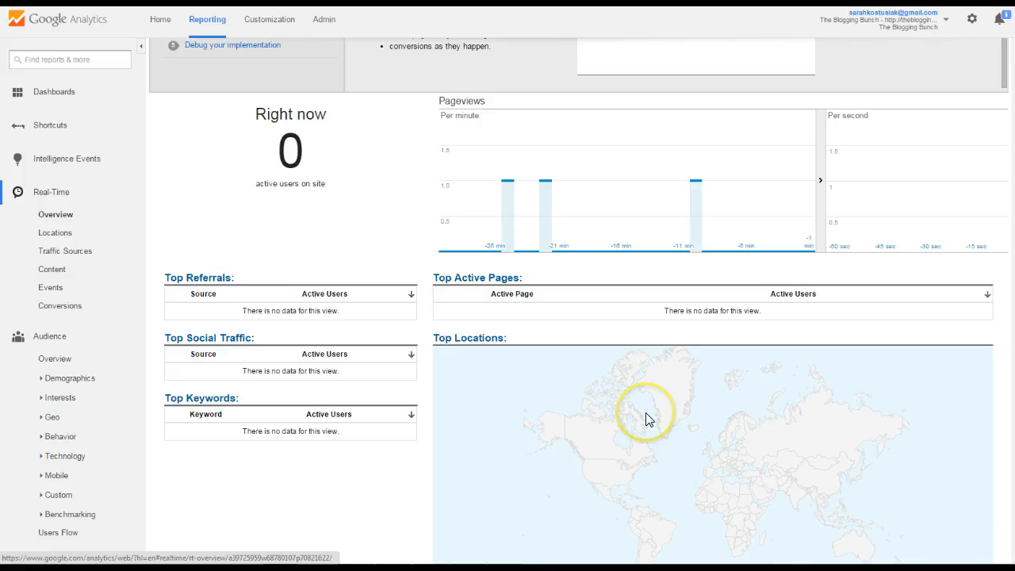
pyautogui.moveTo(204, 101)
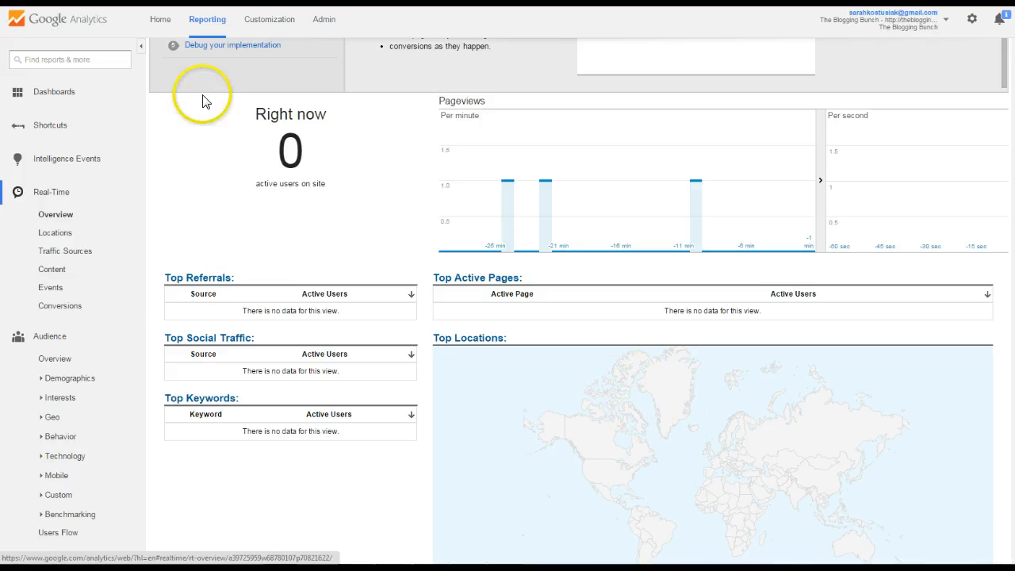
pyautogui.click(54, 231)
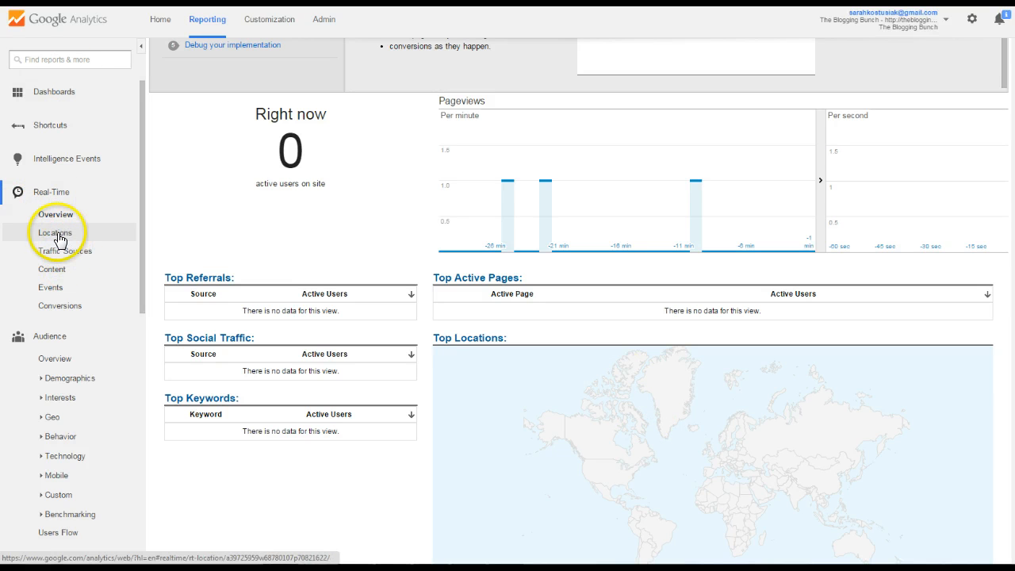
pyautogui.scroll(-3)
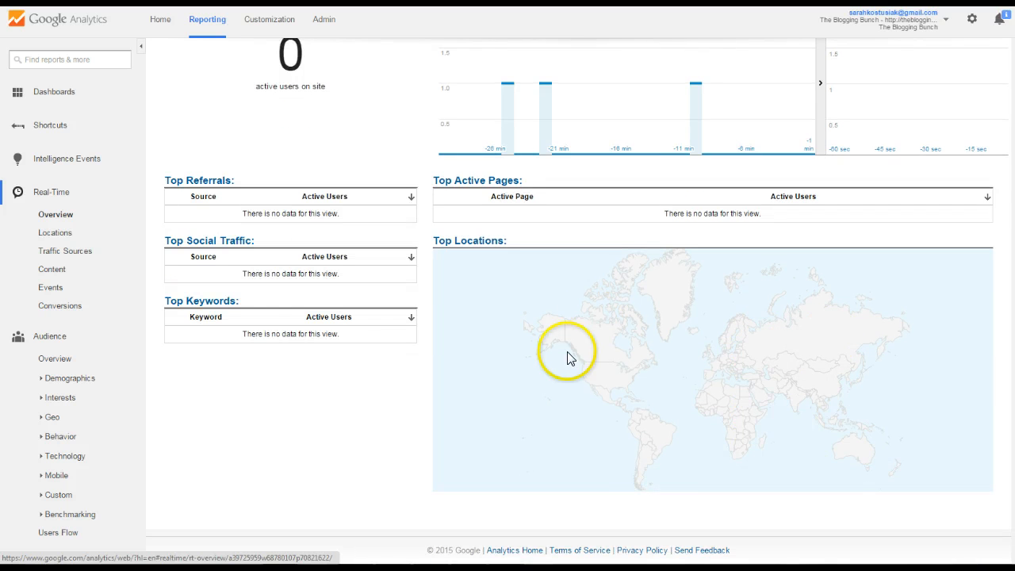
pyautogui.moveTo(54, 214)
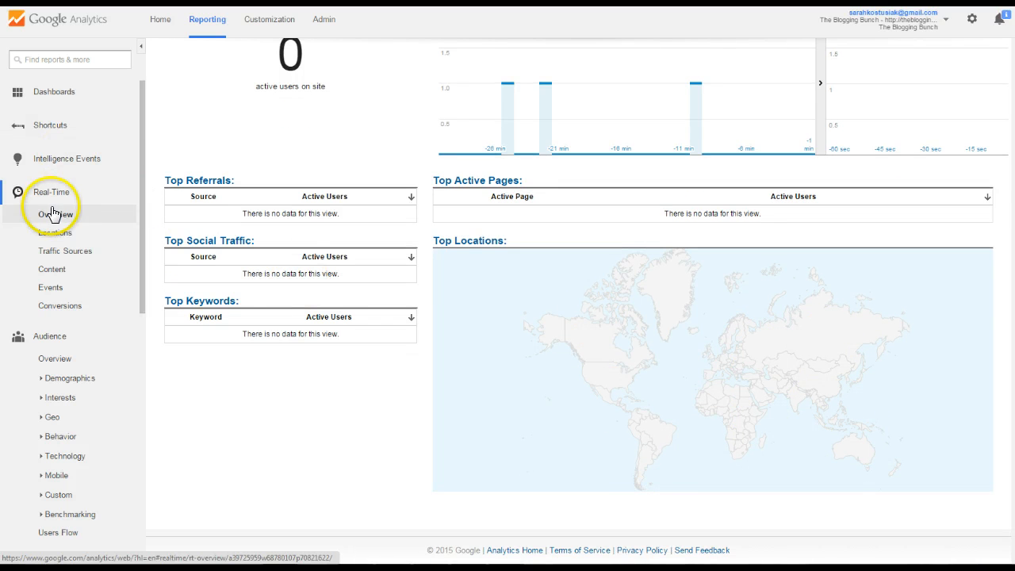
pyautogui.moveTo(49, 336)
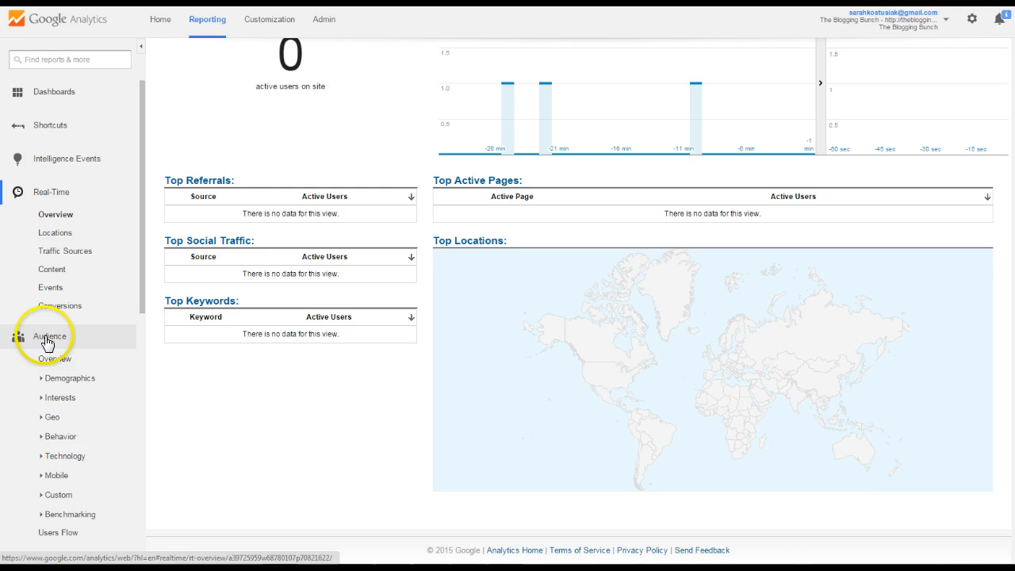
# Step: Return to the Audience Overview (1,963 sessions) and expand the Demographics group
pyautogui.click(56, 358)
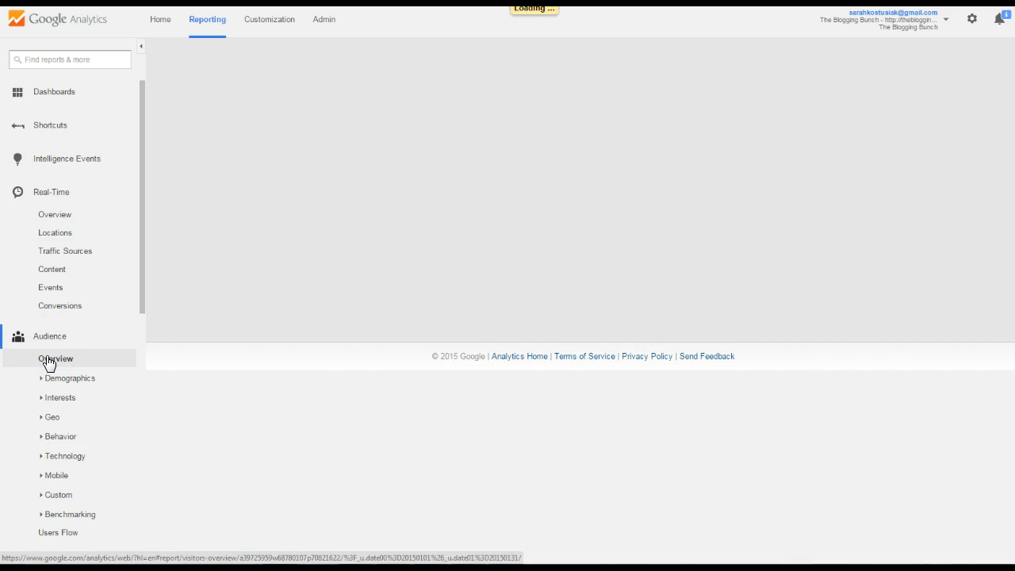
pyautogui.click(54, 358)
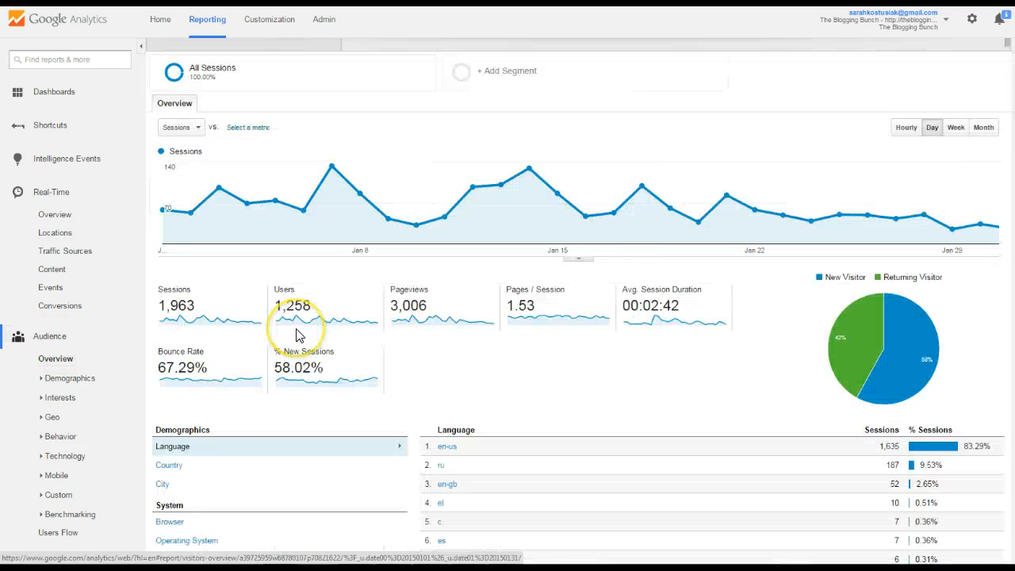
pyautogui.scroll(-3)
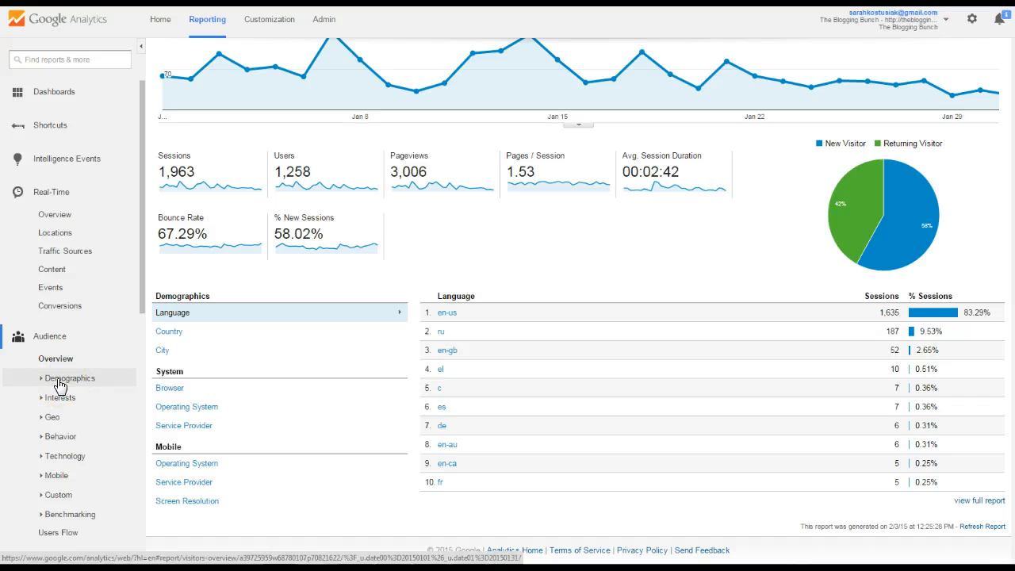
pyautogui.click(69, 377)
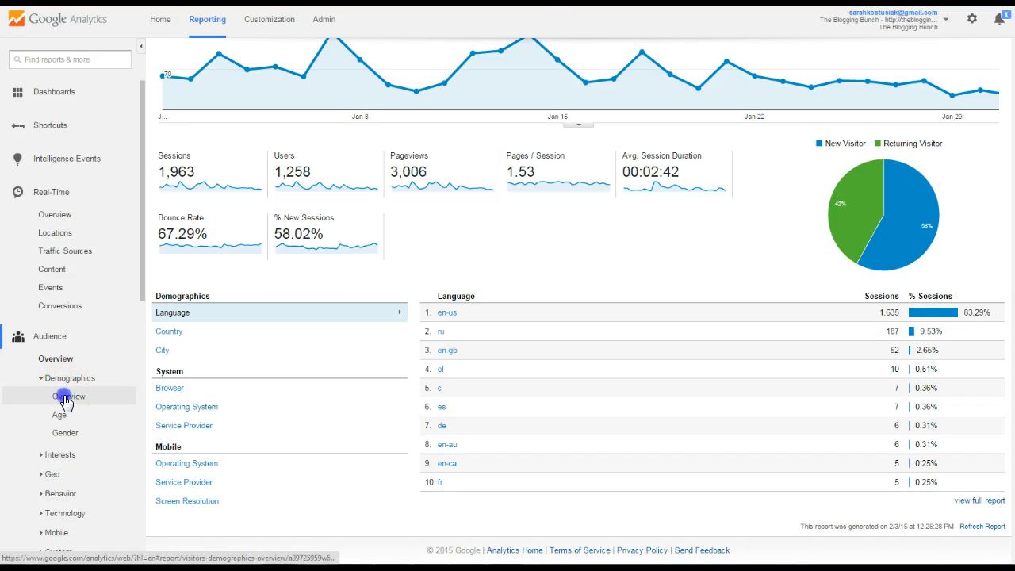
# Step: View the Demographics overview, previewing the Gender and Interest Category breakdowns
pyautogui.click(69, 397)
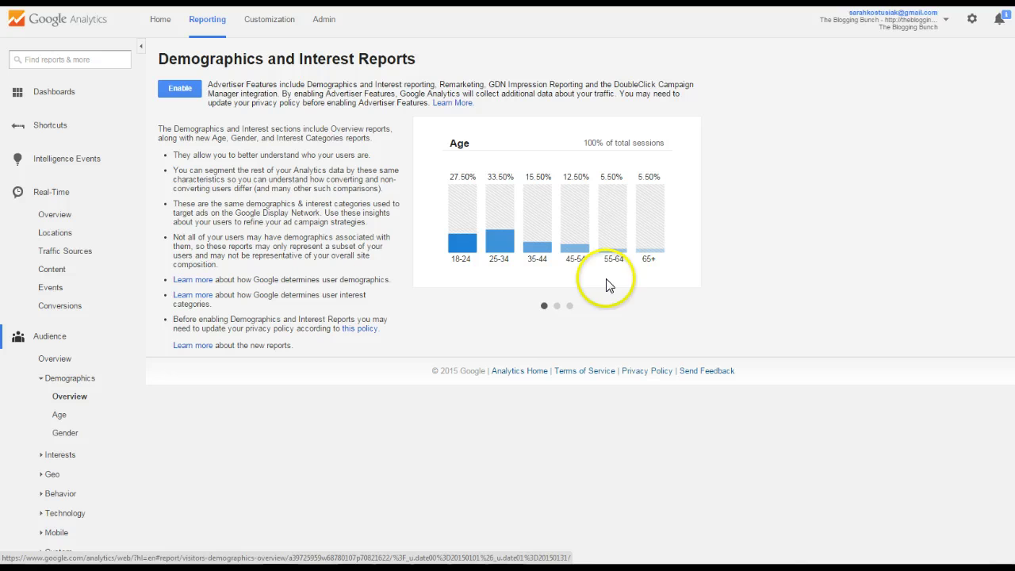
pyautogui.click(556, 304)
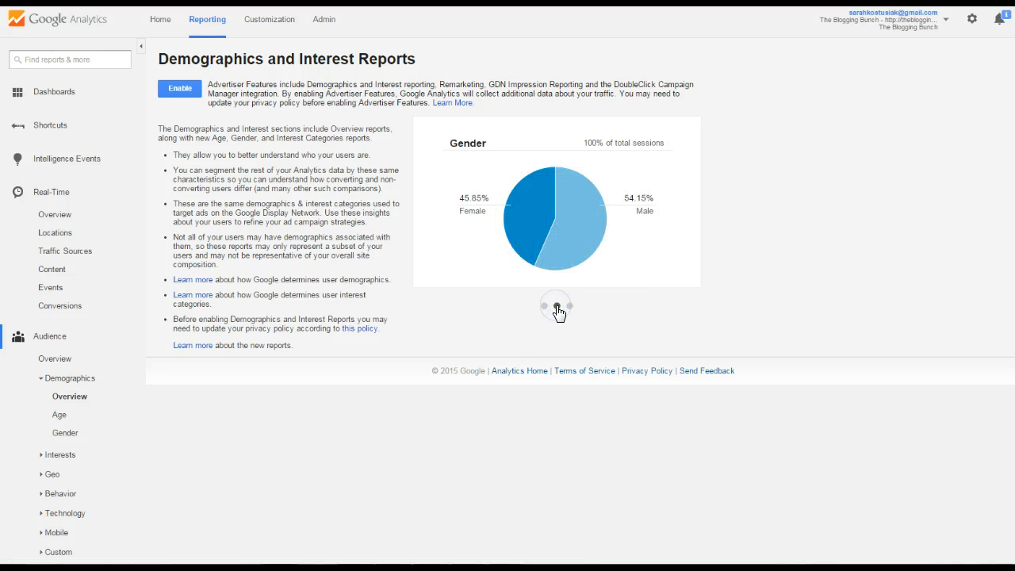
pyautogui.click(568, 306)
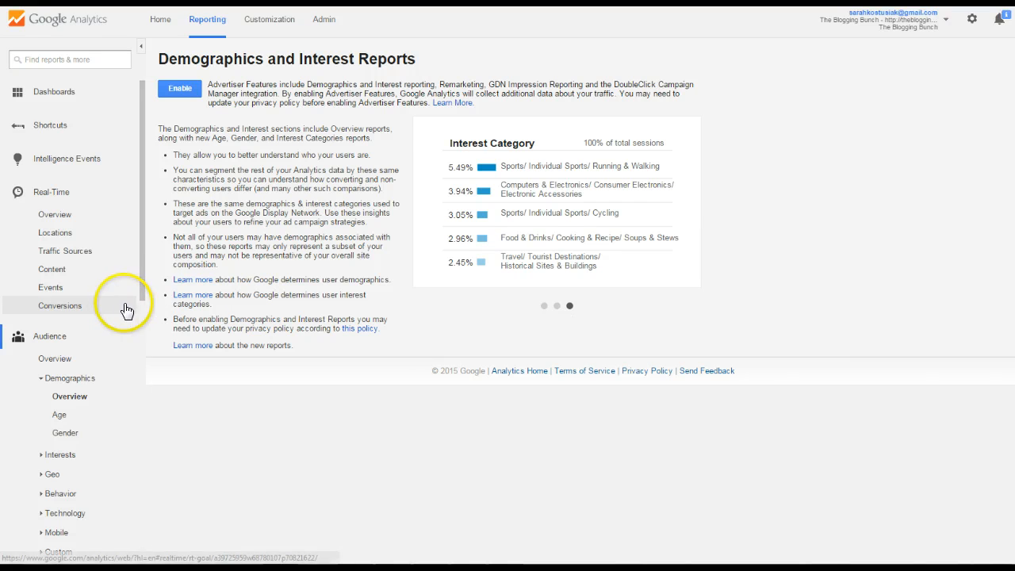
pyautogui.scroll(-3)
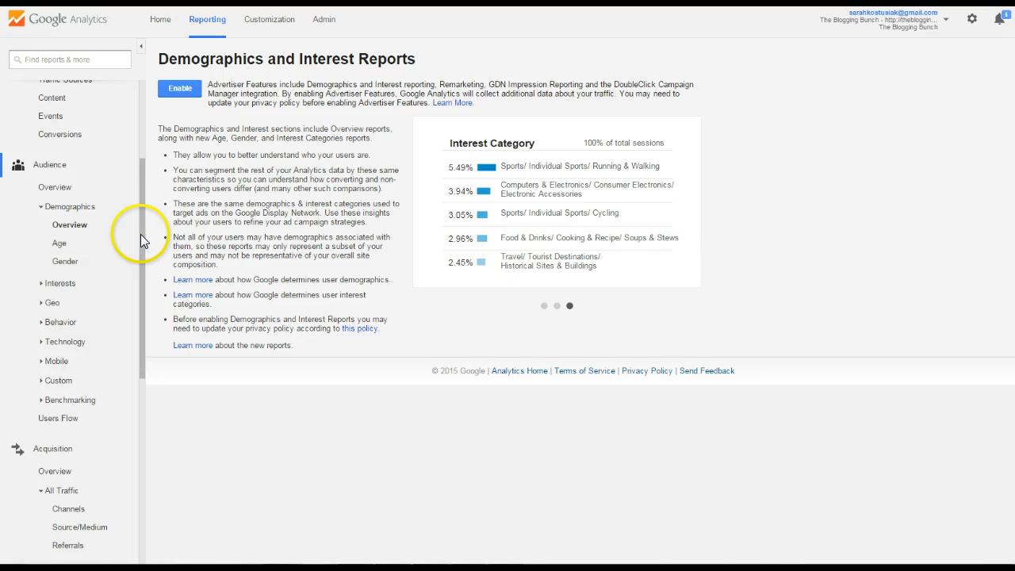
pyautogui.scroll(-3)
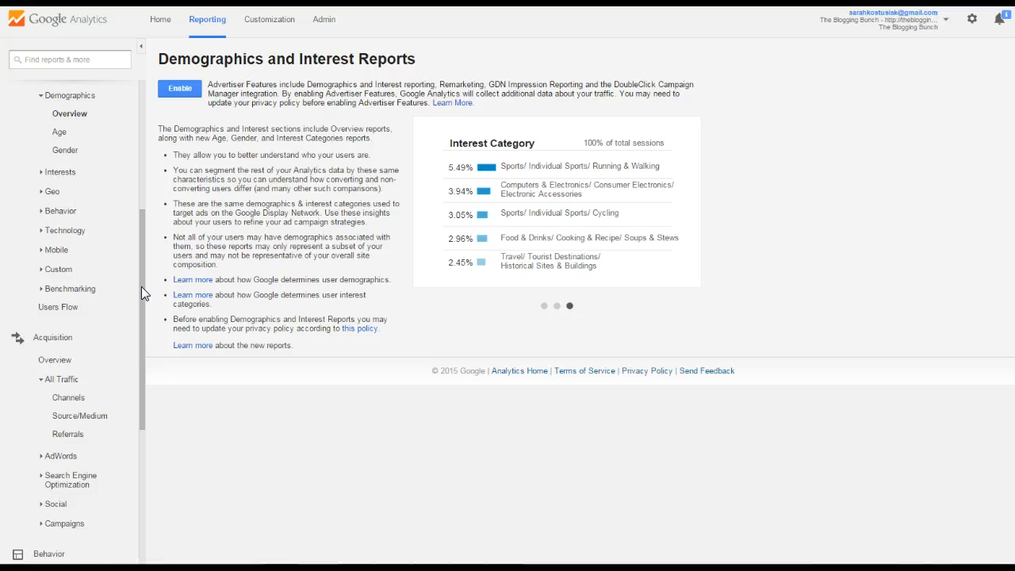
pyautogui.moveTo(135, 272)
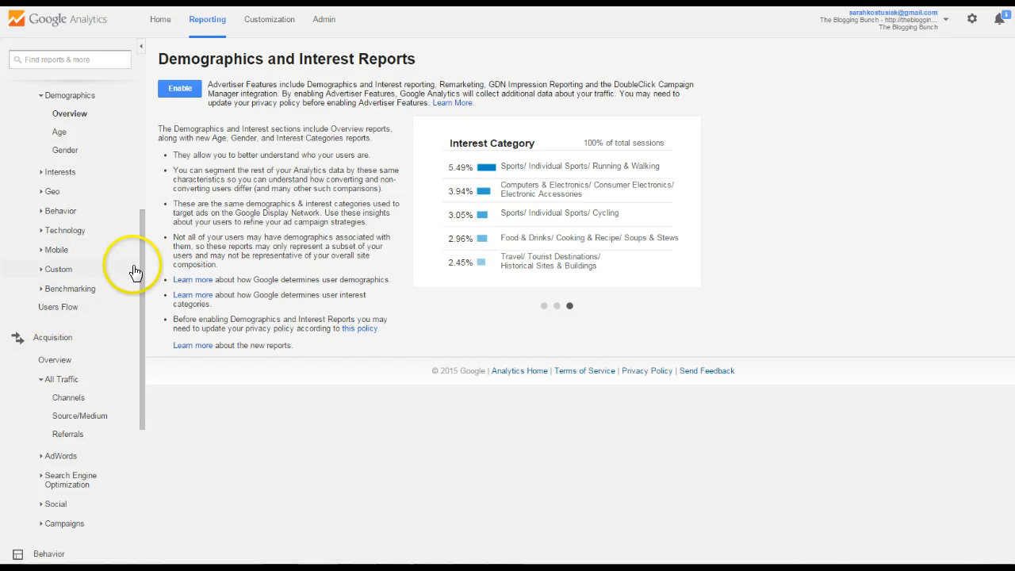
# Step: Open the Acquisition Overview with the Top Channels pie and drill into the Social channel
pyautogui.click(54, 358)
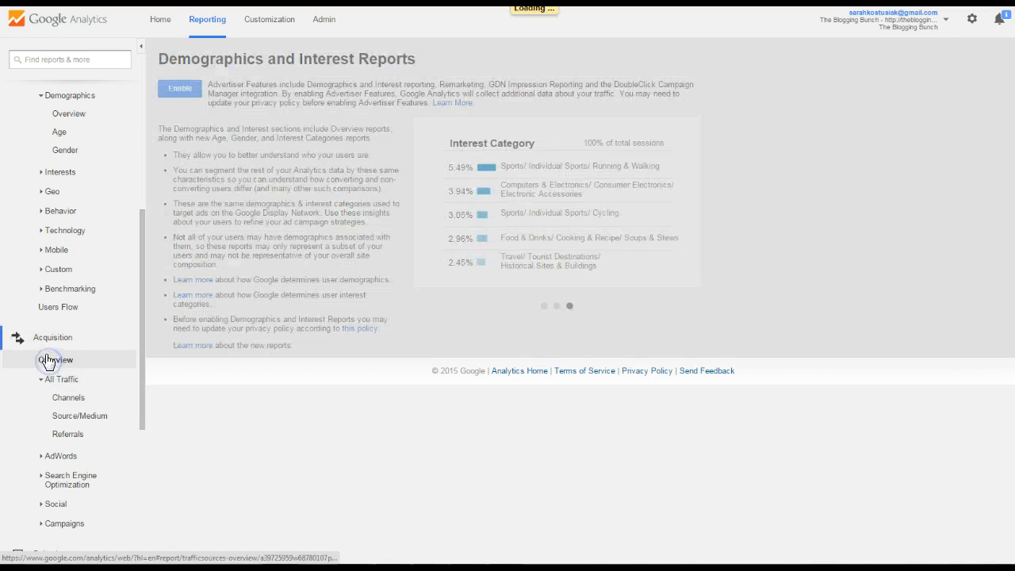
pyautogui.click(55, 359)
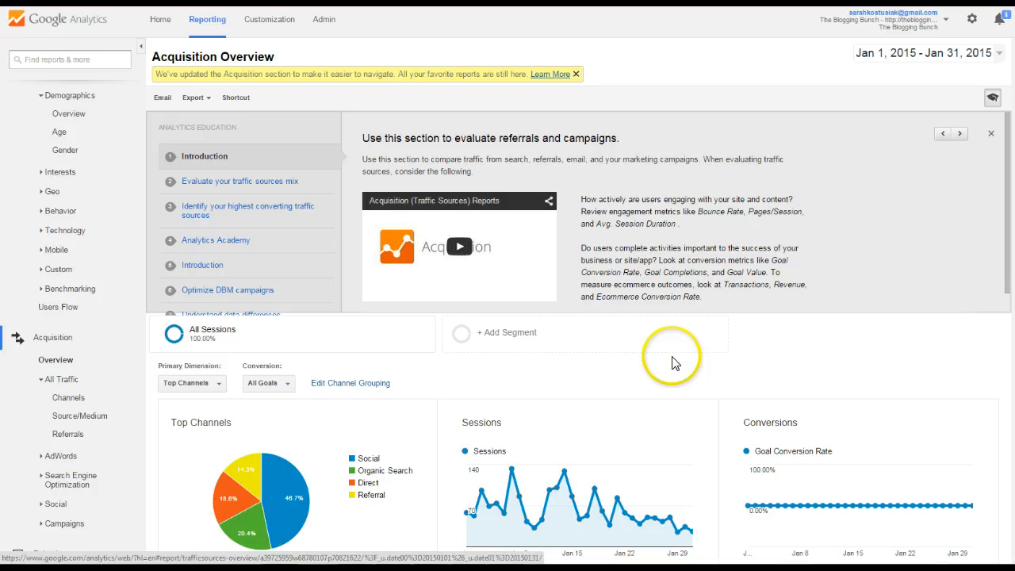
pyautogui.scroll(-3)
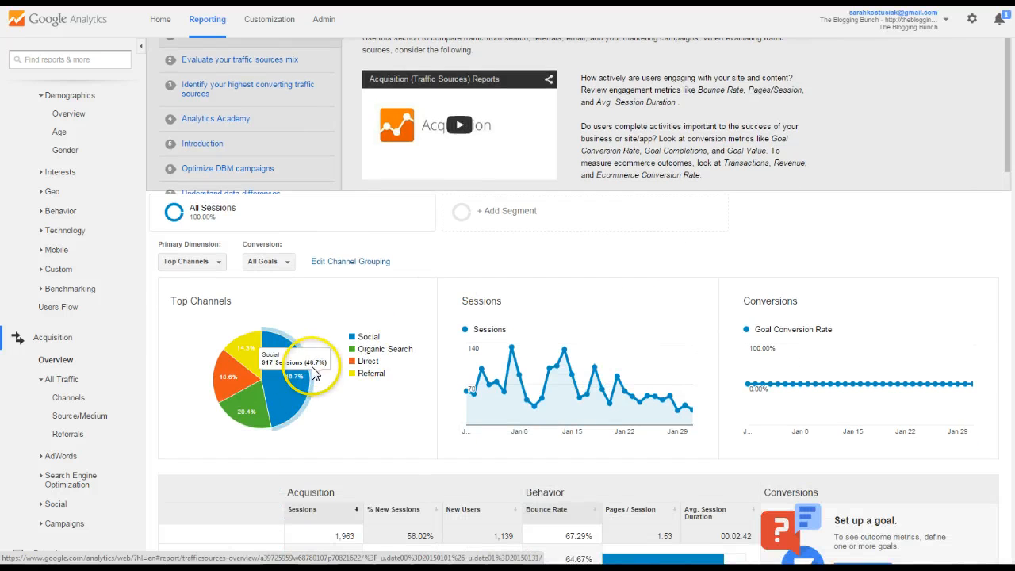
pyautogui.moveTo(373, 361)
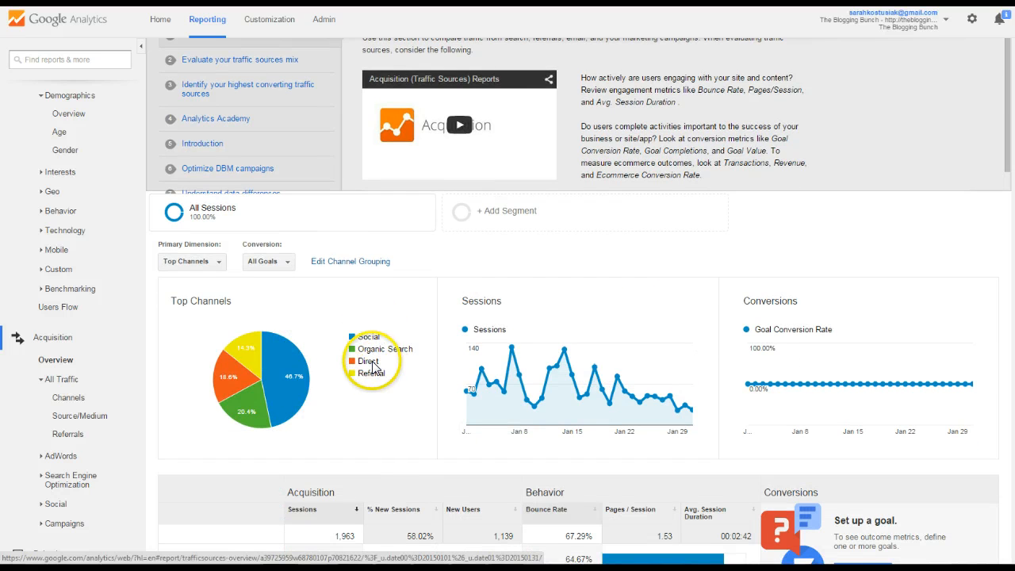
pyautogui.moveTo(384, 356)
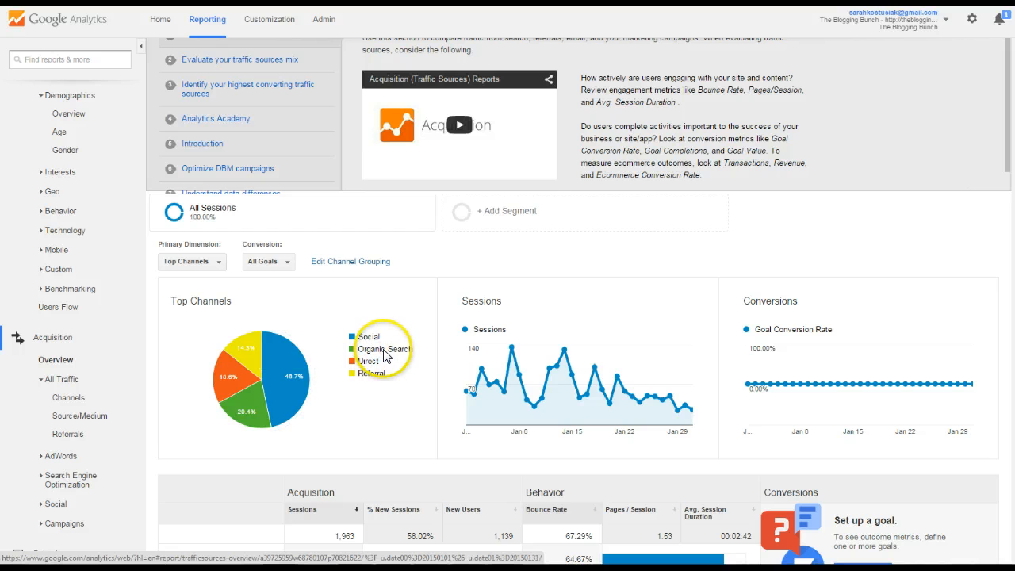
pyautogui.moveTo(253, 345)
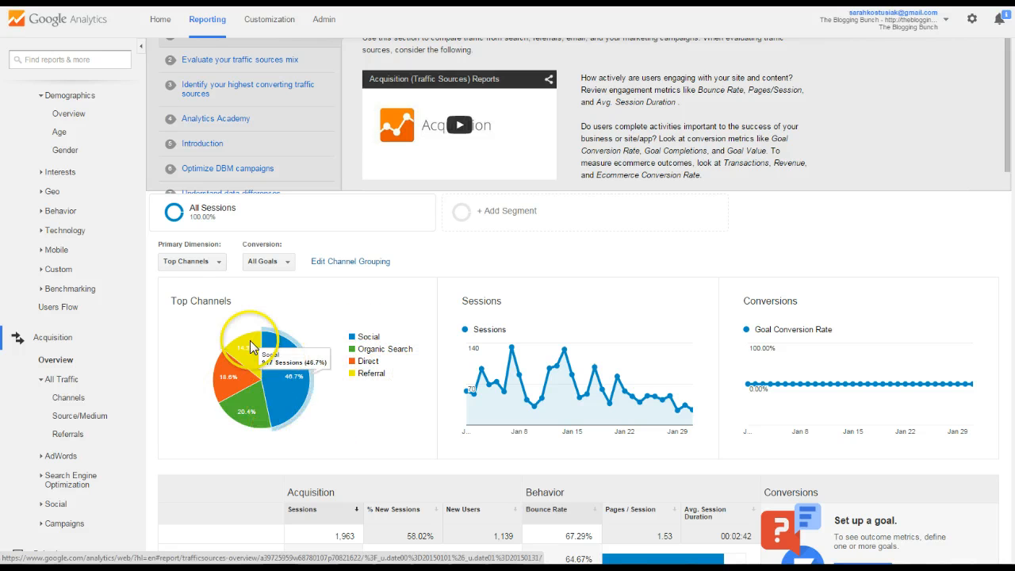
pyautogui.scroll(-3)
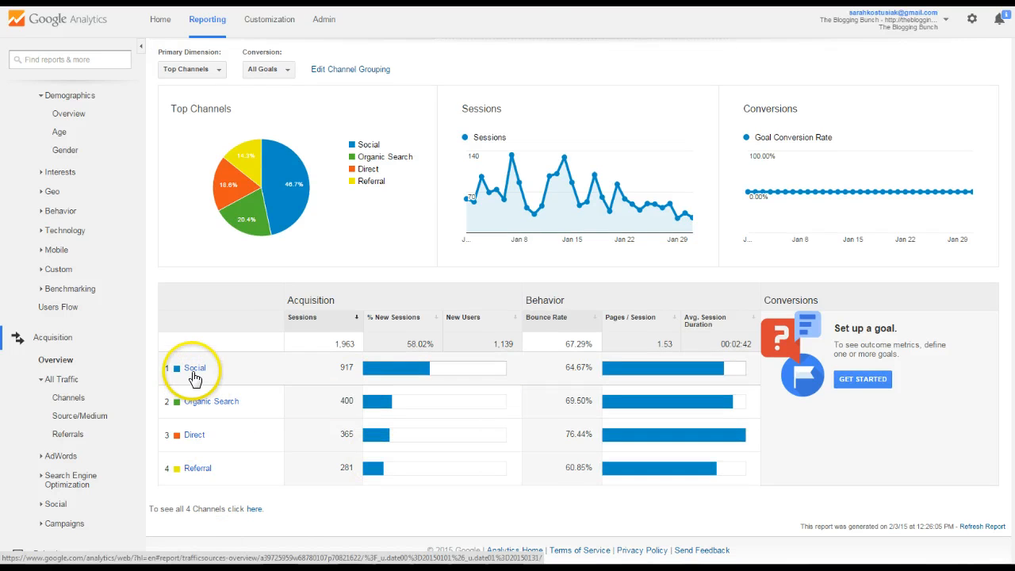
pyautogui.click(193, 367)
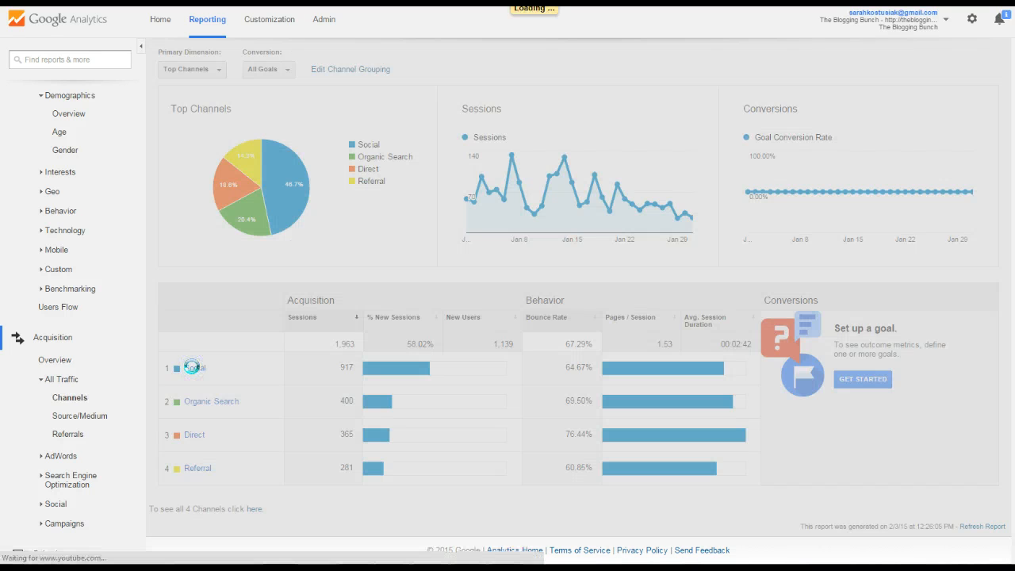
# Step: View the Social channel report listing 917 sessions led by Facebook with 826
pyautogui.click(197, 368)
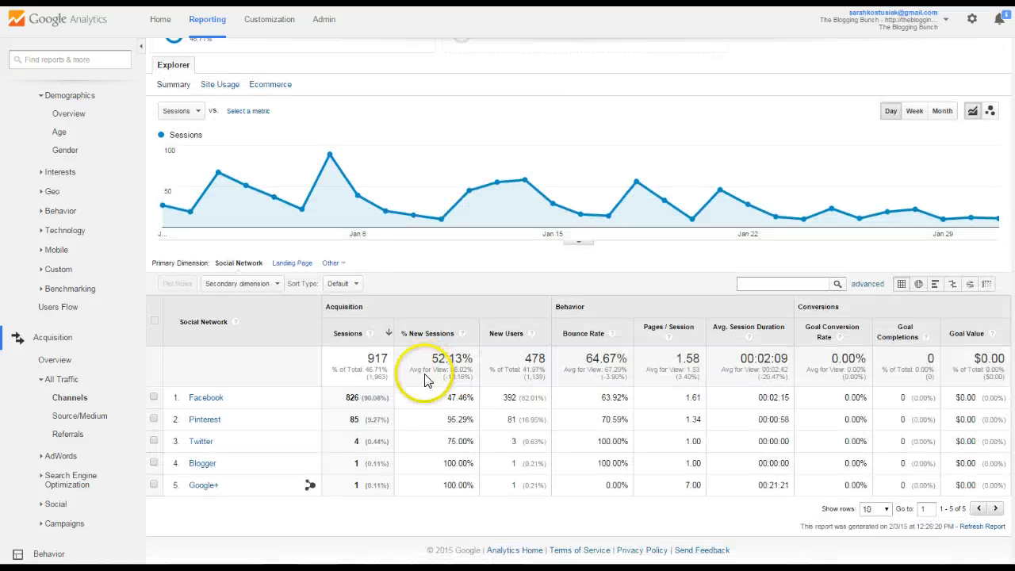
pyautogui.moveTo(207, 418)
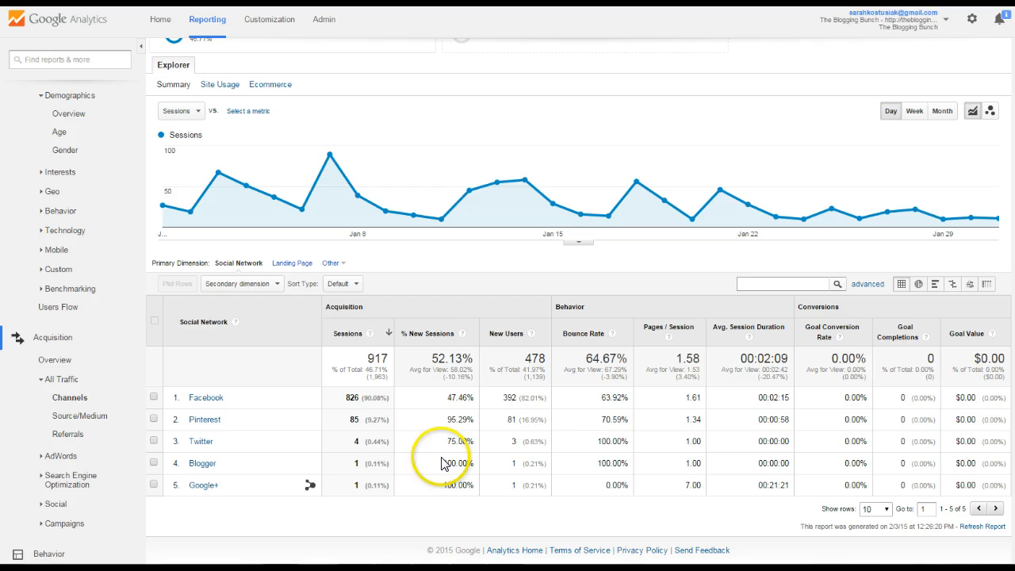
pyautogui.moveTo(256, 472)
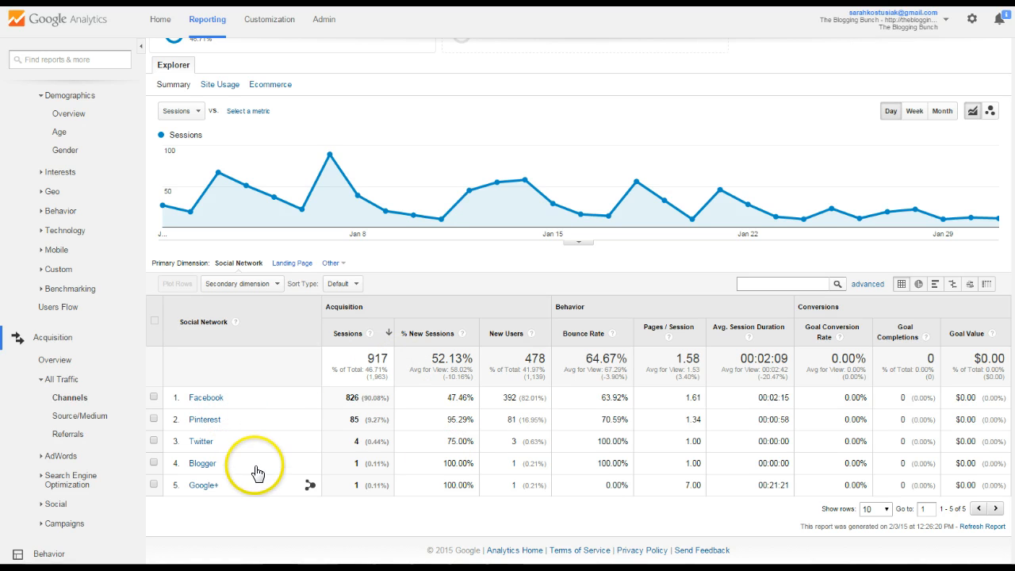
pyautogui.moveTo(261, 385)
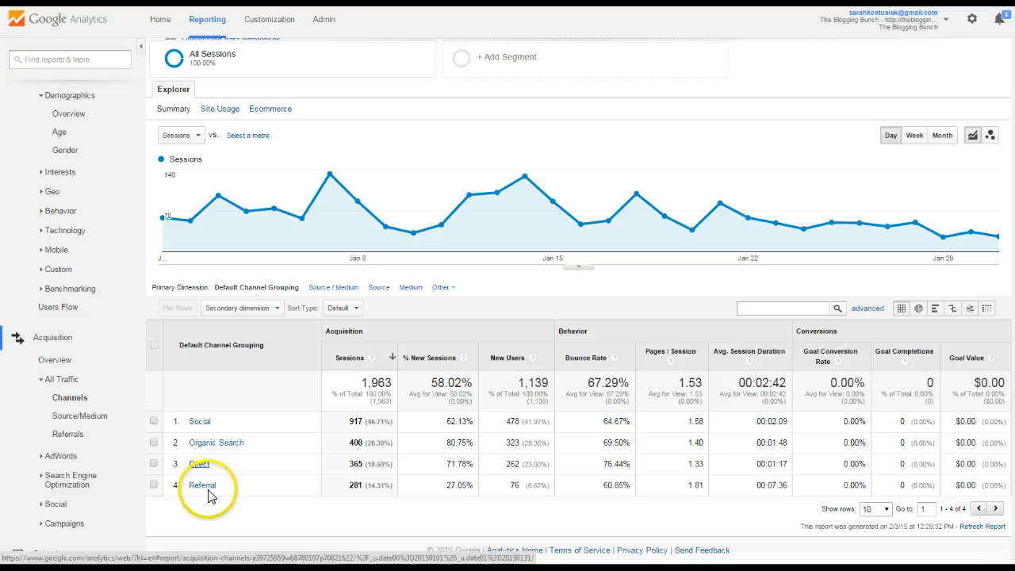
# Step: View the Referral Traffic report: 1,194 sessions led by facebook.com with 322
pyautogui.click(67, 434)
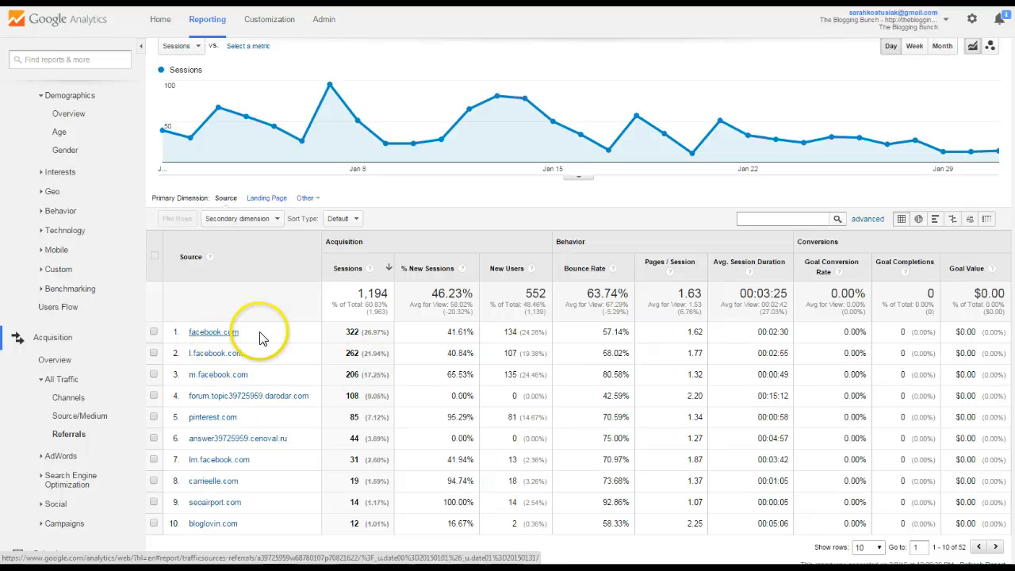
pyautogui.moveTo(213, 381)
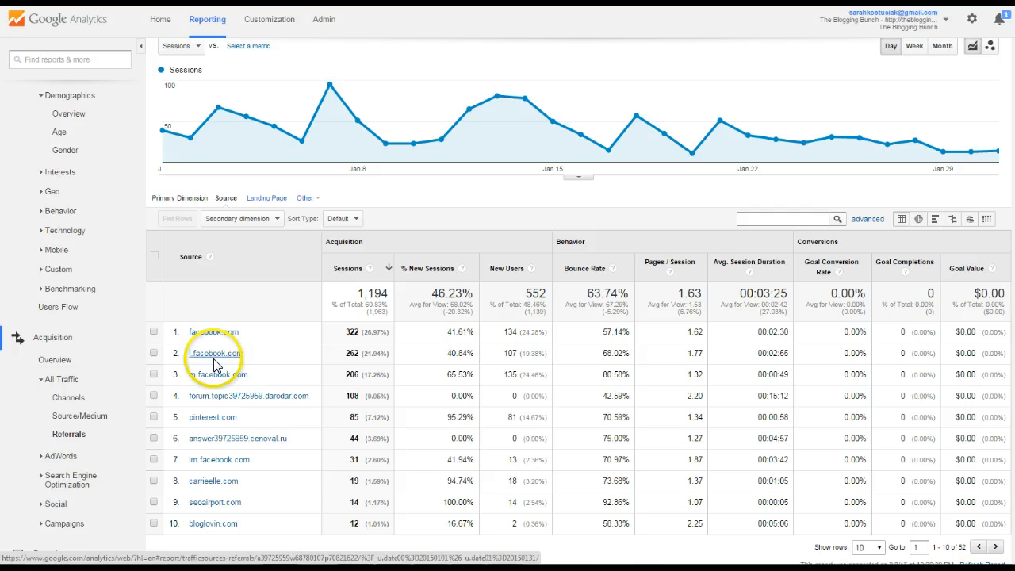
pyautogui.moveTo(216, 415)
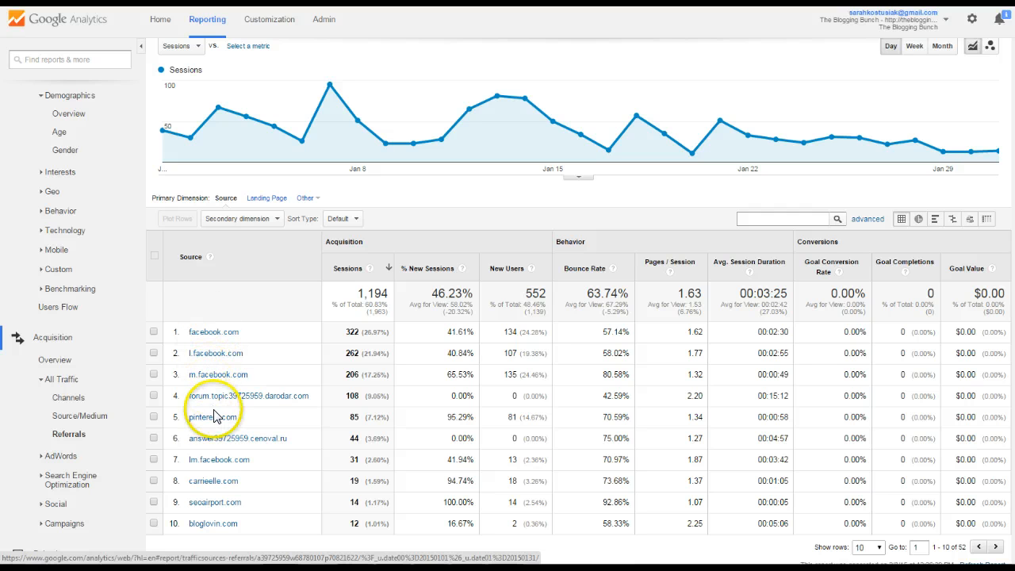
pyautogui.moveTo(232, 495)
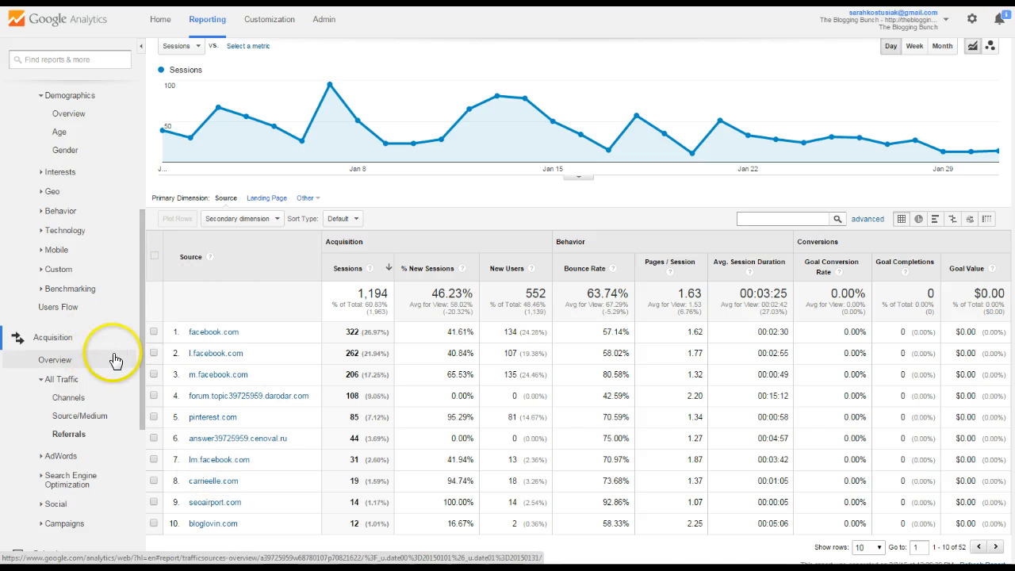
pyautogui.scroll(-3)
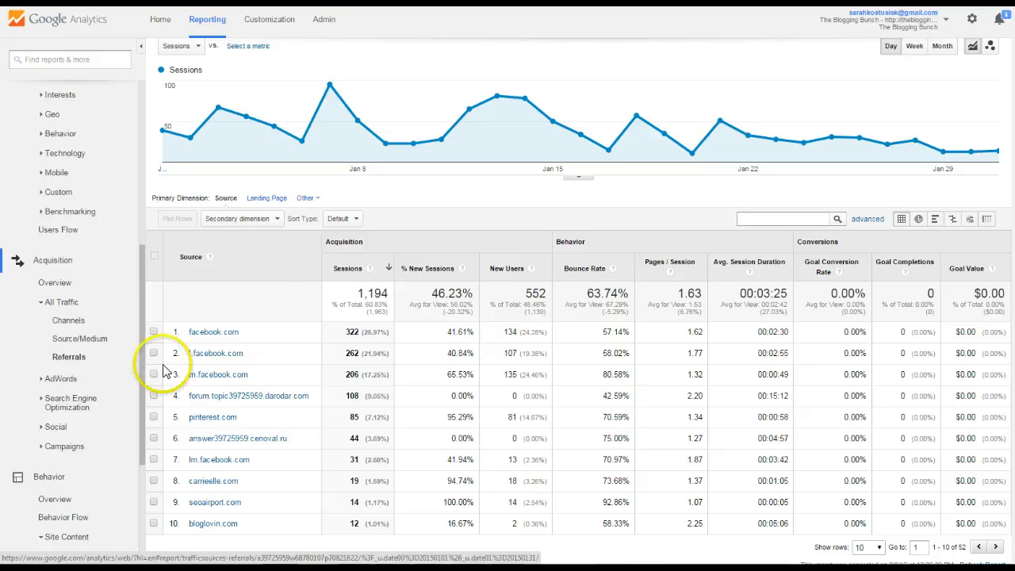
pyautogui.moveTo(229, 358)
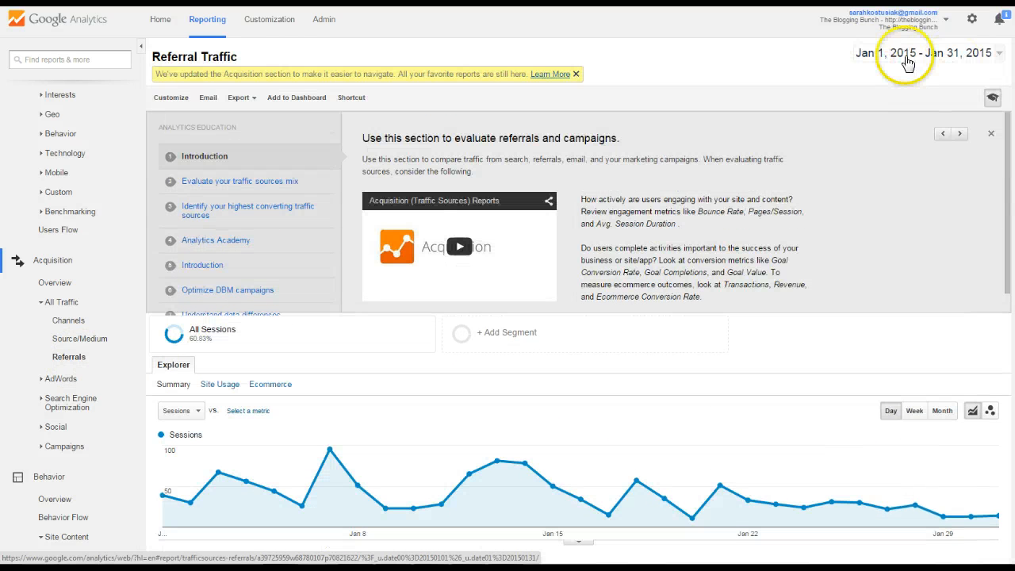
pyautogui.moveTo(840, 111)
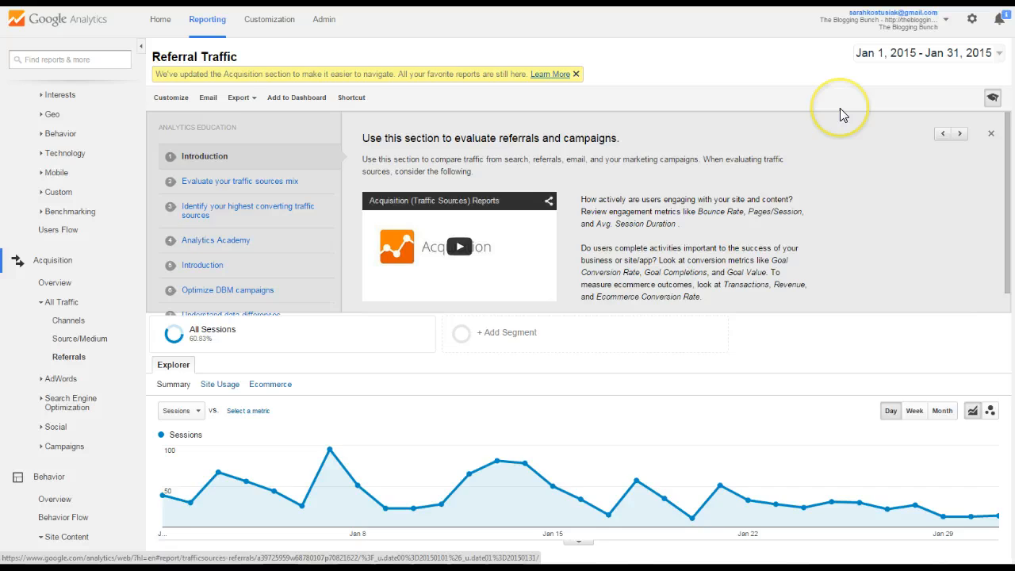
pyautogui.scroll(-3)
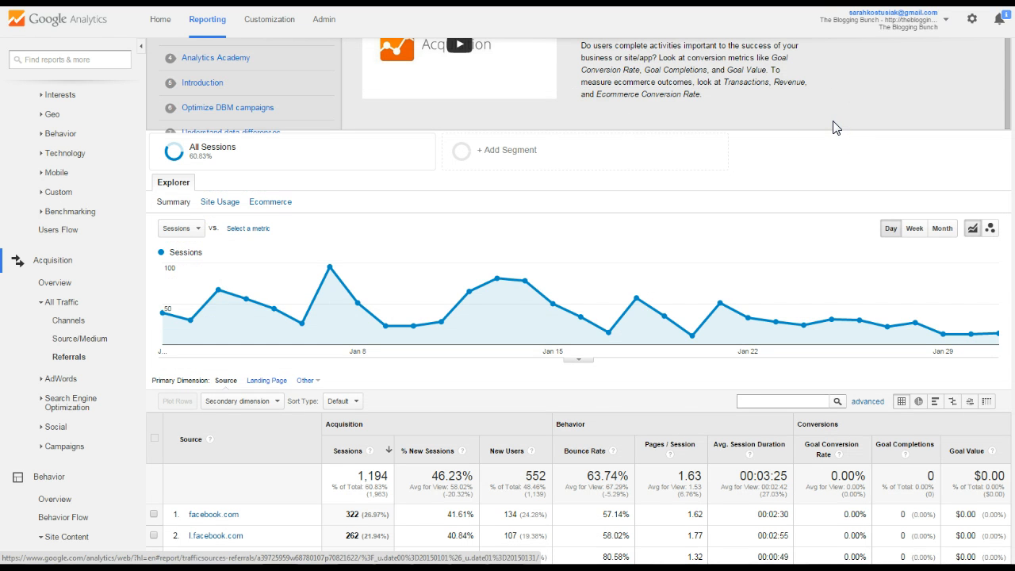
pyautogui.scroll(-3)
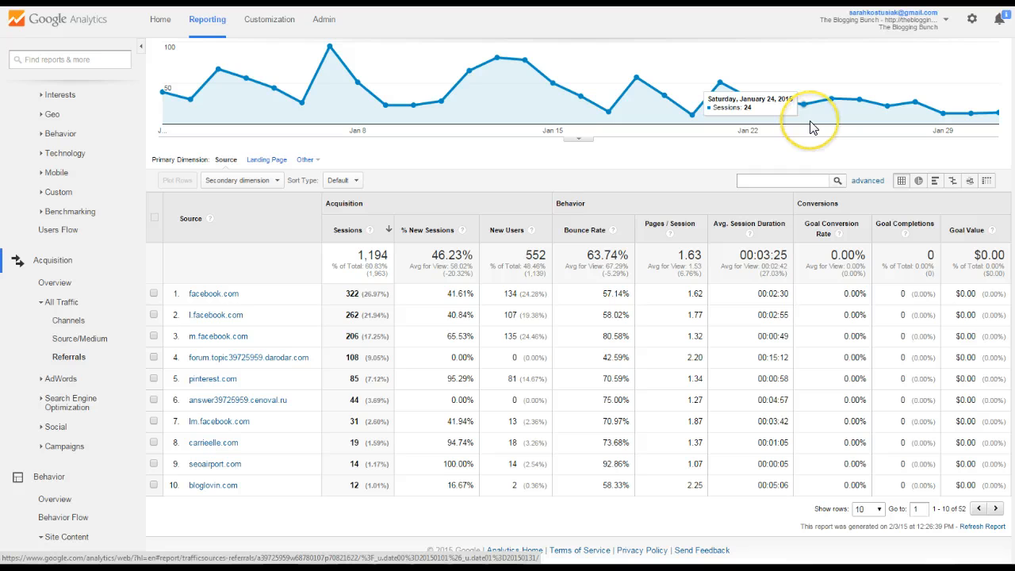
pyautogui.moveTo(219, 450)
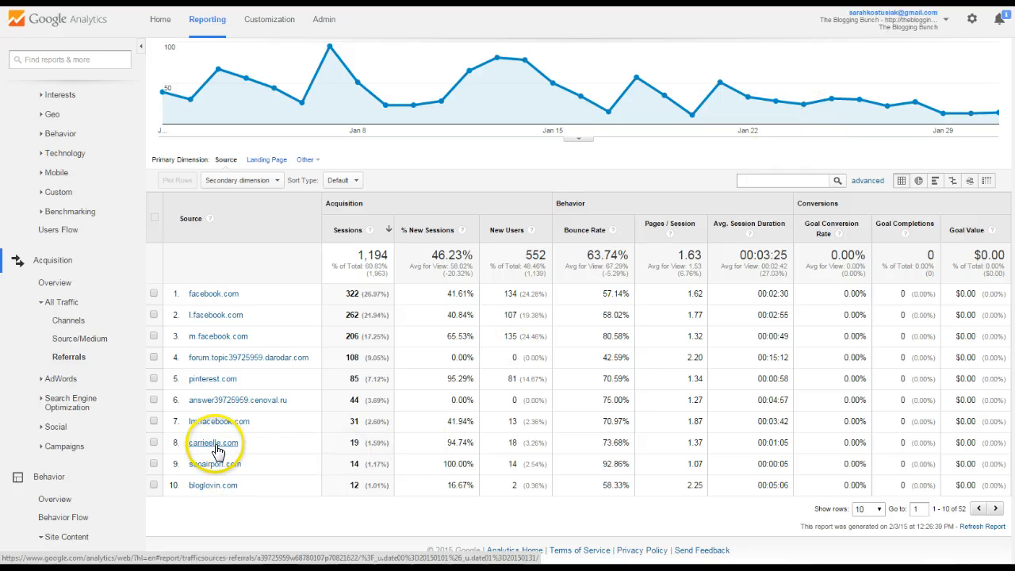
# Step: Drill into camwelle.com to see its 19 sessions split across two referring page paths
pyautogui.click(212, 442)
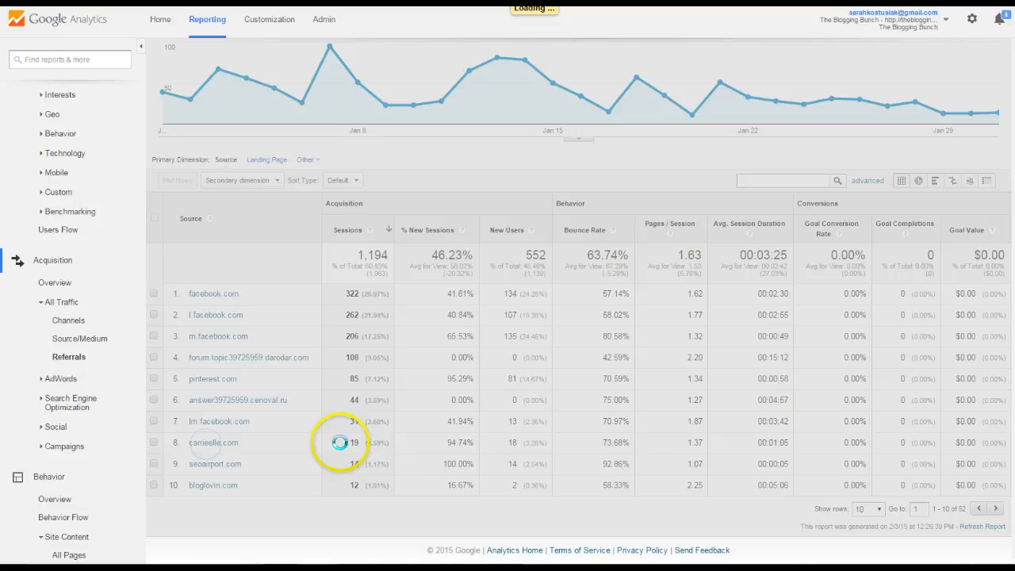
pyautogui.click(212, 443)
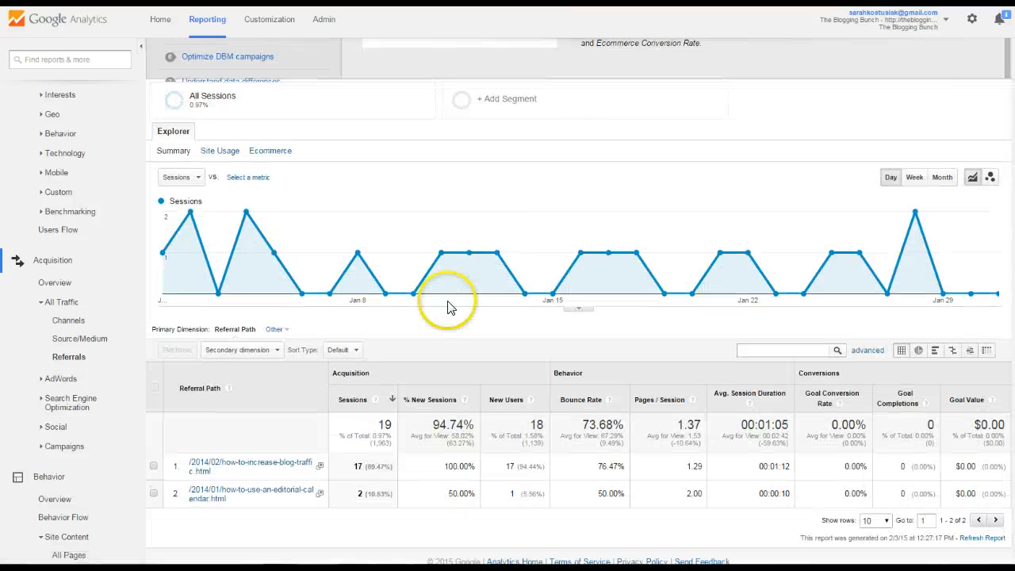
pyautogui.scroll(-3)
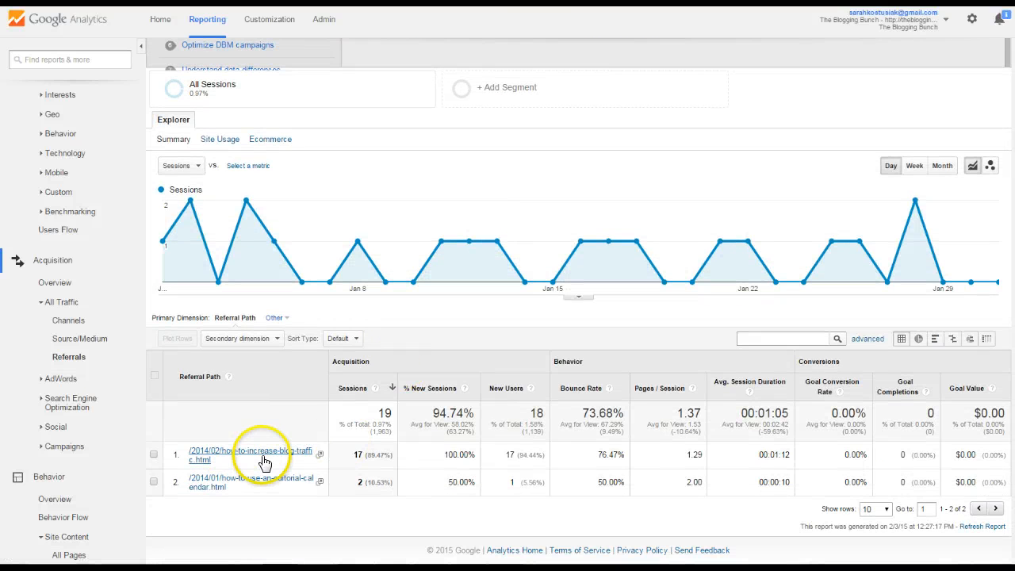
pyautogui.moveTo(358, 454)
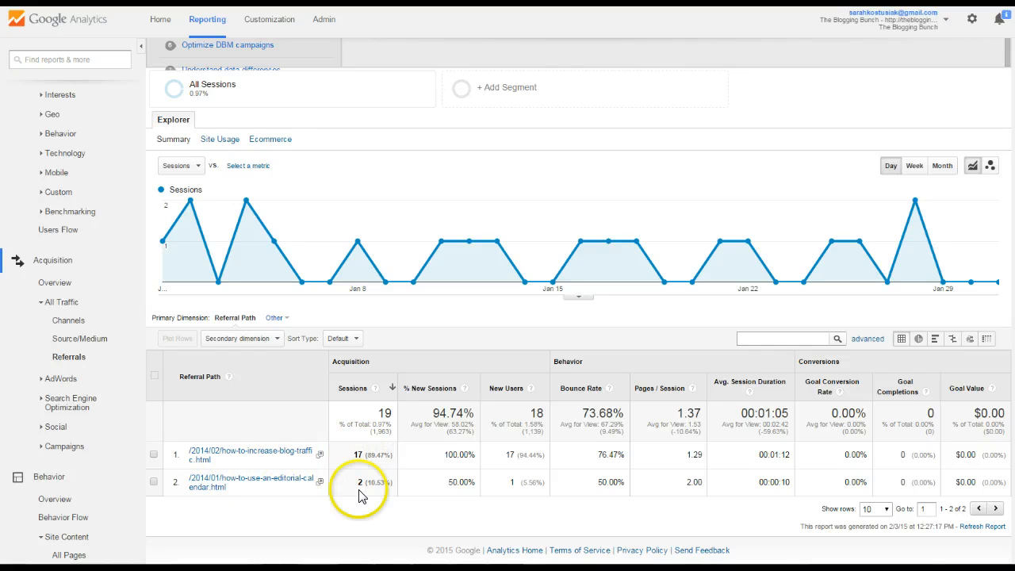
pyautogui.moveTo(282, 461)
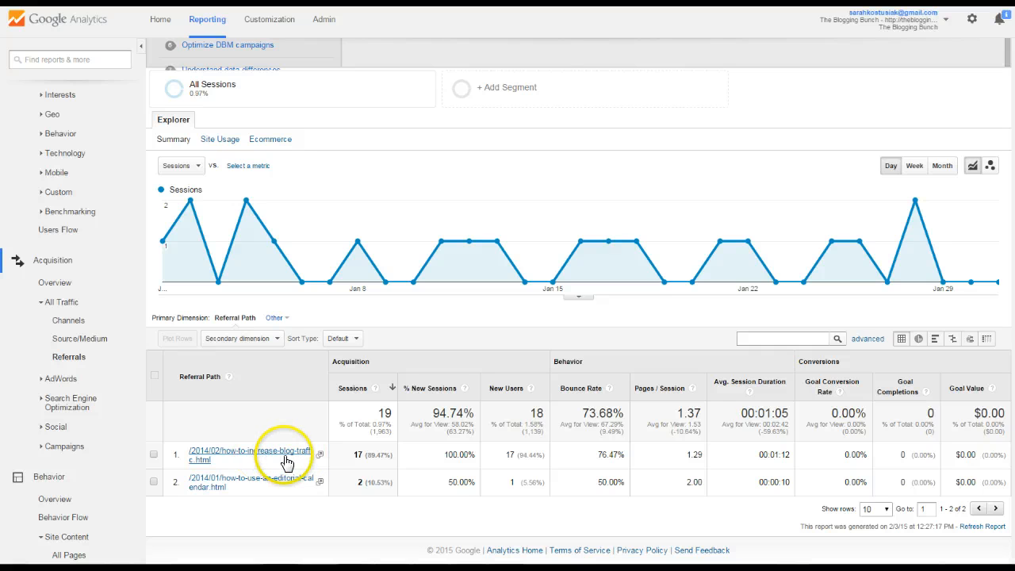
pyautogui.moveTo(256, 460)
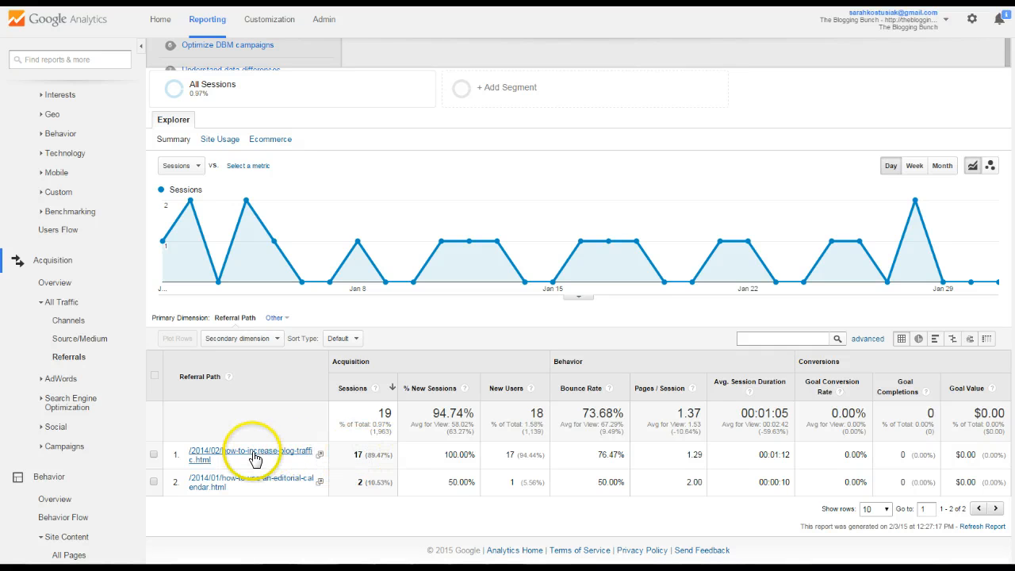
pyautogui.moveTo(317, 507)
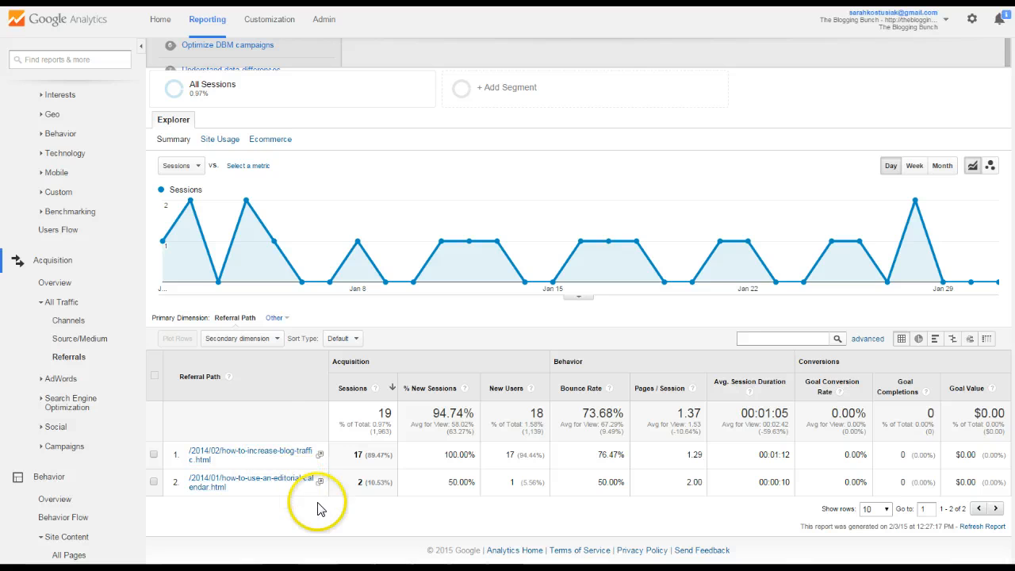
pyautogui.moveTo(139, 278)
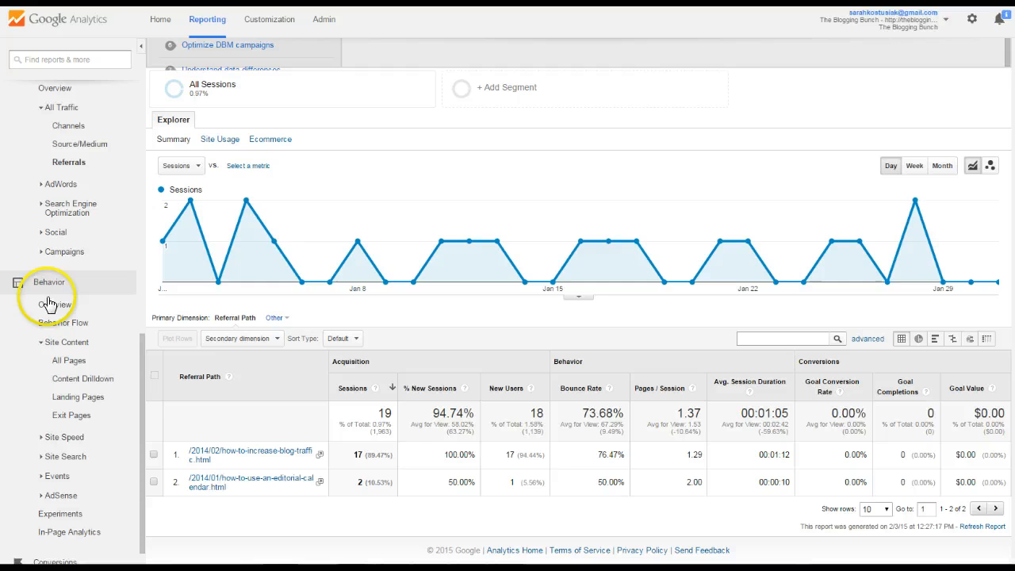
# Step: View the Behavior Overview (3,006 pageviews, 67.29% bounce rate) and its chartable metrics list
pyautogui.click(57, 304)
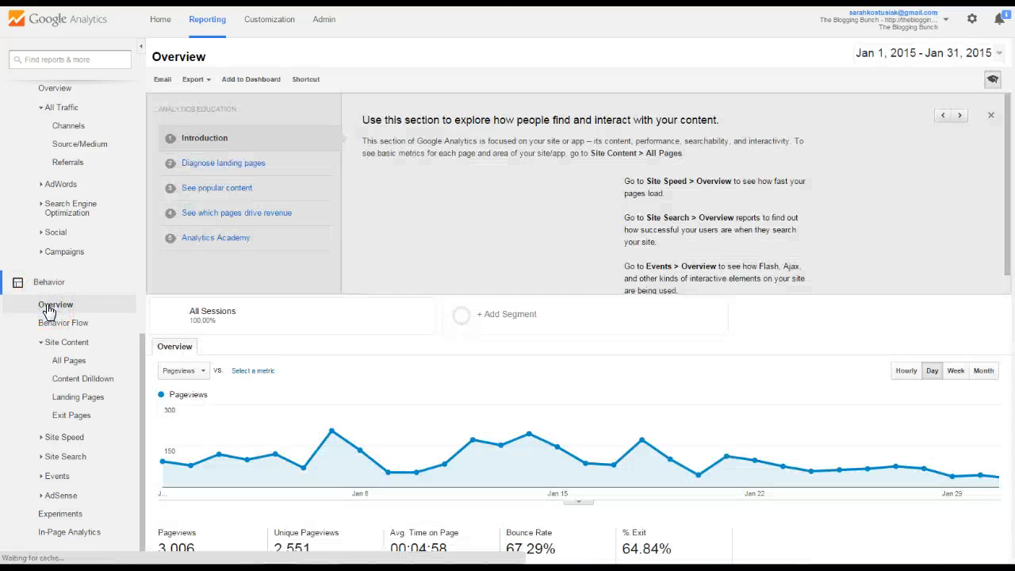
pyautogui.scroll(-3)
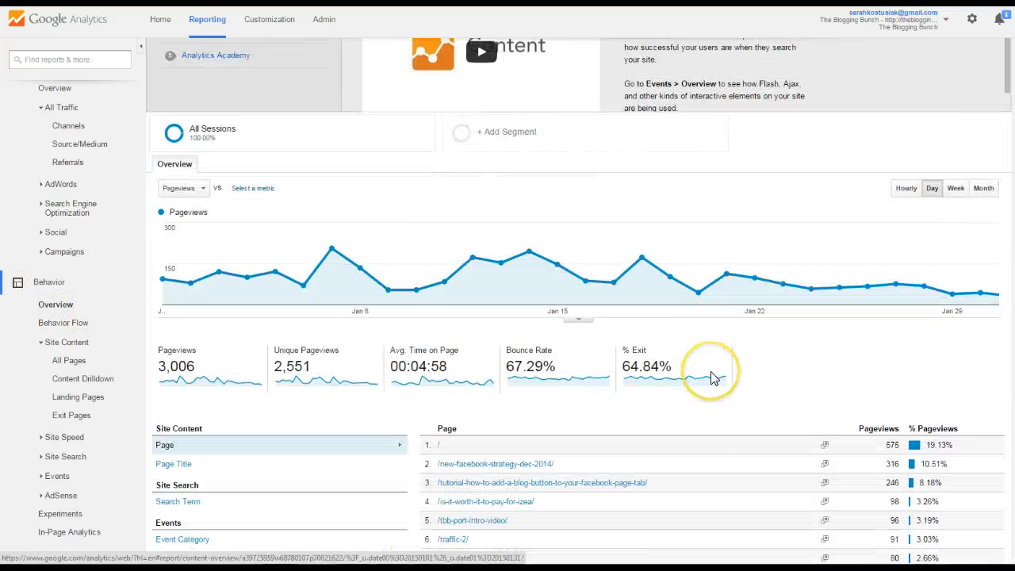
pyautogui.scroll(-3)
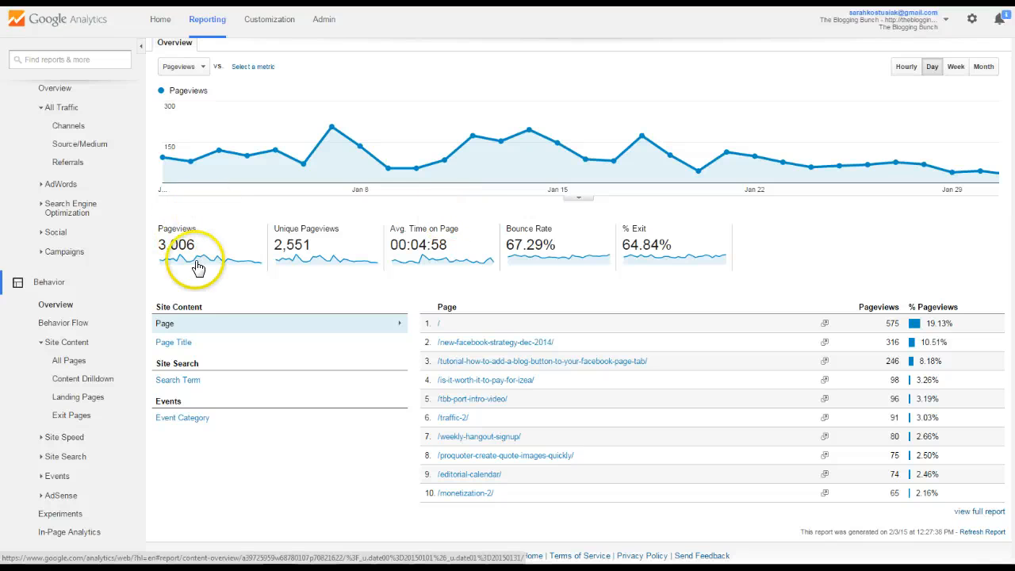
pyautogui.moveTo(520, 263)
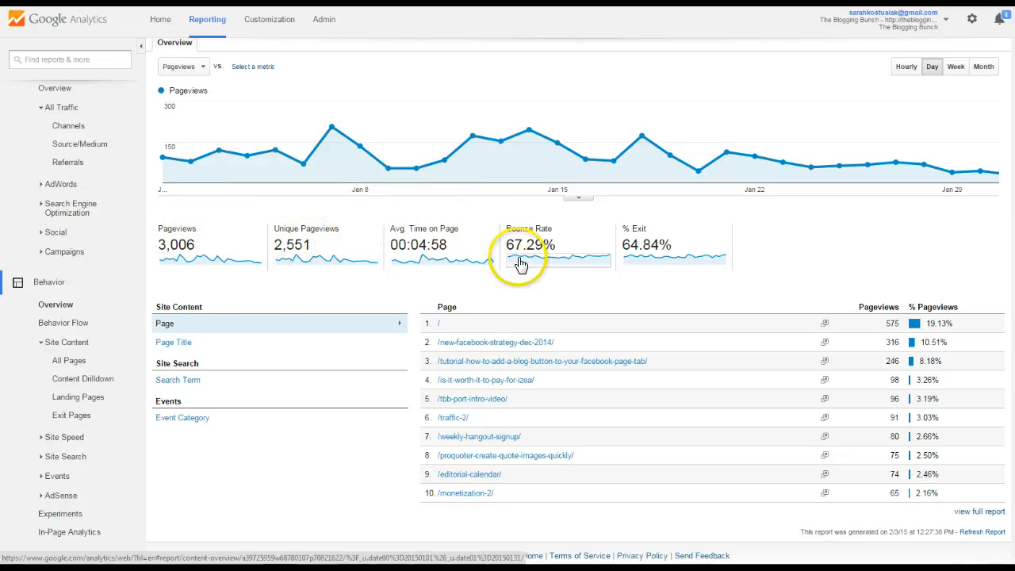
pyautogui.moveTo(510, 343)
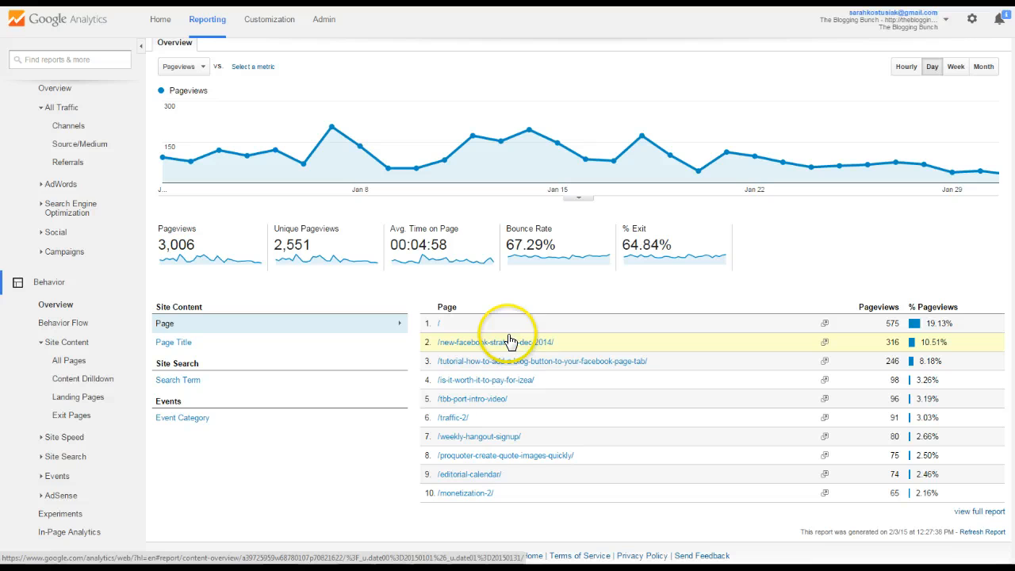
pyautogui.moveTo(505, 368)
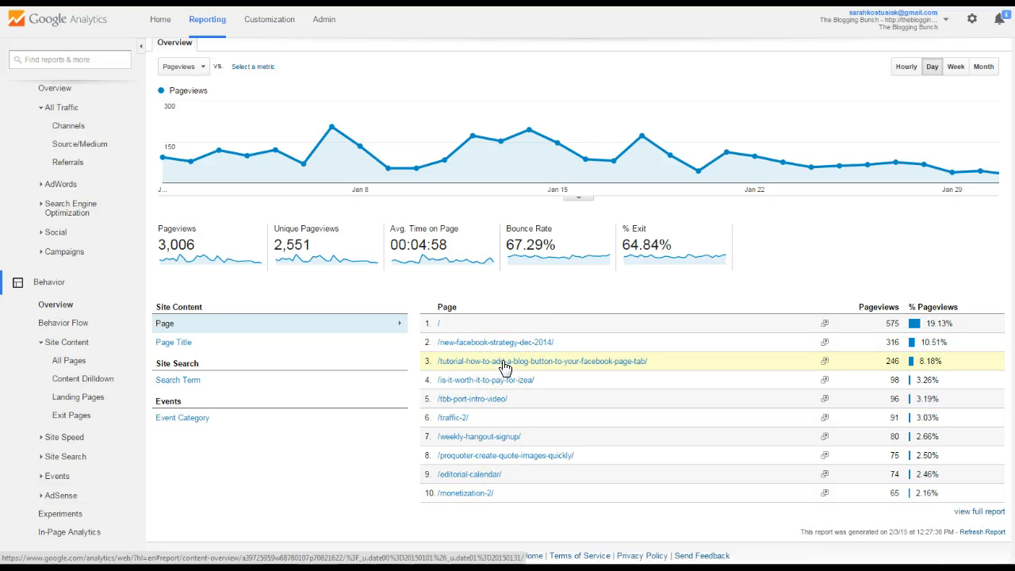
pyautogui.scroll(3)
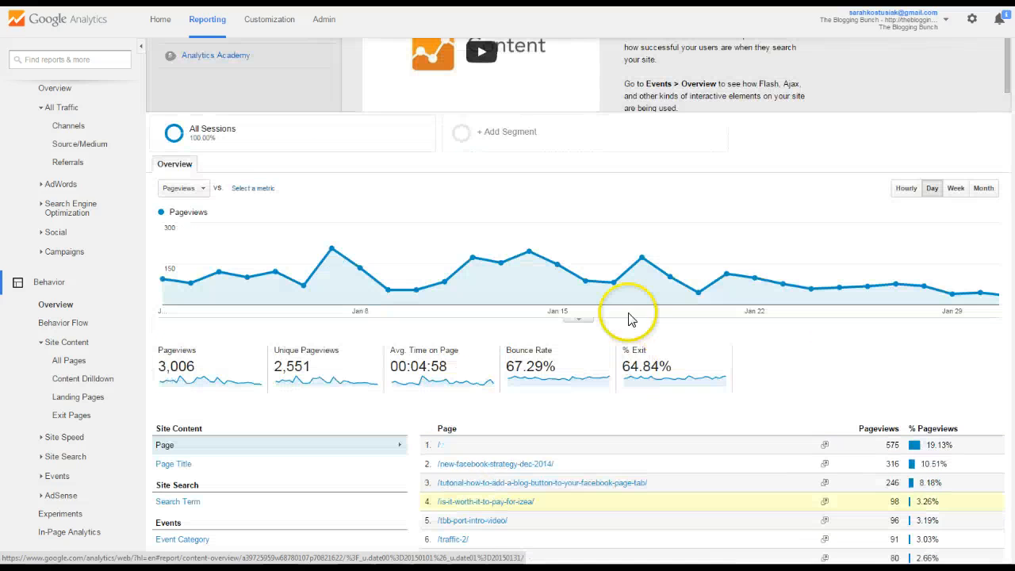
pyautogui.click(182, 187)
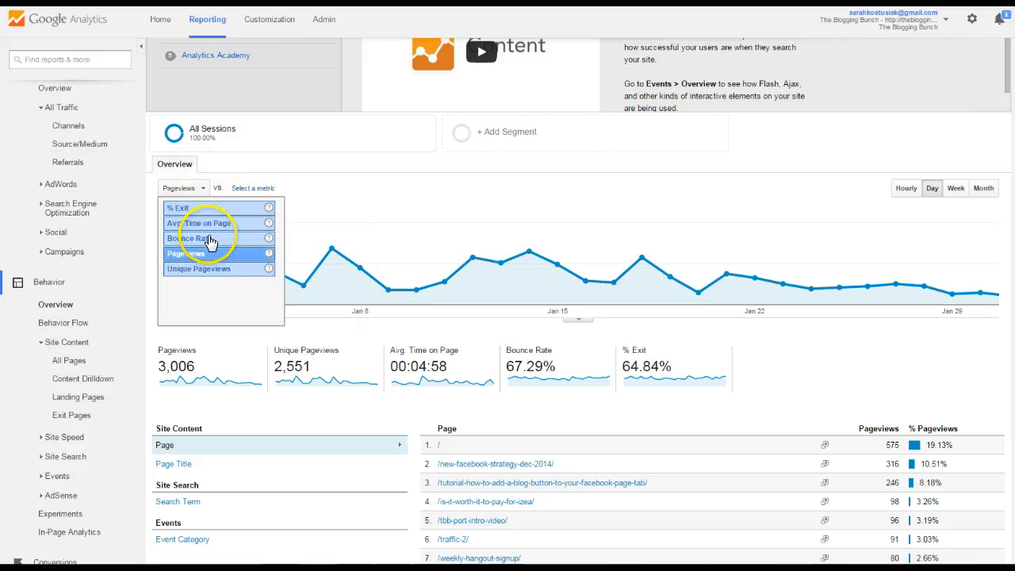
pyautogui.moveTo(198, 269)
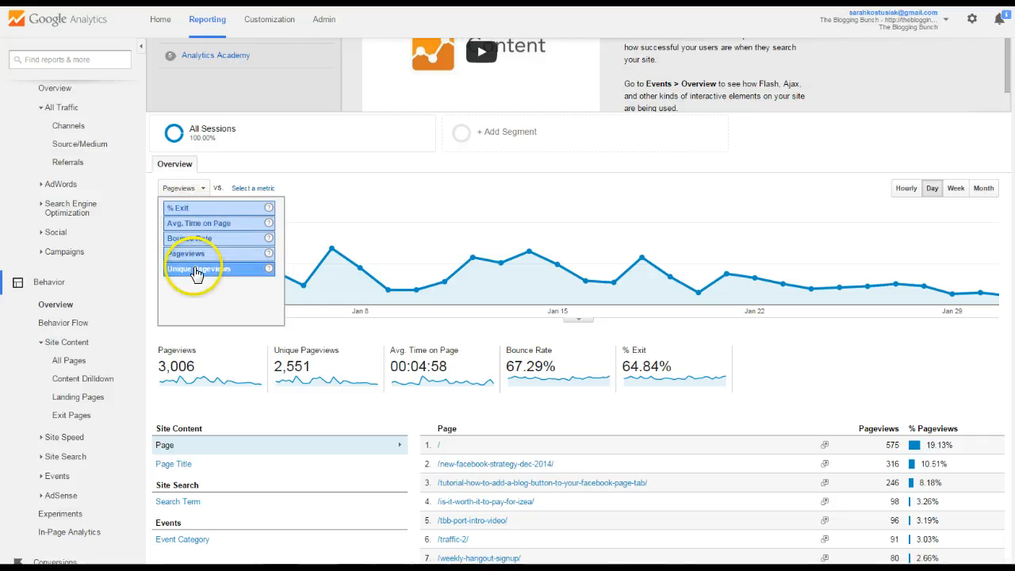
pyautogui.moveTo(388, 200)
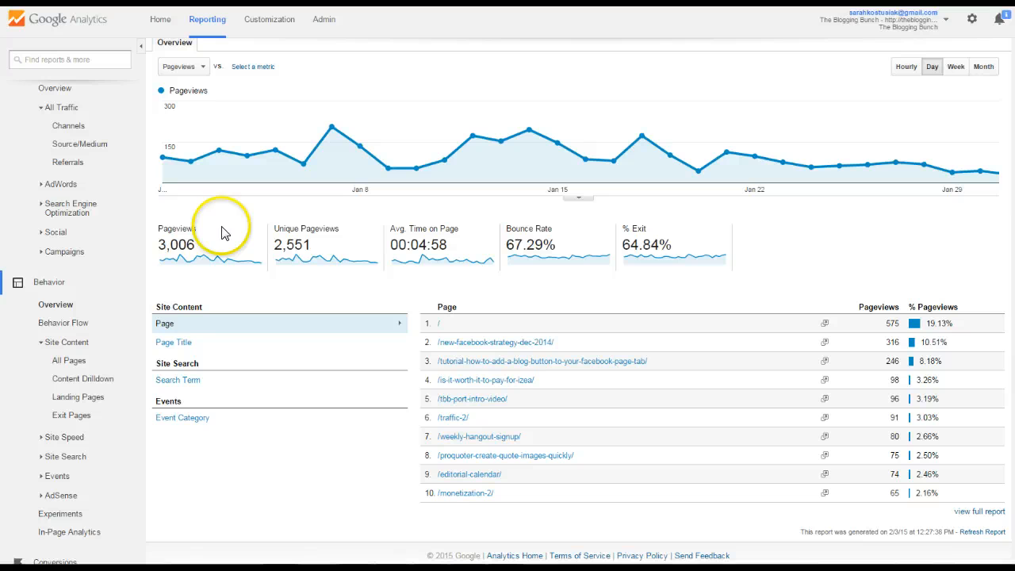
pyautogui.moveTo(315, 256)
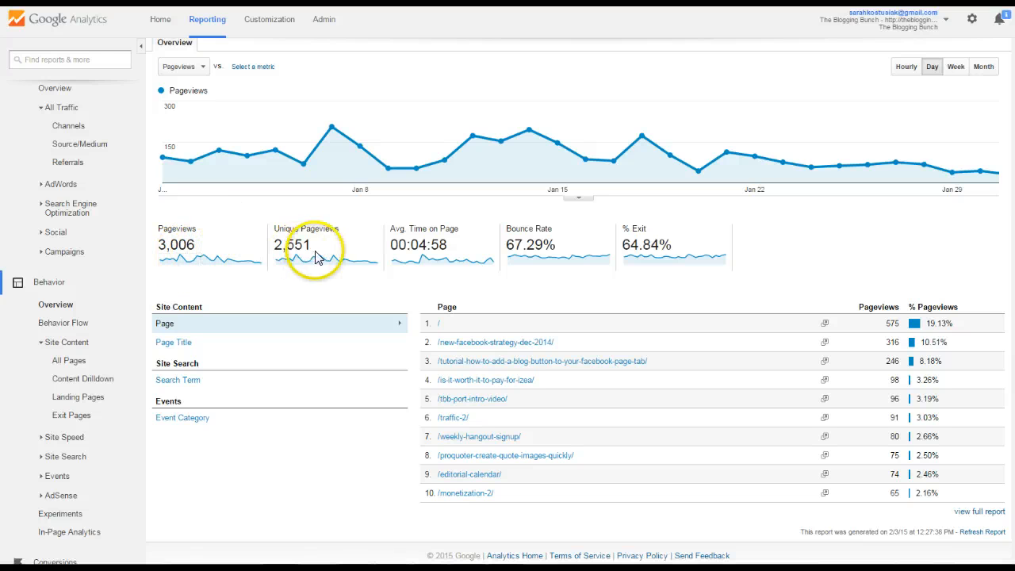
pyautogui.moveTo(673, 256)
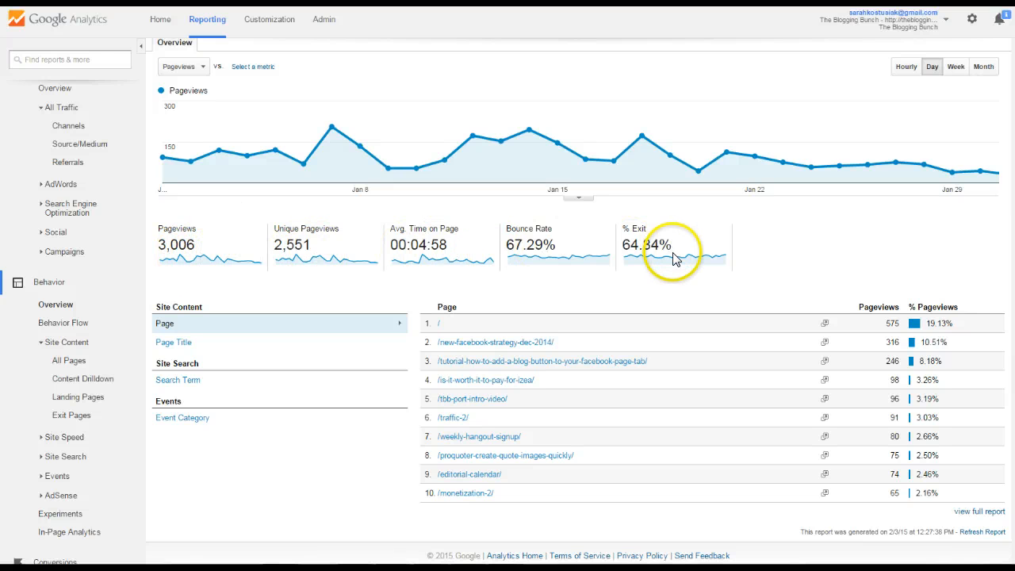
pyautogui.moveTo(66, 361)
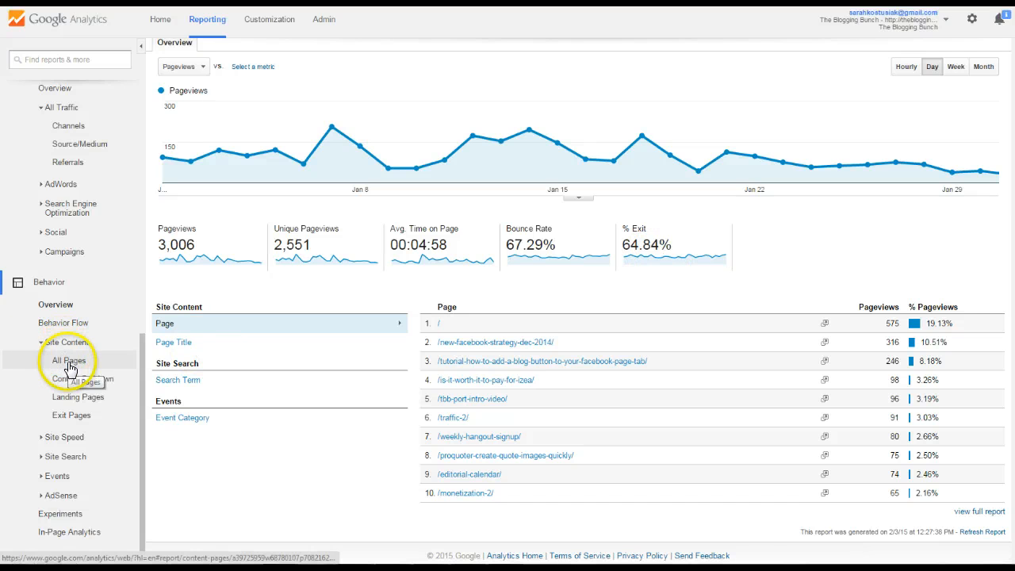
# Step: Open the All Pages report and show more than 10 rows in the pages table
pyautogui.click(69, 359)
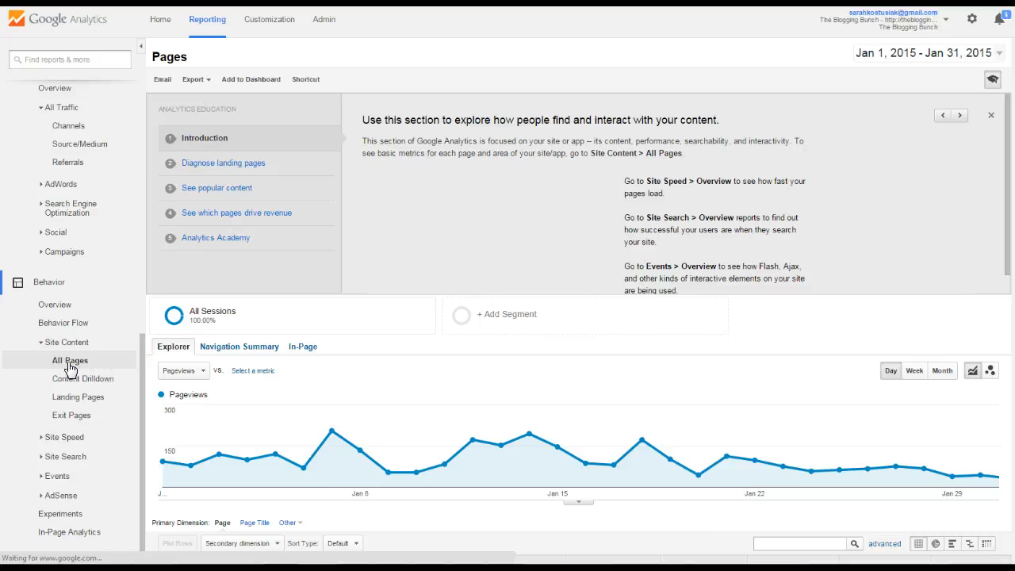
pyautogui.scroll(-3)
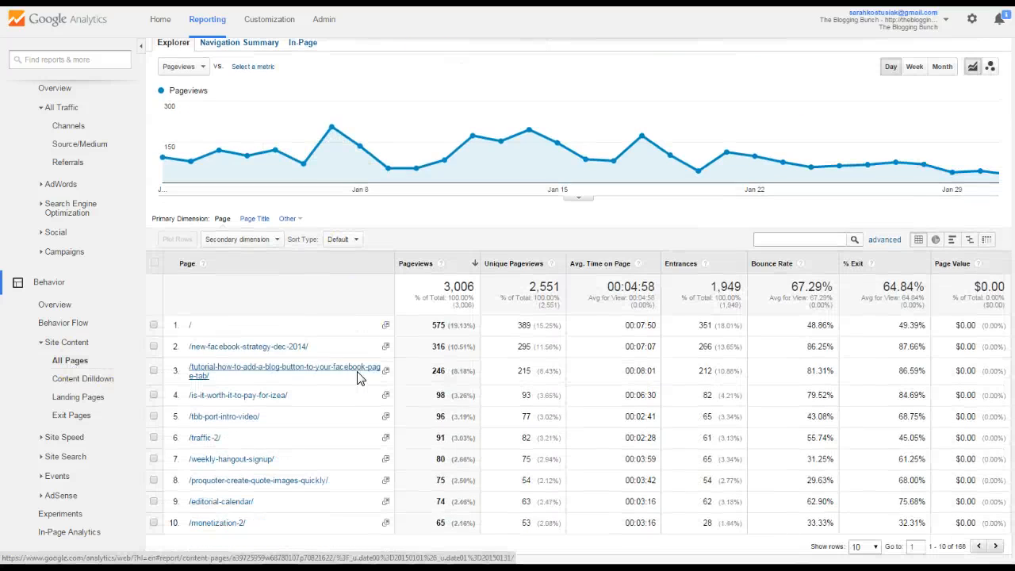
pyautogui.moveTo(246, 355)
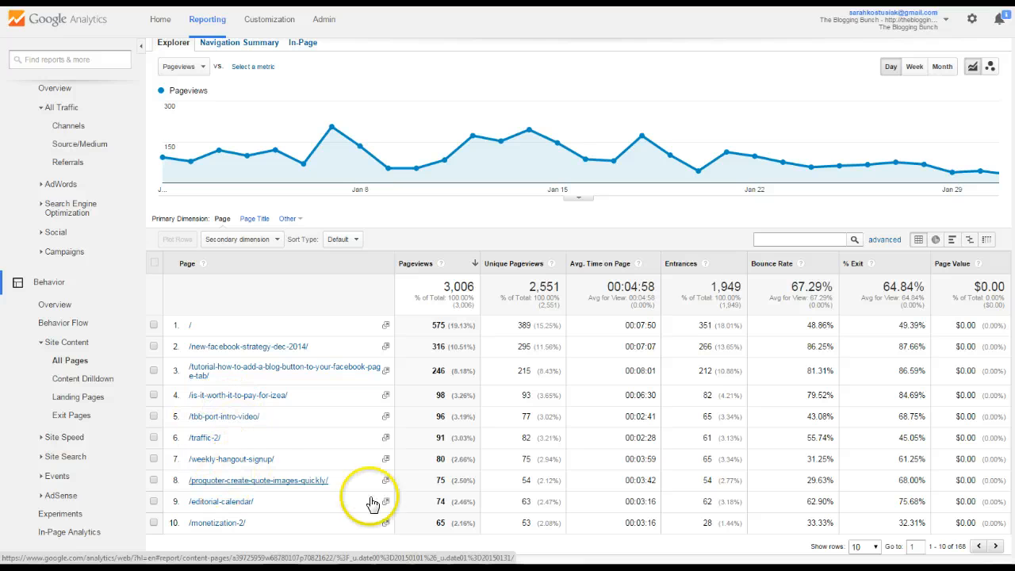
pyautogui.scroll(-3)
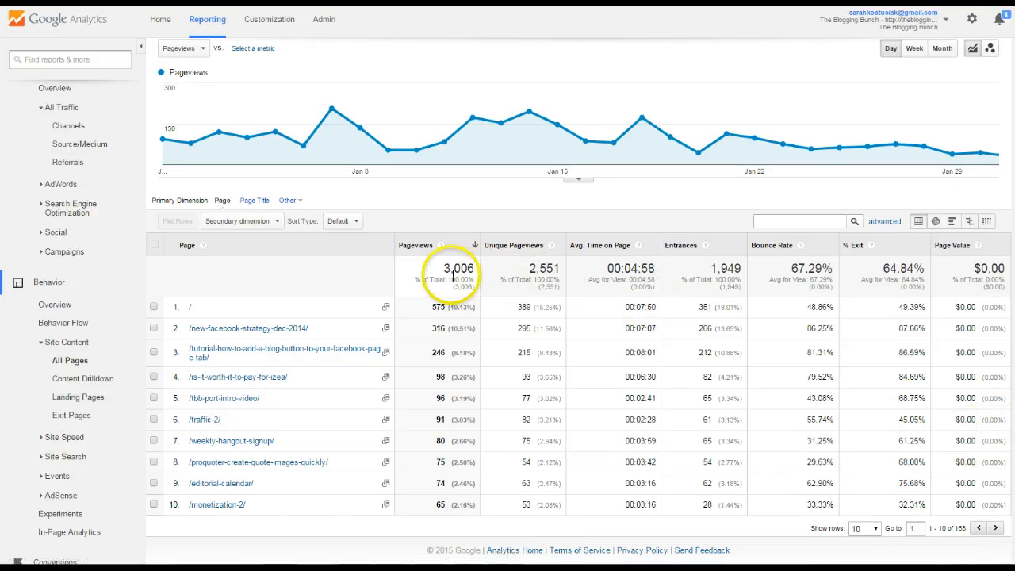
pyautogui.moveTo(536, 379)
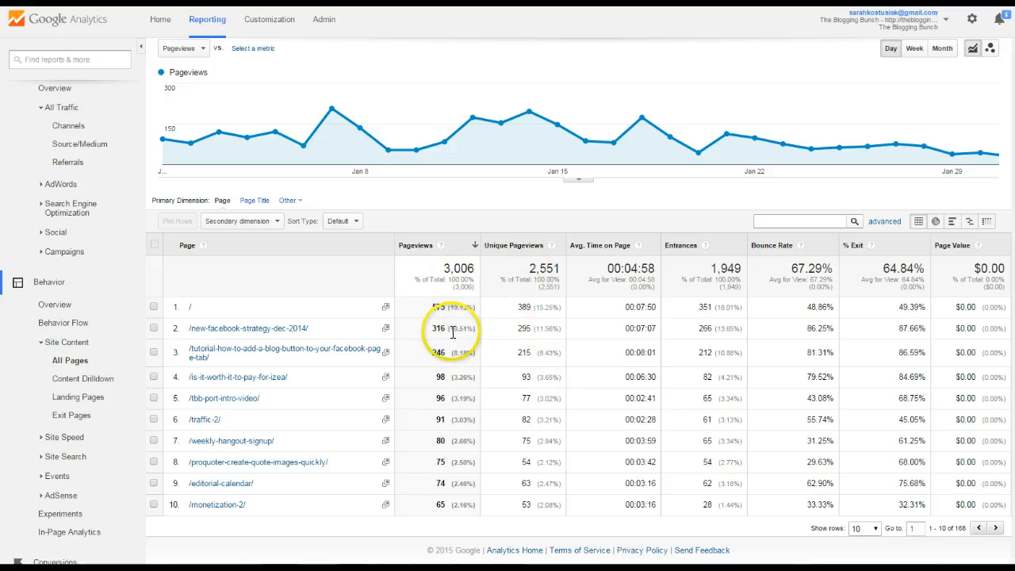
pyautogui.moveTo(537, 345)
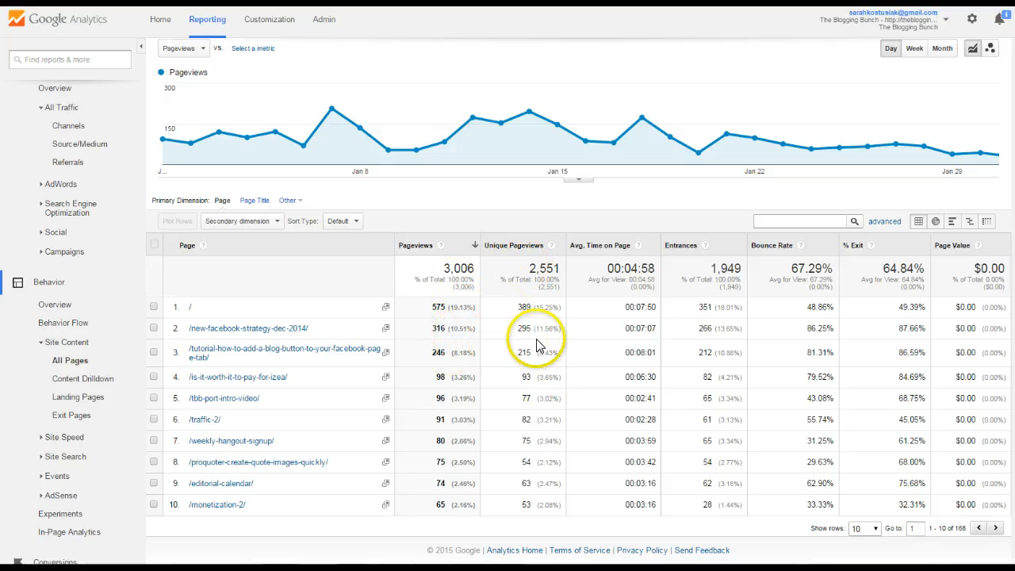
pyautogui.moveTo(431, 375)
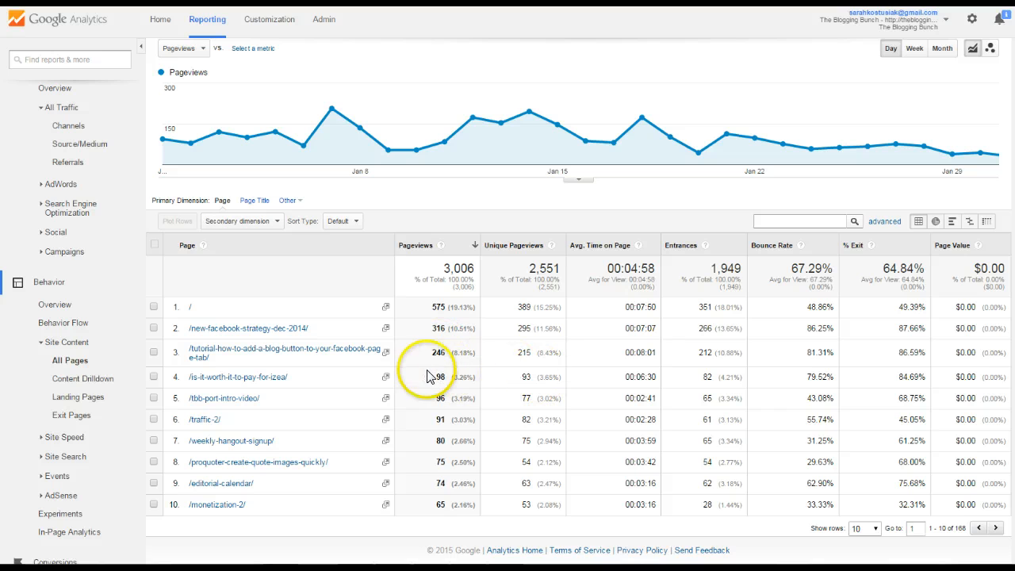
pyautogui.moveTo(555, 325)
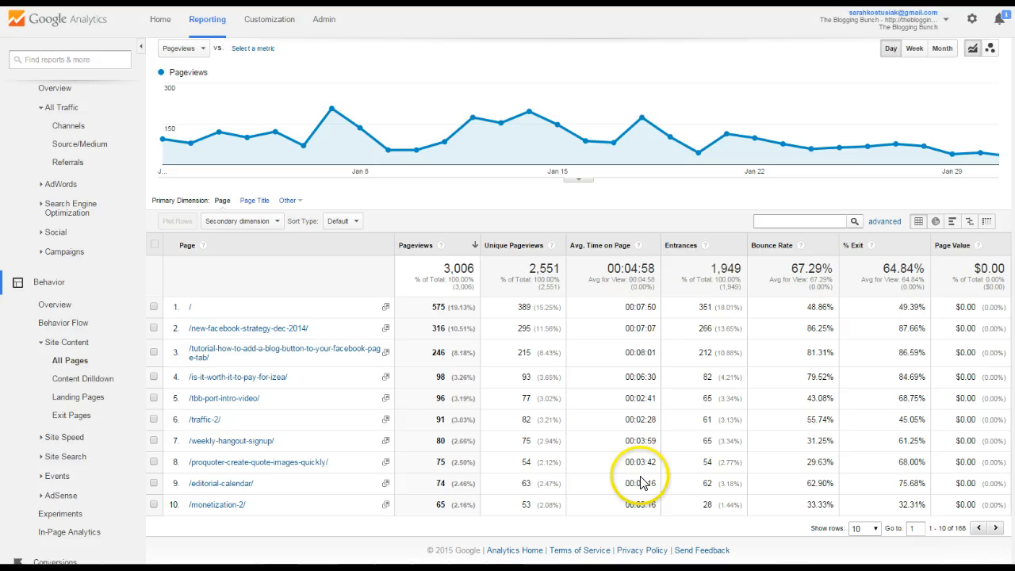
pyautogui.moveTo(717, 300)
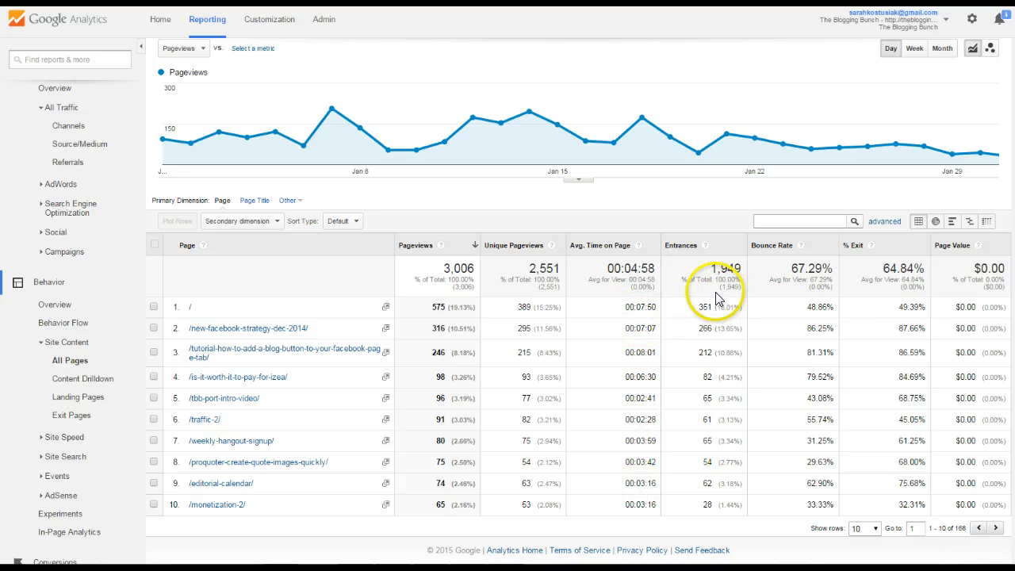
pyautogui.moveTo(832, 348)
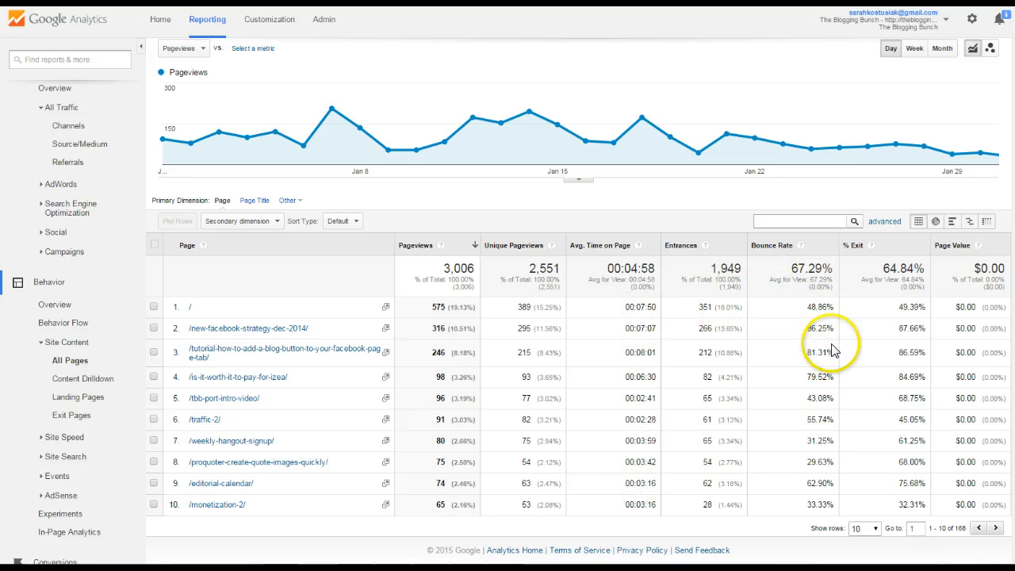
pyautogui.moveTo(805, 333)
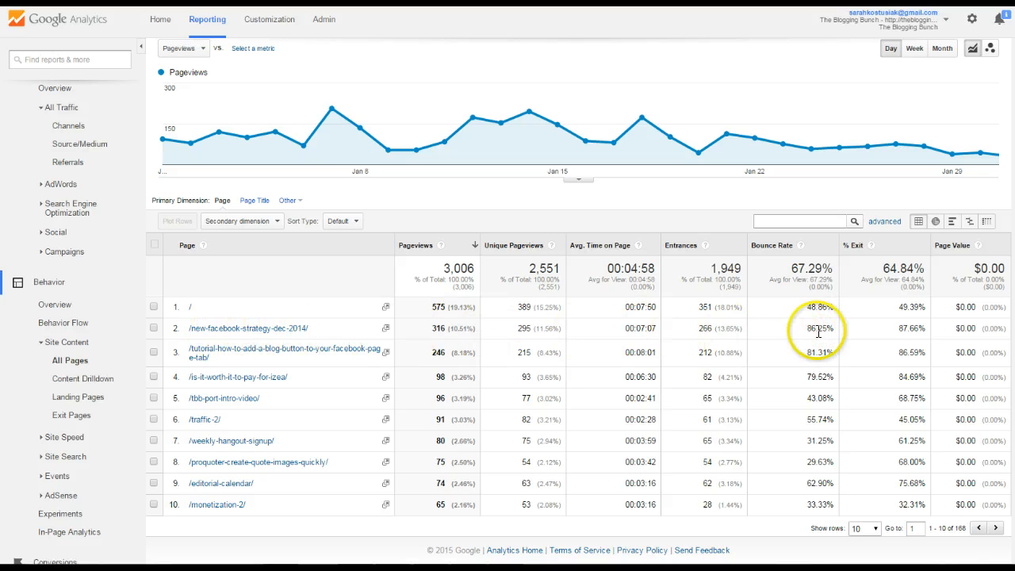
pyautogui.moveTo(785, 331)
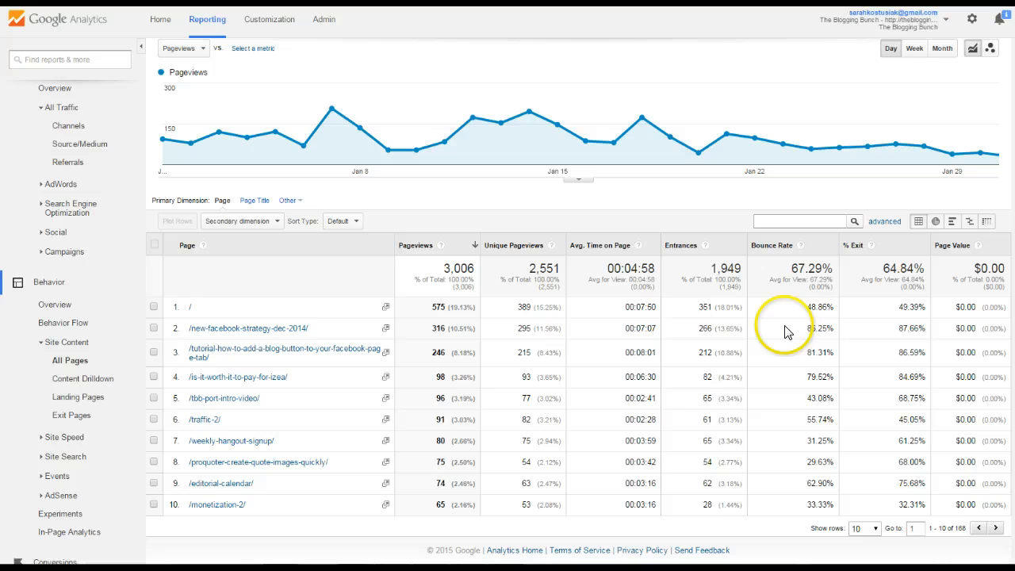
pyautogui.moveTo(825, 352)
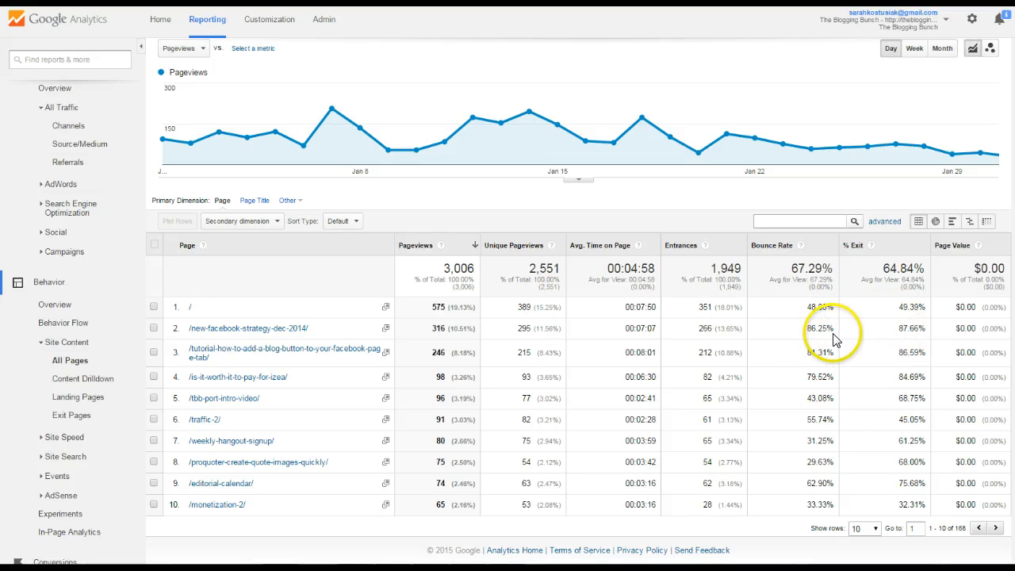
pyautogui.moveTo(811, 326)
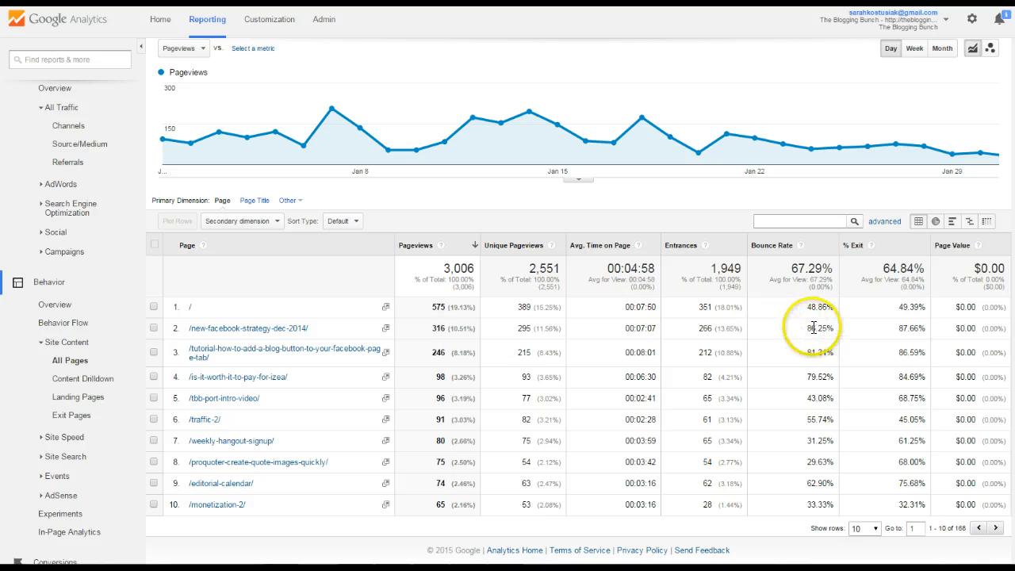
pyautogui.moveTo(805, 333)
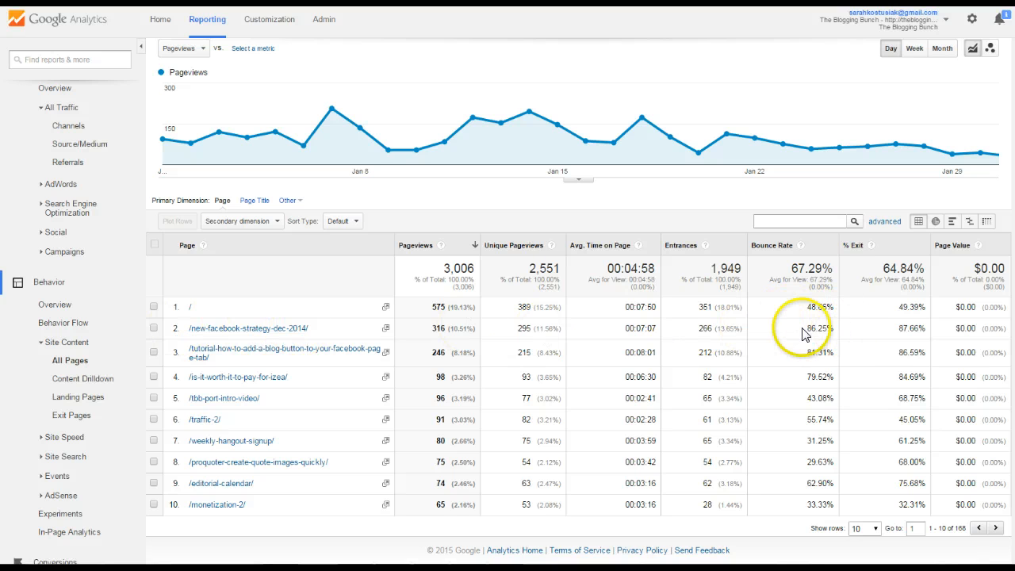
pyautogui.moveTo(827, 327)
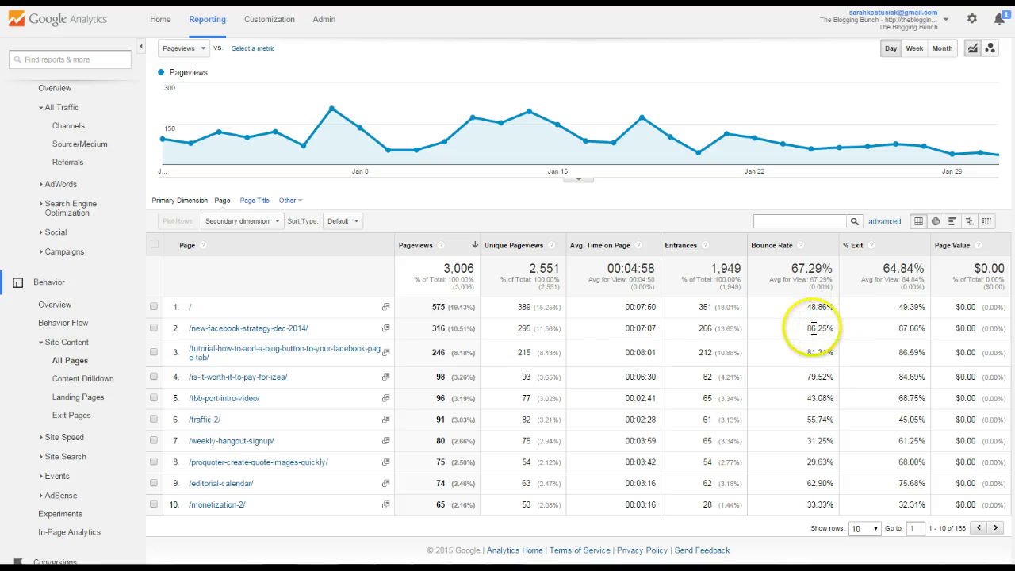
pyautogui.moveTo(780, 364)
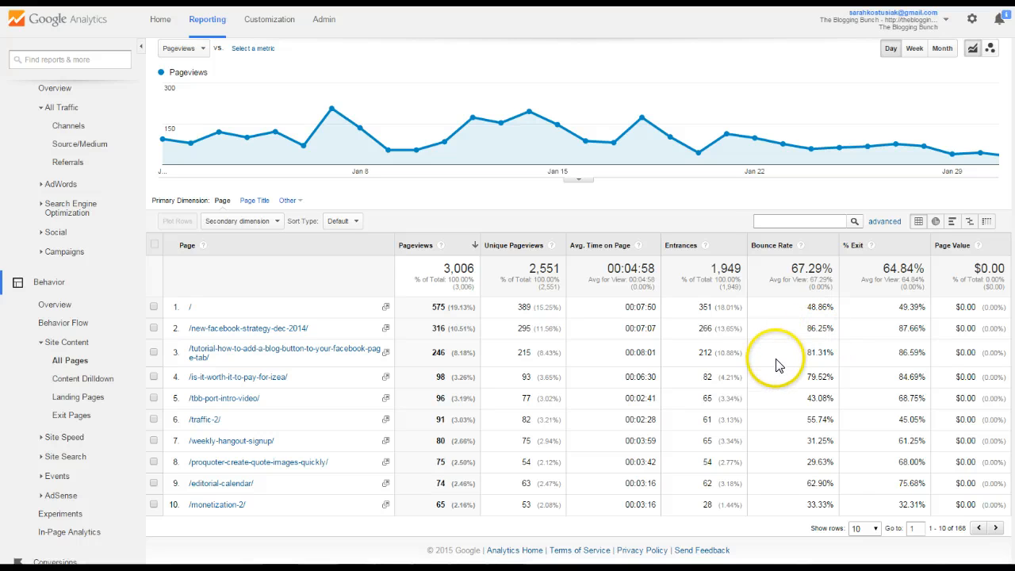
pyautogui.moveTo(827, 441)
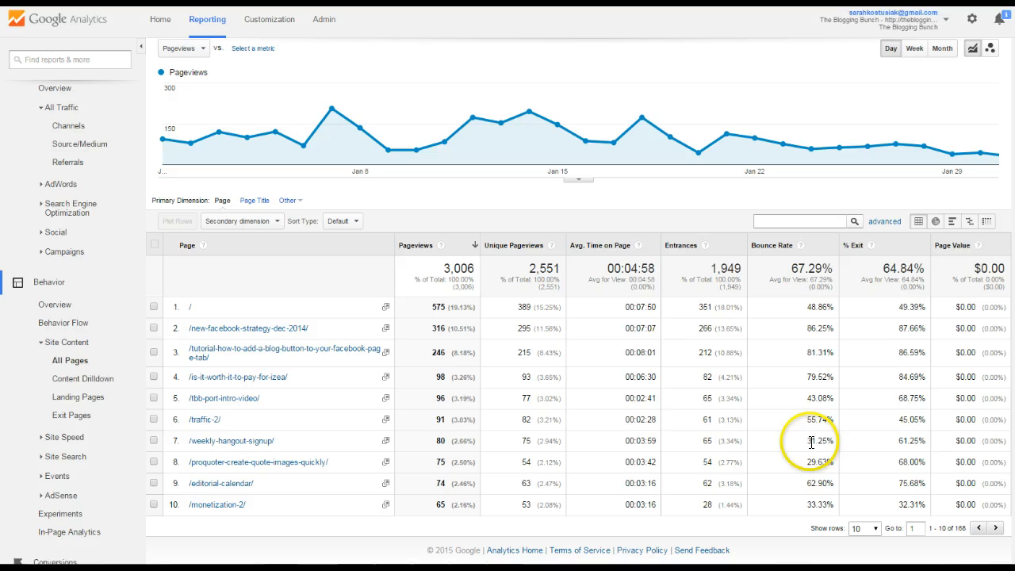
pyautogui.moveTo(825, 483)
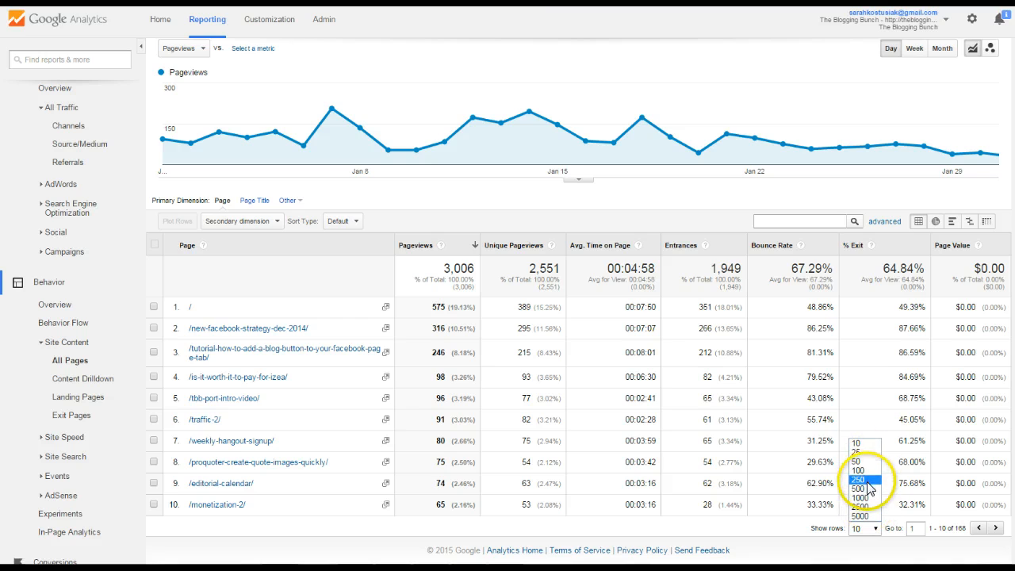
pyautogui.click(860, 469)
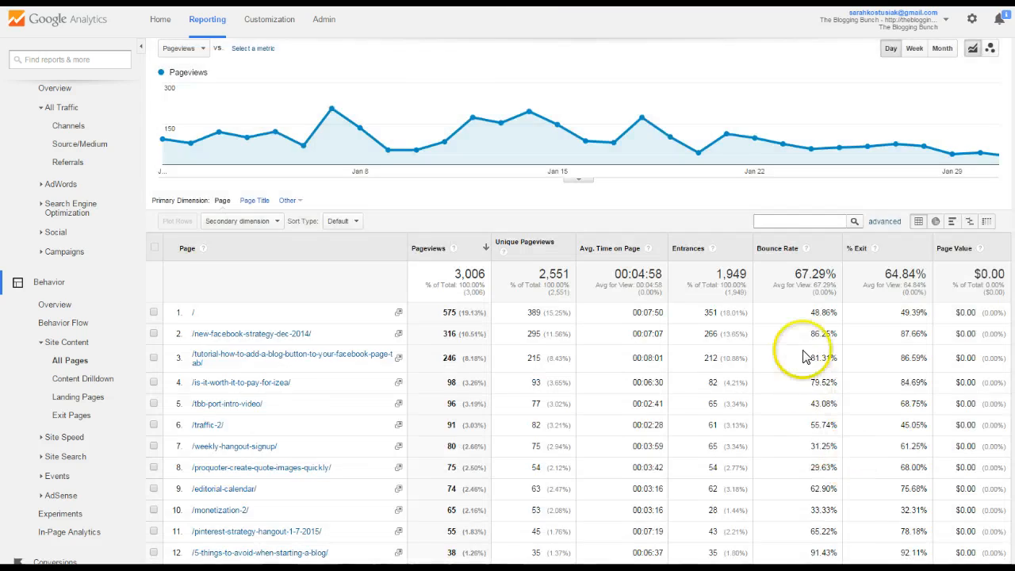
pyautogui.scroll(-3)
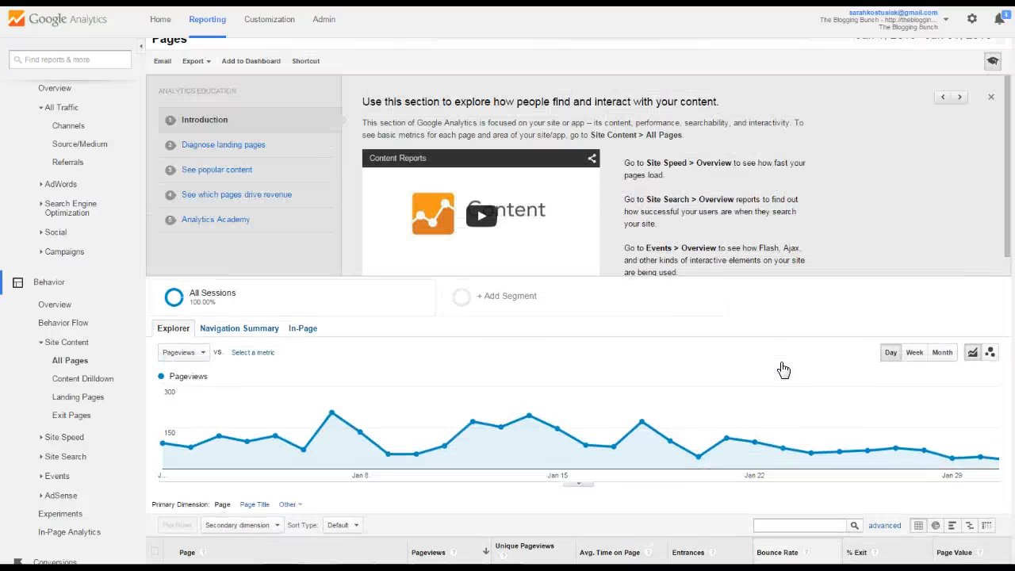
# Step: Reach Behavior > Overview via the sidebar, showing 3,006 pageviews and 67.29% bounce rate
pyautogui.click(998, 52)
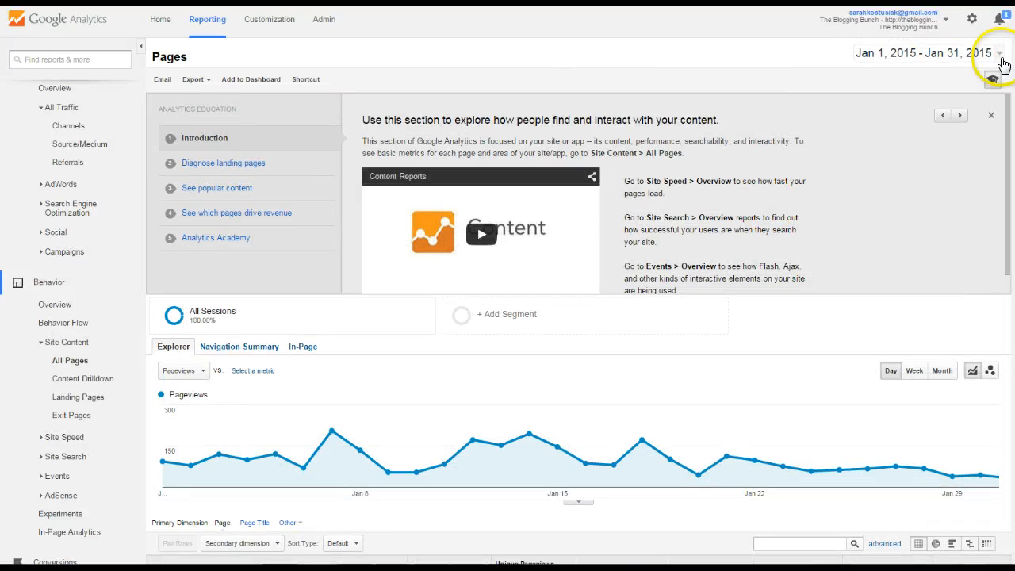
pyautogui.moveTo(975, 60)
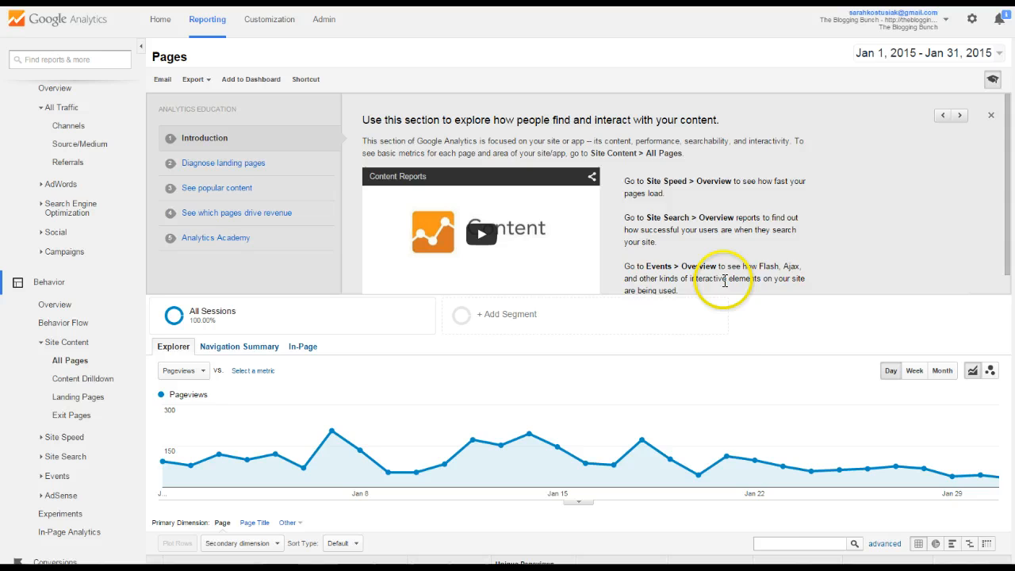
pyautogui.moveTo(108, 285)
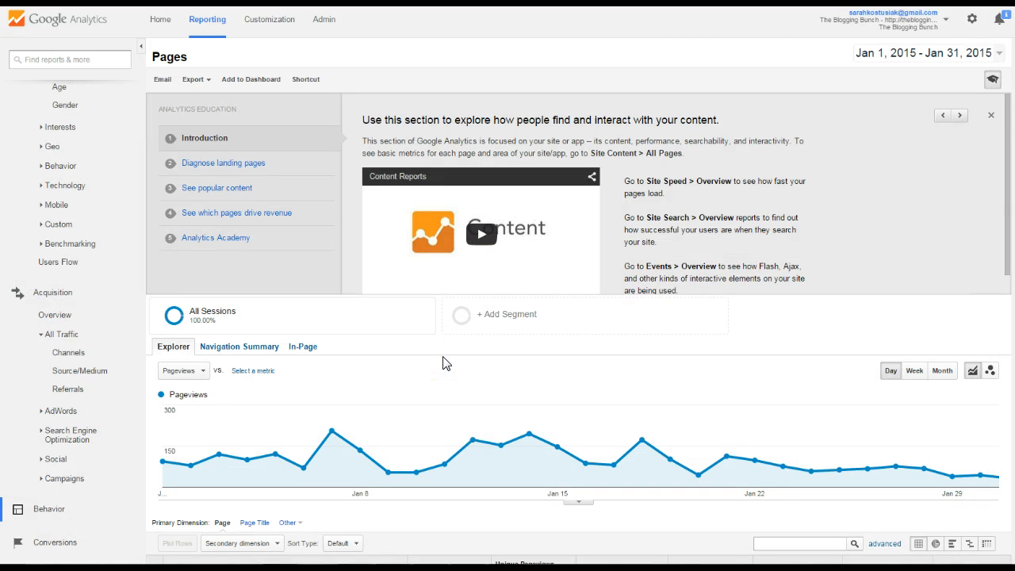
pyautogui.scroll(-3)
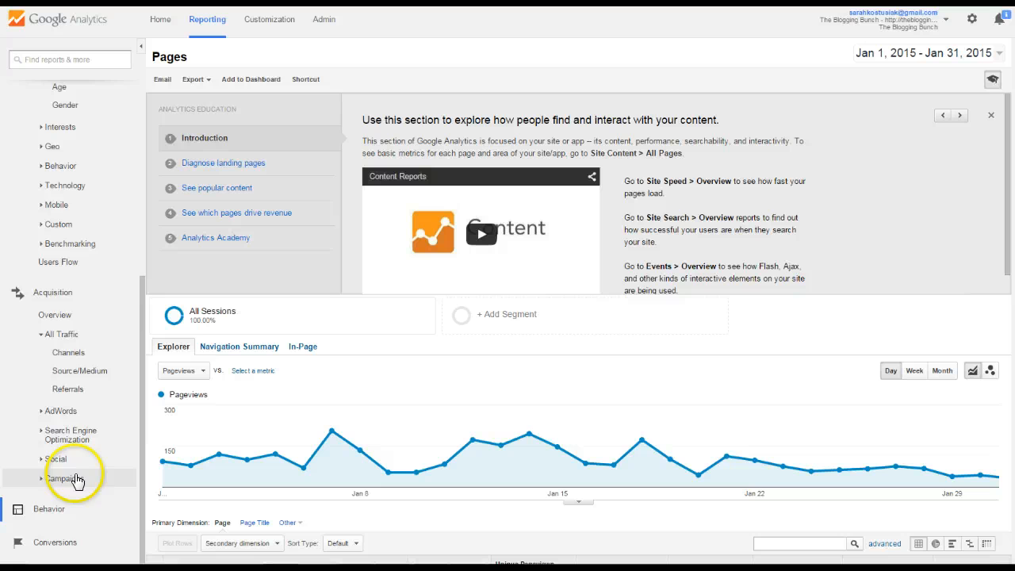
pyautogui.scroll(3)
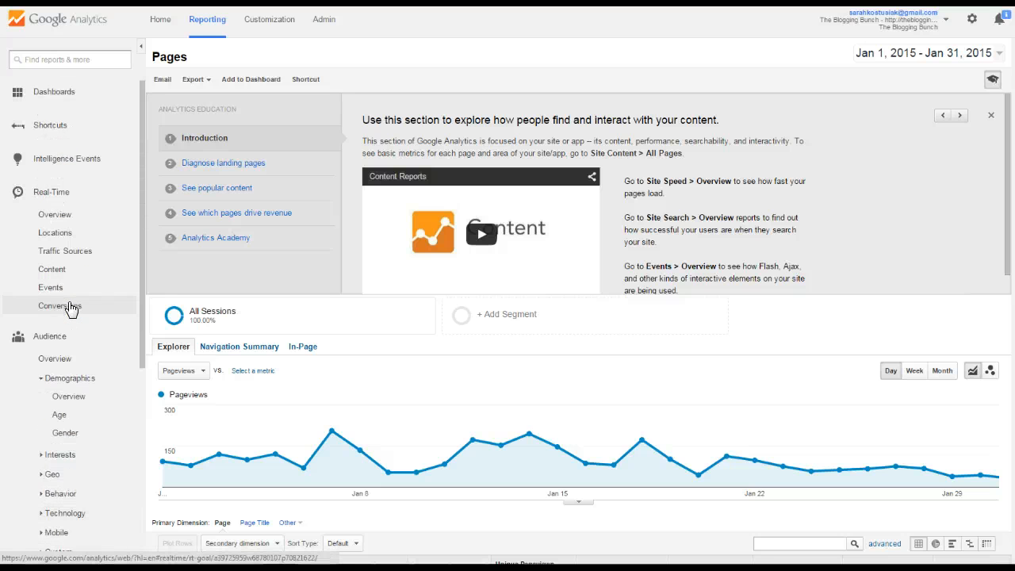
pyautogui.scroll(-3)
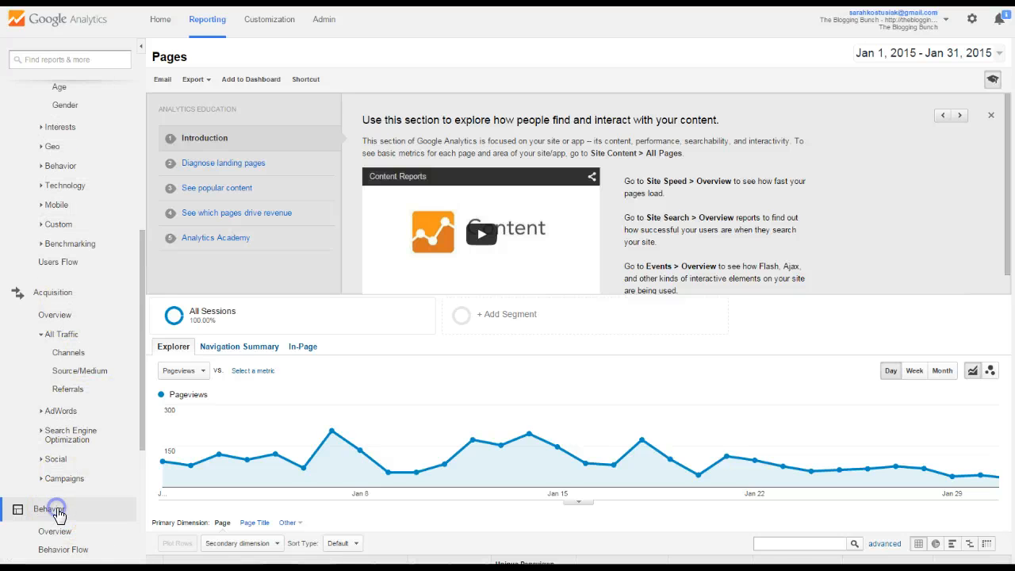
pyautogui.scroll(-3)
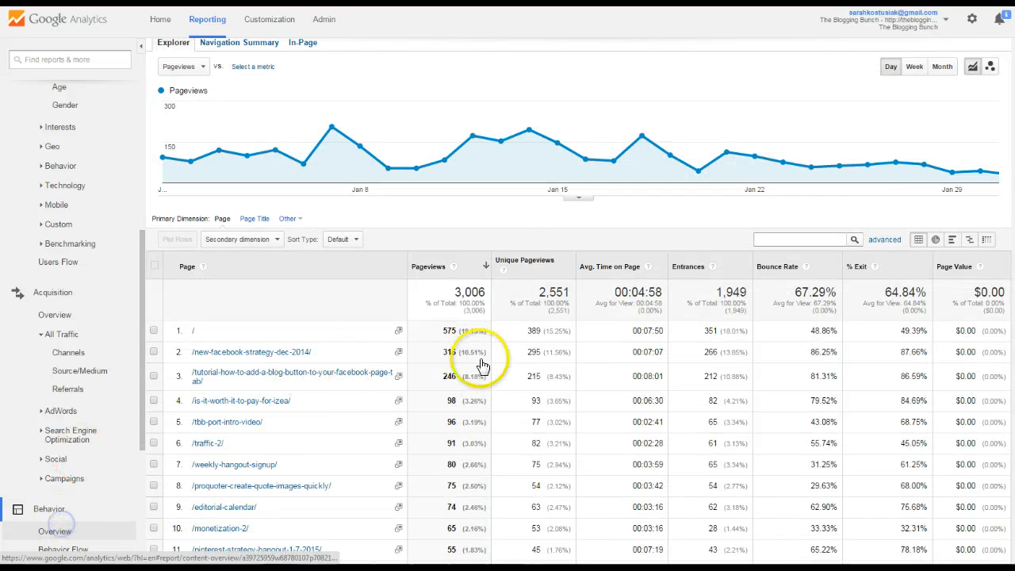
pyautogui.click(54, 531)
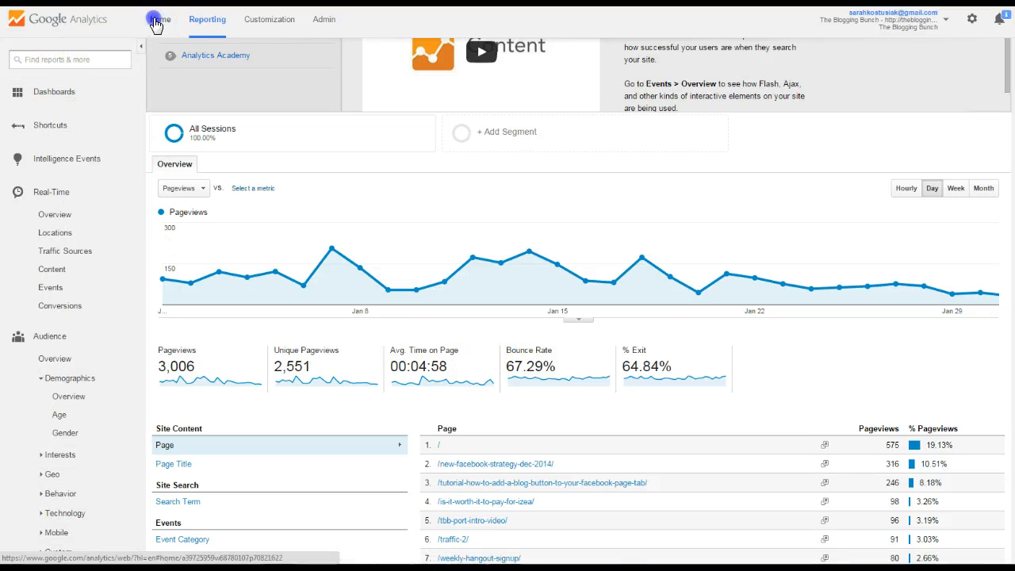
pyautogui.click(68, 397)
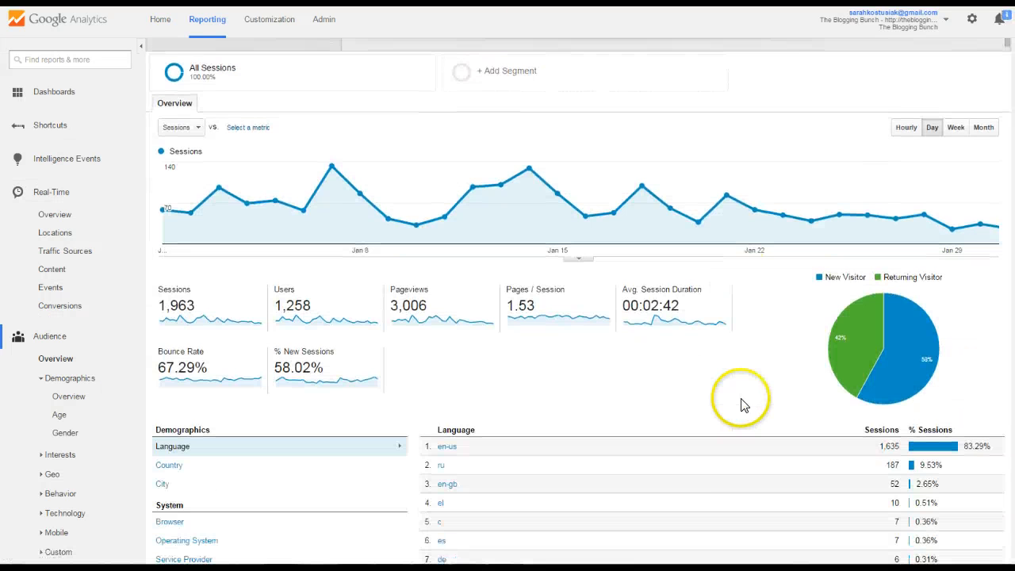
pyautogui.moveTo(742, 406)
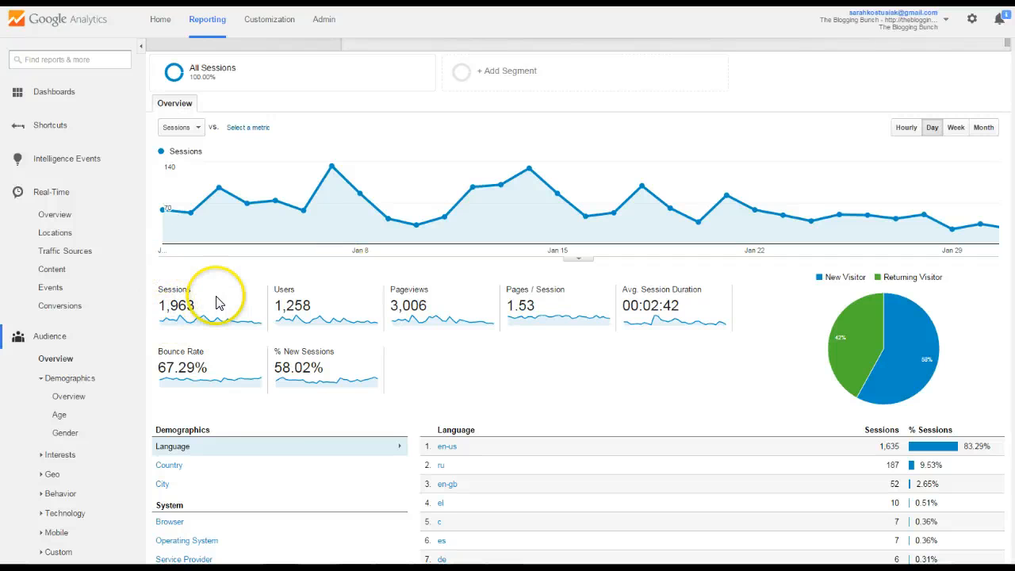
pyautogui.moveTo(316, 287)
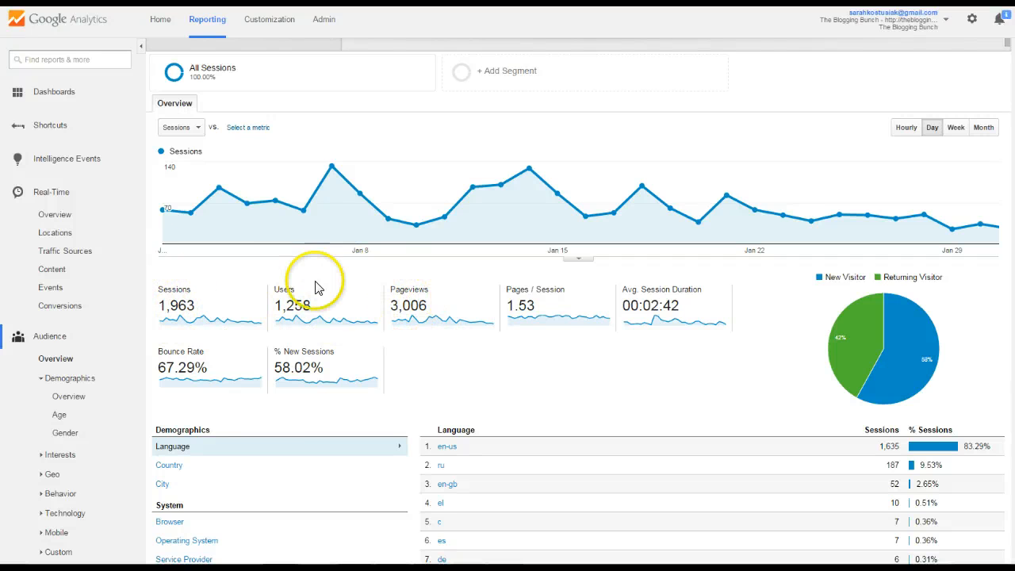
pyautogui.moveTo(494, 317)
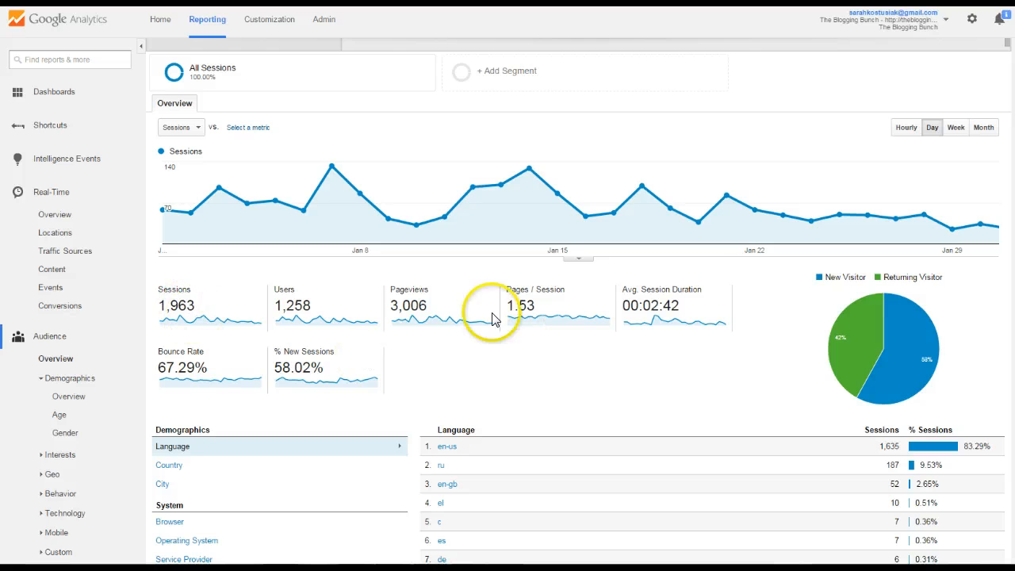
pyautogui.moveTo(437, 325)
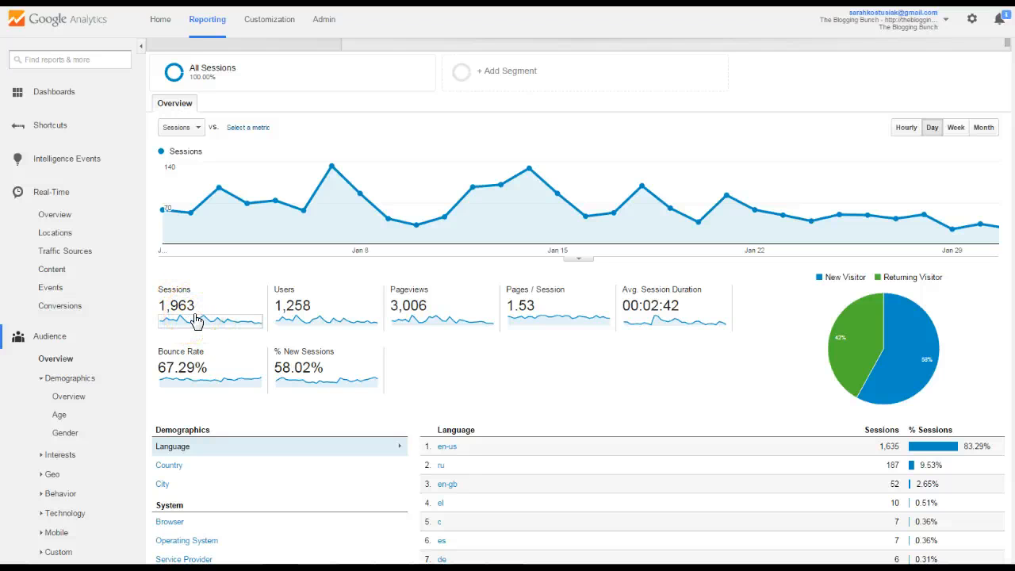
pyautogui.moveTo(520, 307)
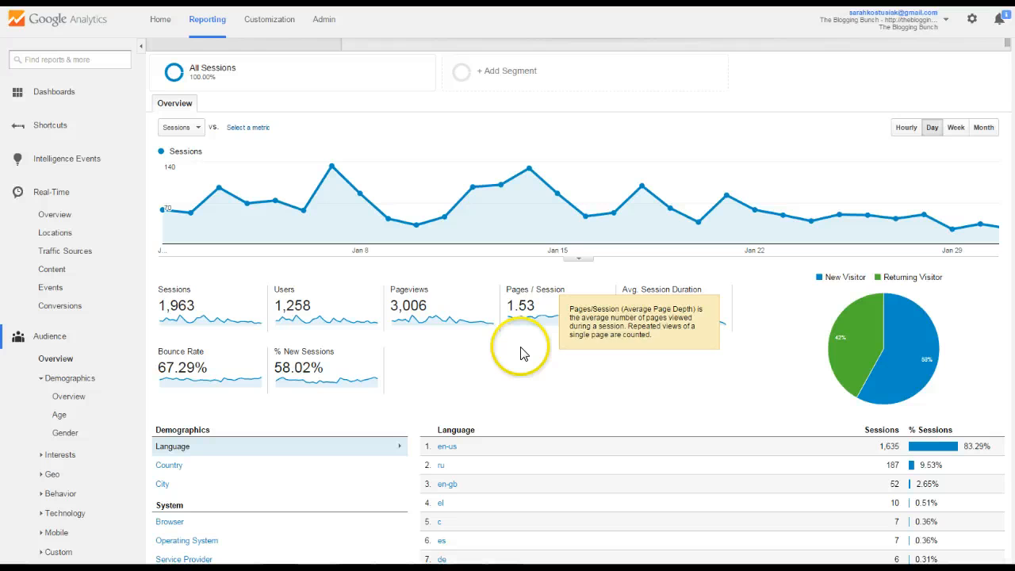
pyautogui.moveTo(666, 309)
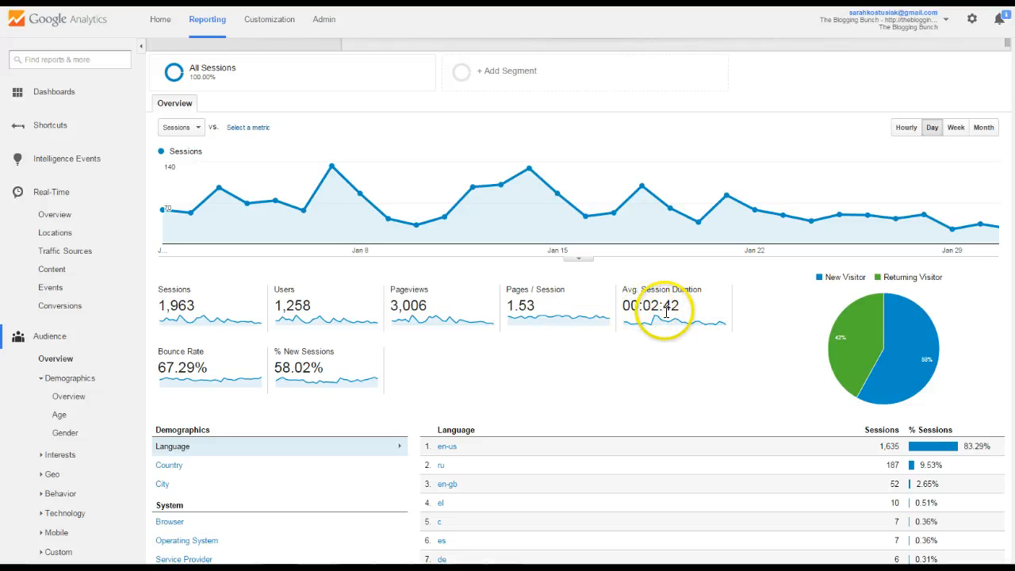
pyautogui.moveTo(513, 298)
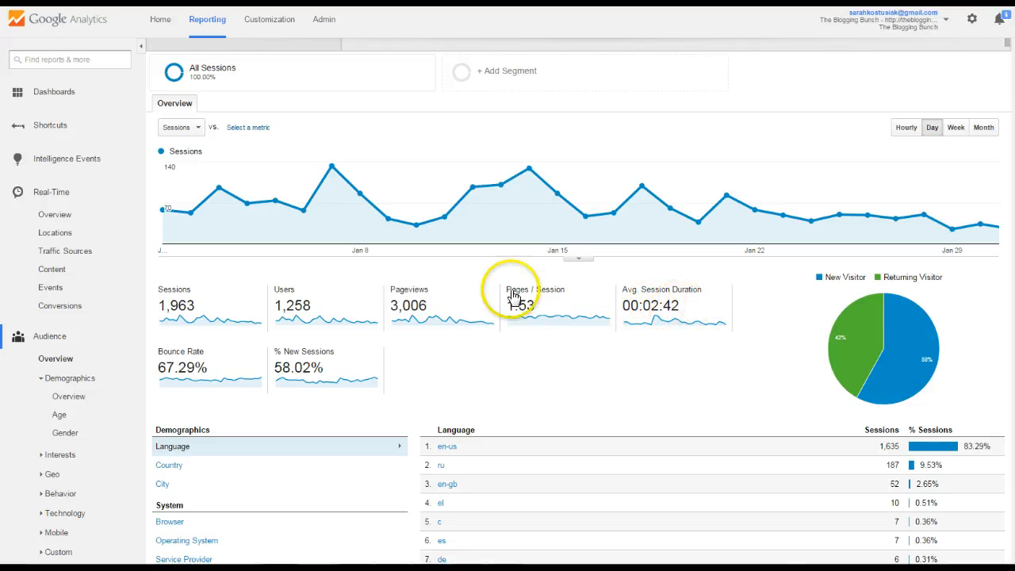
pyautogui.moveTo(191, 304)
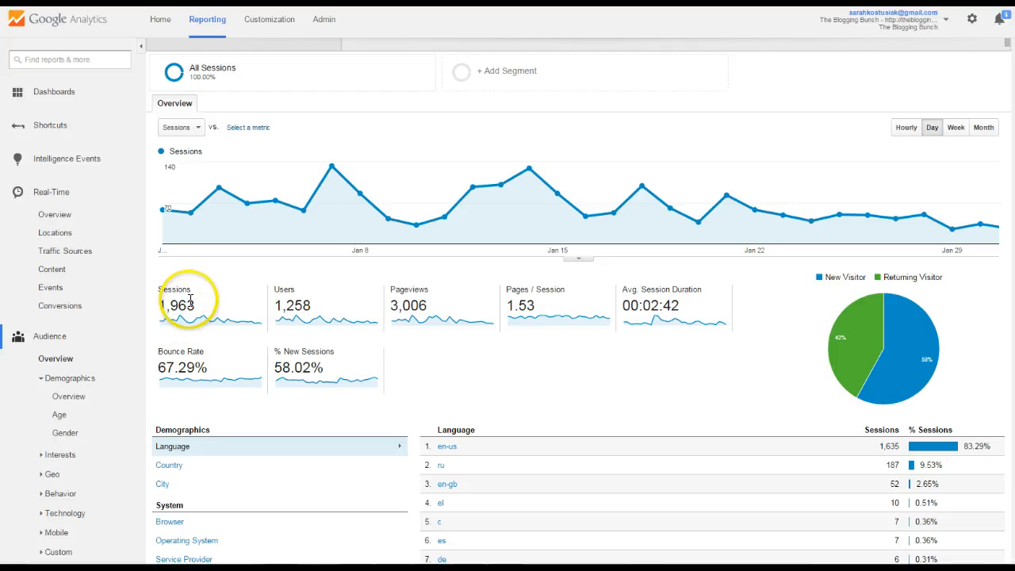
pyautogui.moveTo(212, 323)
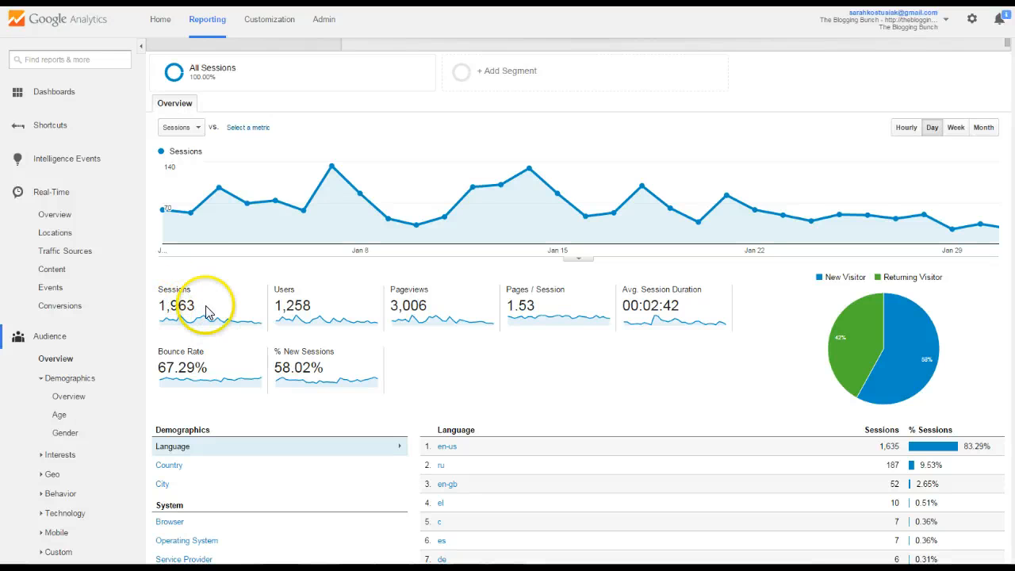
pyautogui.moveTo(320, 309)
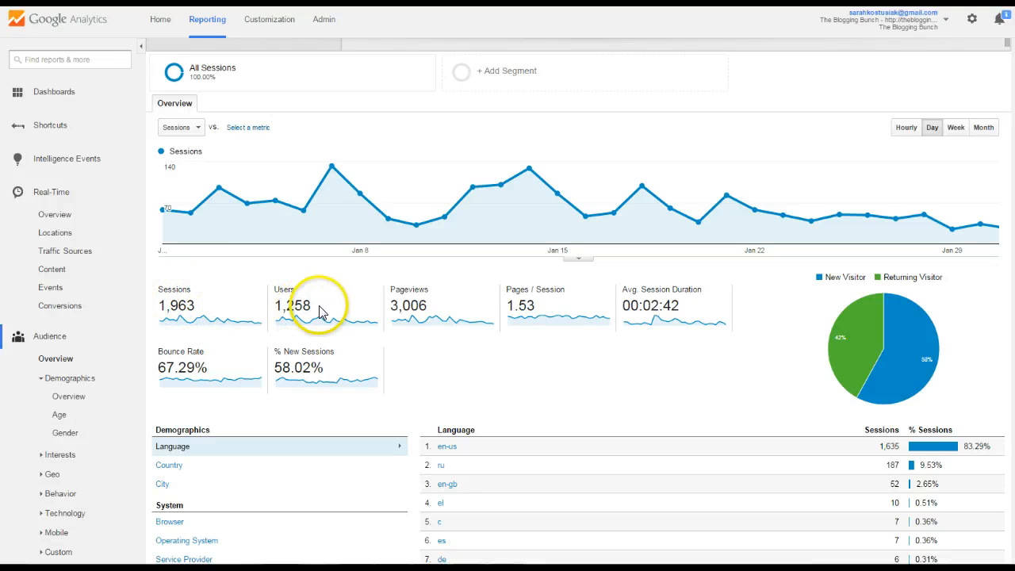
pyautogui.moveTo(358, 307)
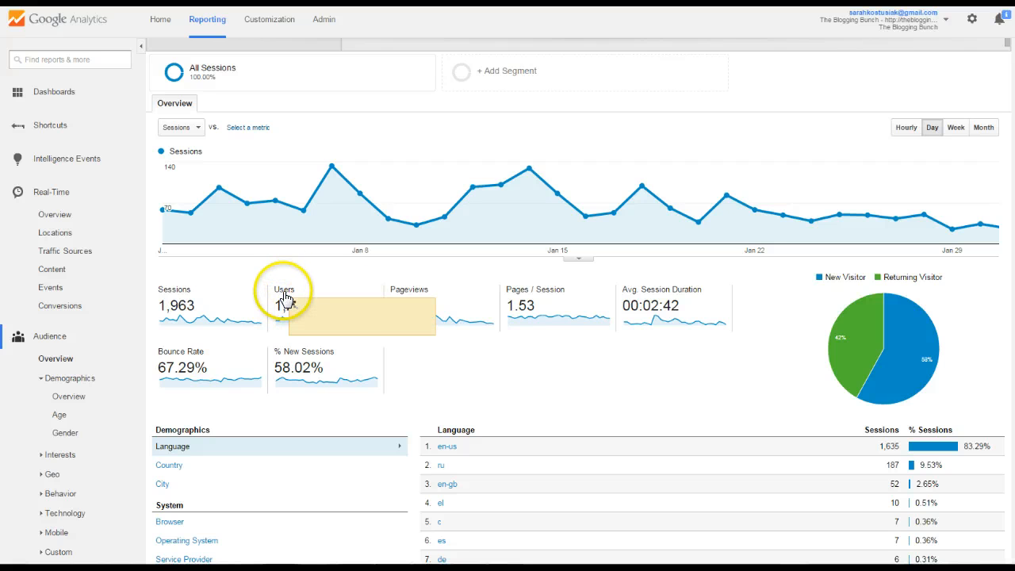
pyautogui.moveTo(284, 298)
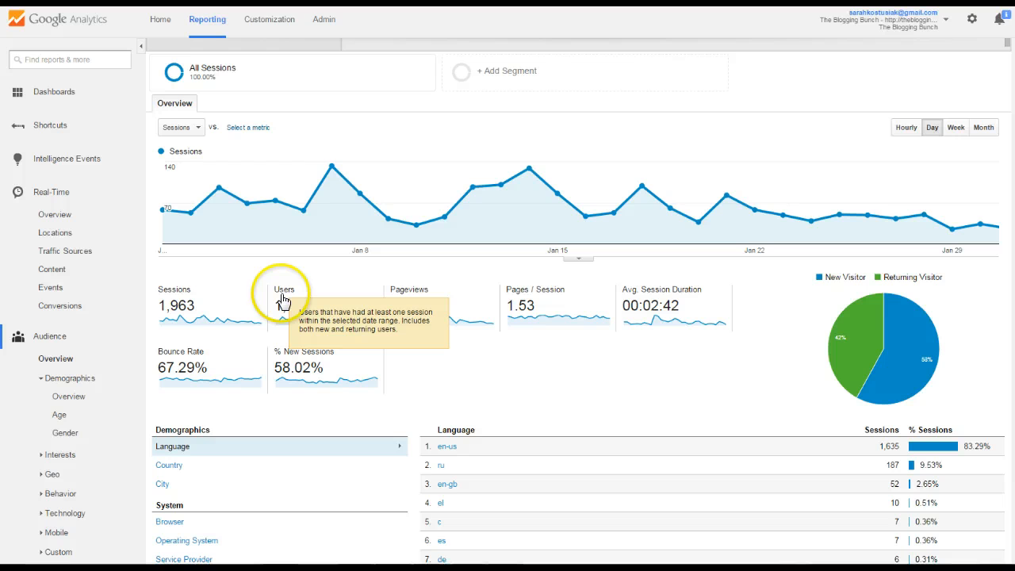
pyautogui.moveTo(284, 300)
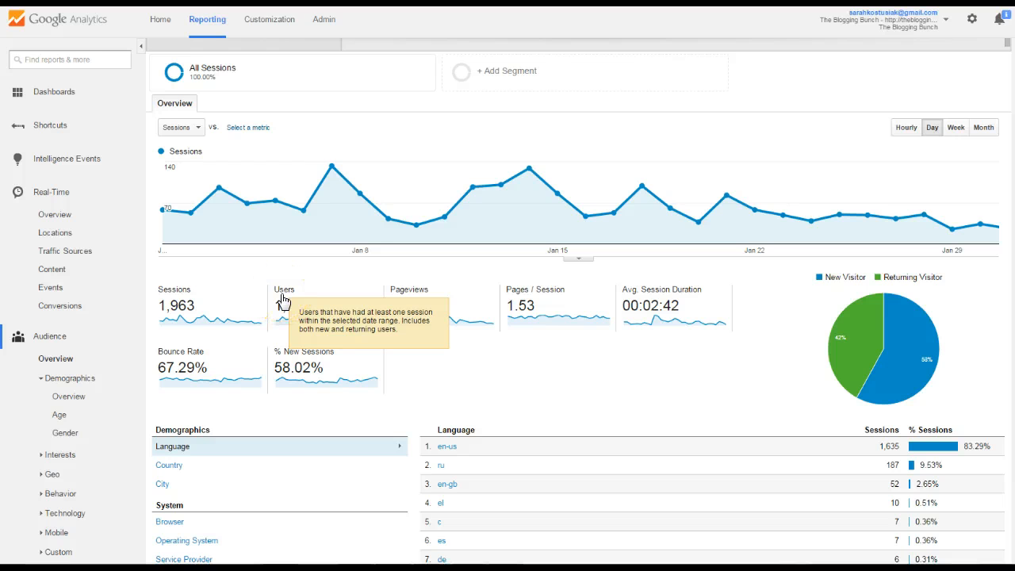
pyautogui.moveTo(526, 368)
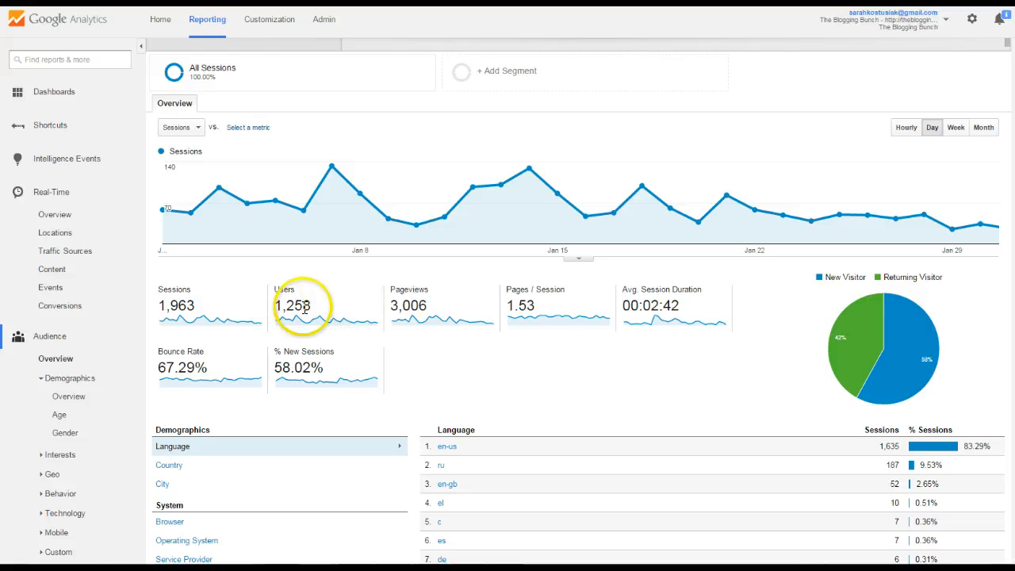
pyautogui.moveTo(283, 293)
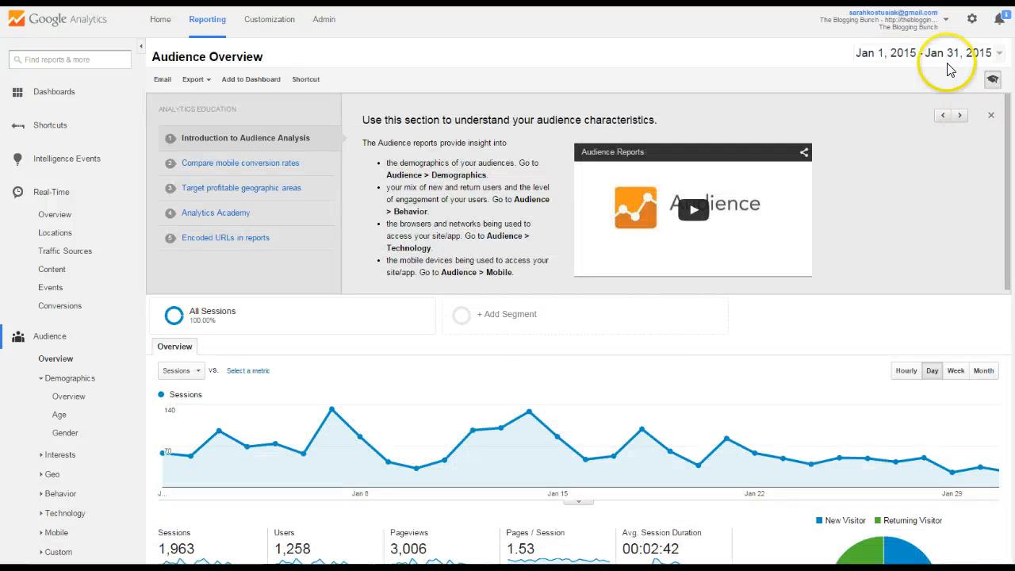
pyautogui.scroll(-3)
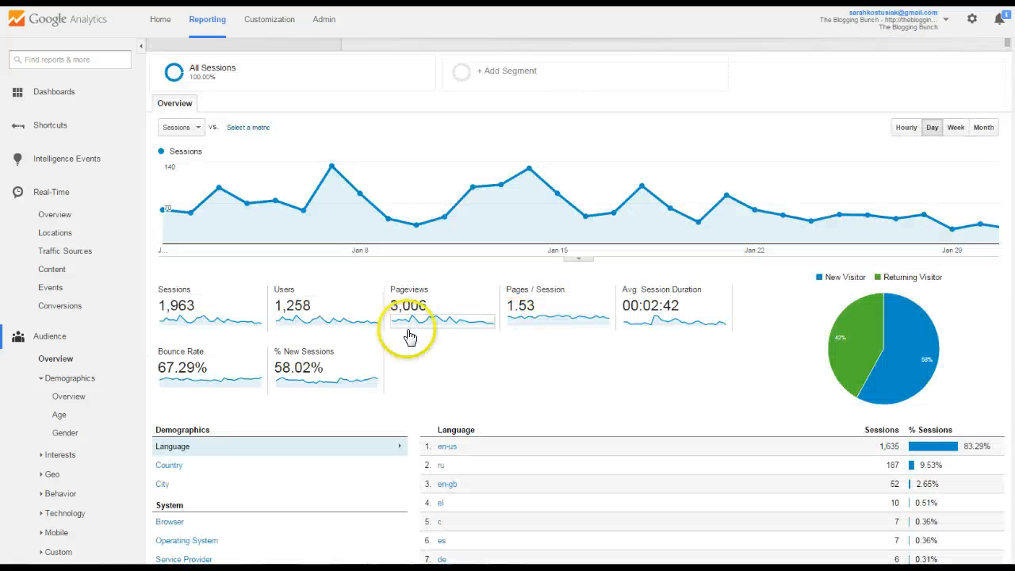
pyautogui.moveTo(316, 319)
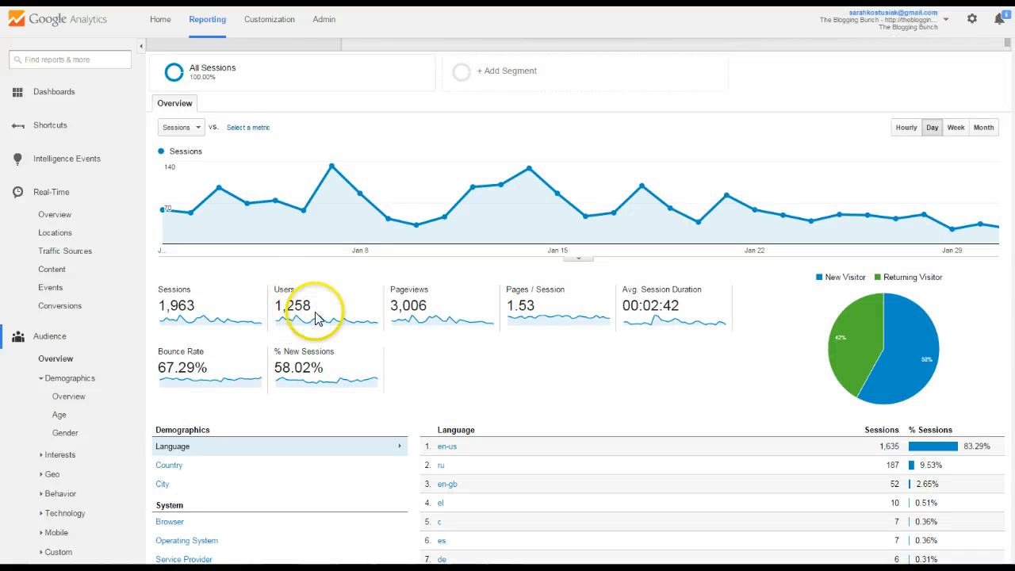
pyautogui.moveTo(410, 304)
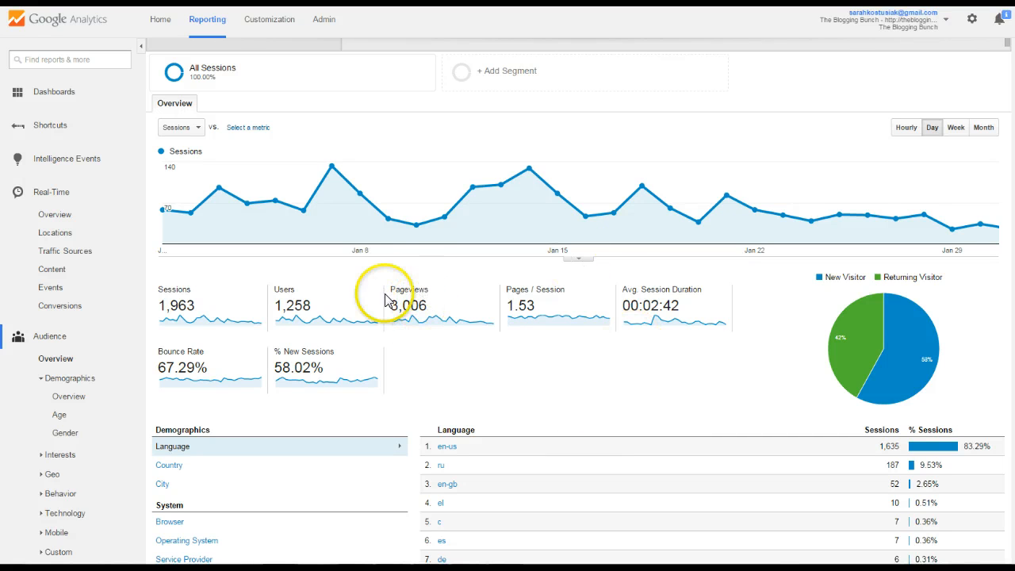
pyautogui.moveTo(637, 428)
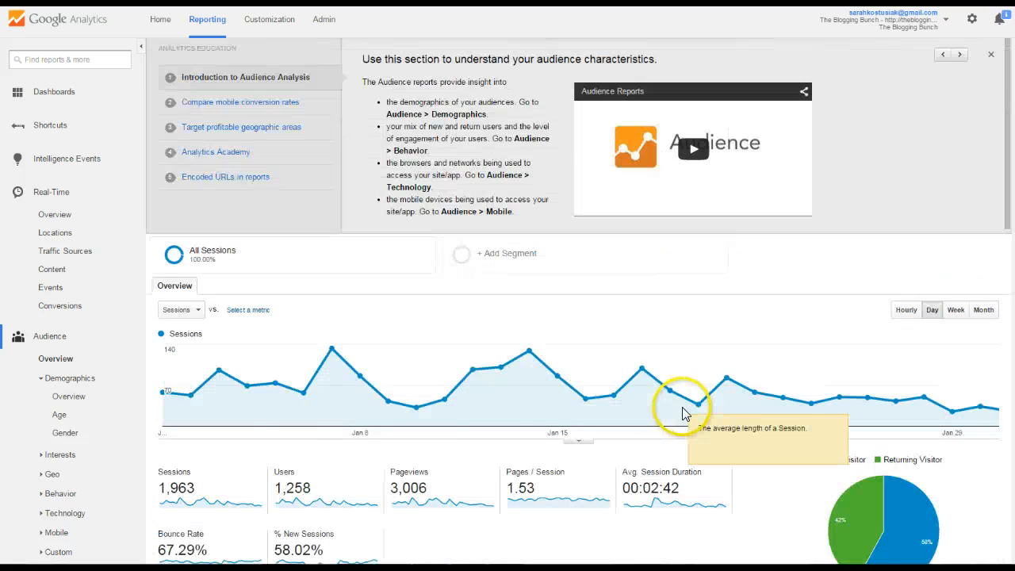
pyautogui.scroll(-3)
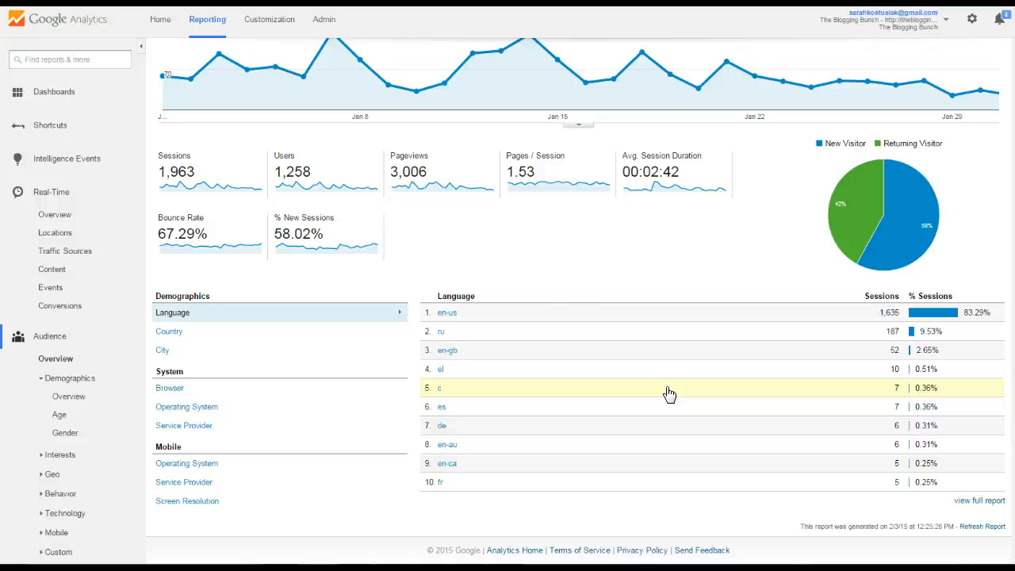
pyautogui.scroll(3)
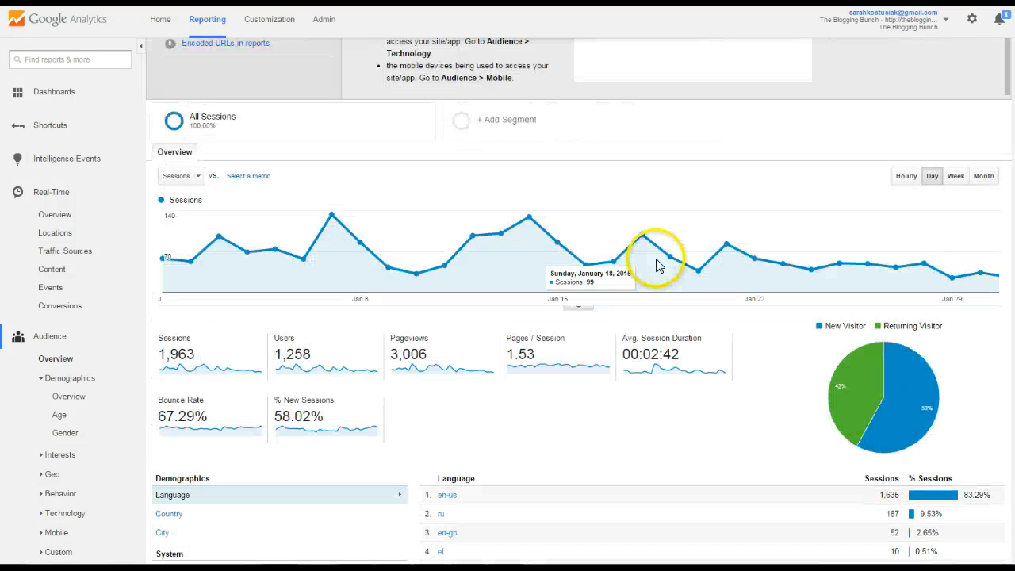
pyautogui.moveTo(89, 341)
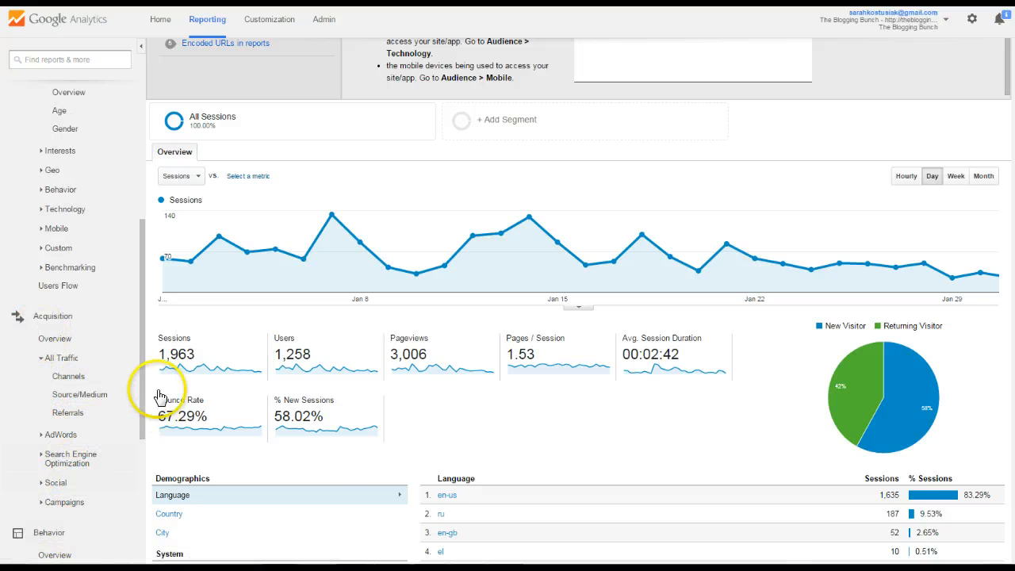
pyautogui.scroll(-3)
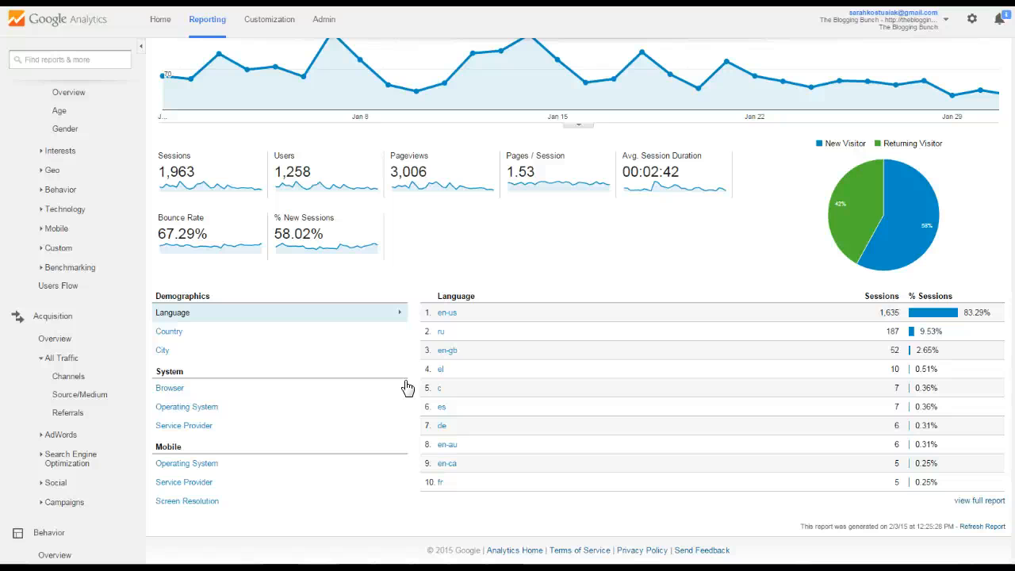
pyautogui.moveTo(476, 404)
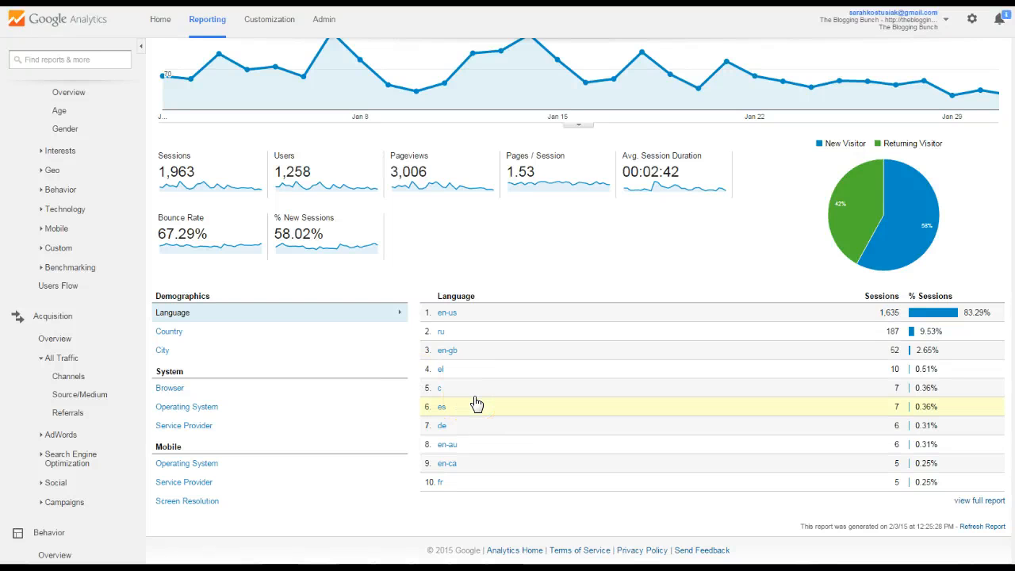
pyautogui.moveTo(368, 555)
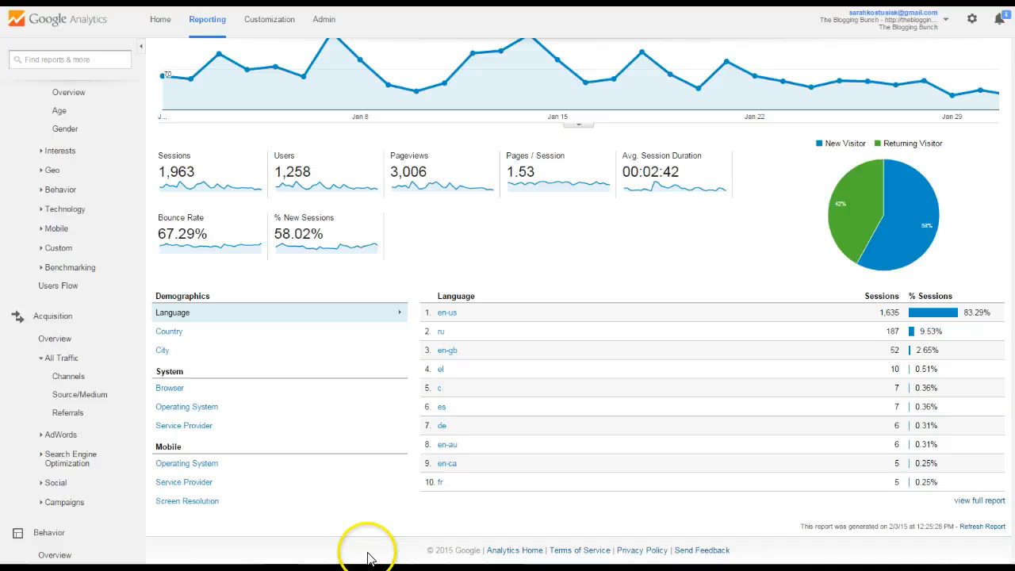